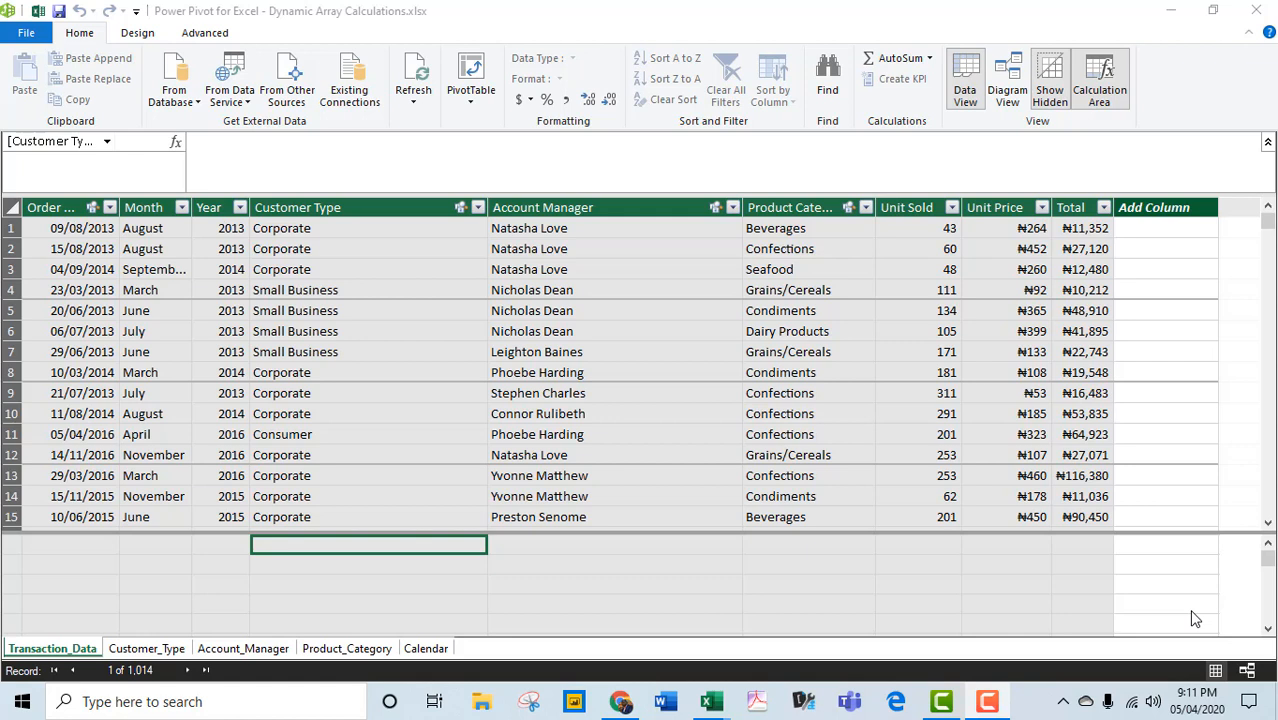
{"action": "mouse_move", "coordinate": [864, 516]}
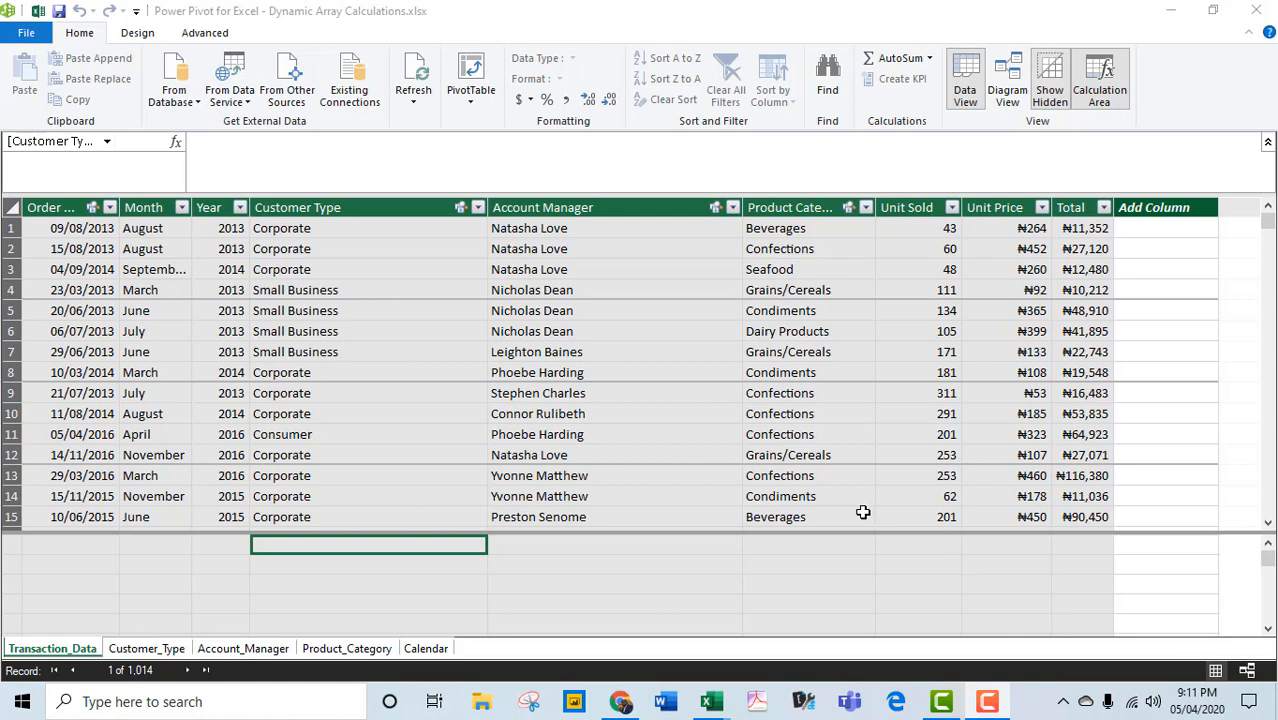
Define Total Sales:=SUM(Transaction_Data[Total]) in the calculation area
{"action": "left_click", "coordinate": [824, 540]}
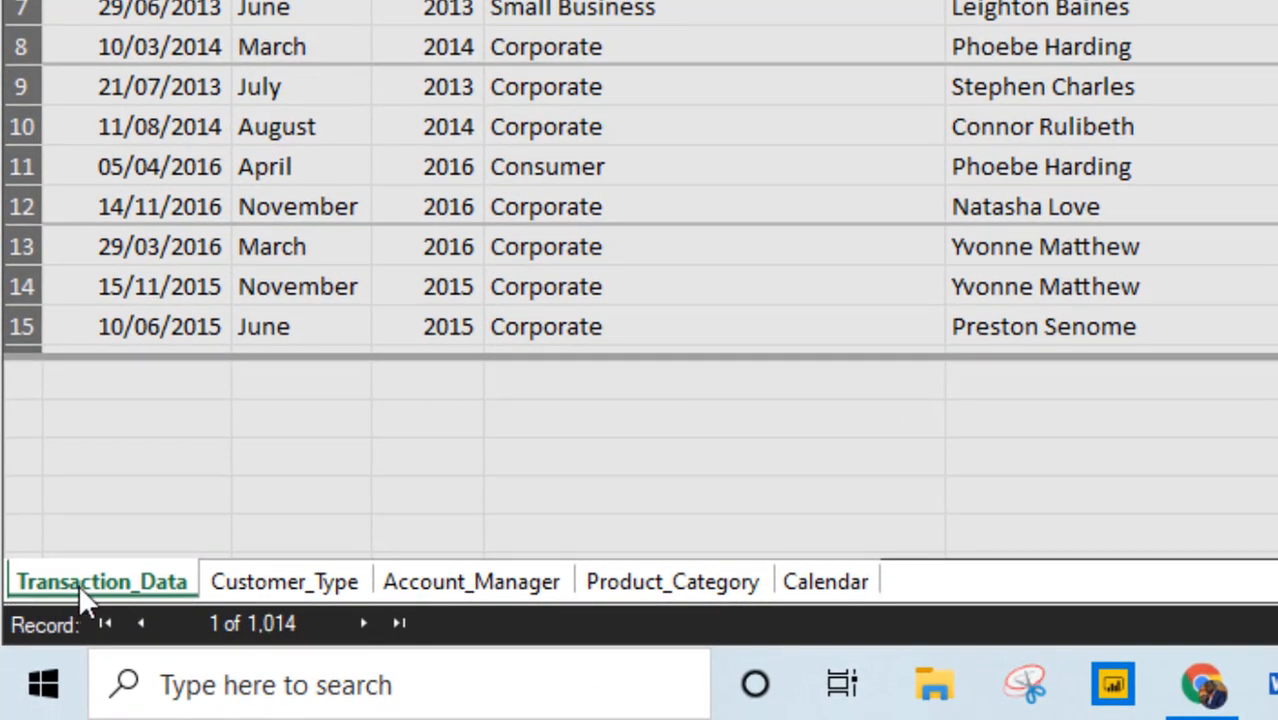
{"action": "left_click", "coordinate": [472, 580]}
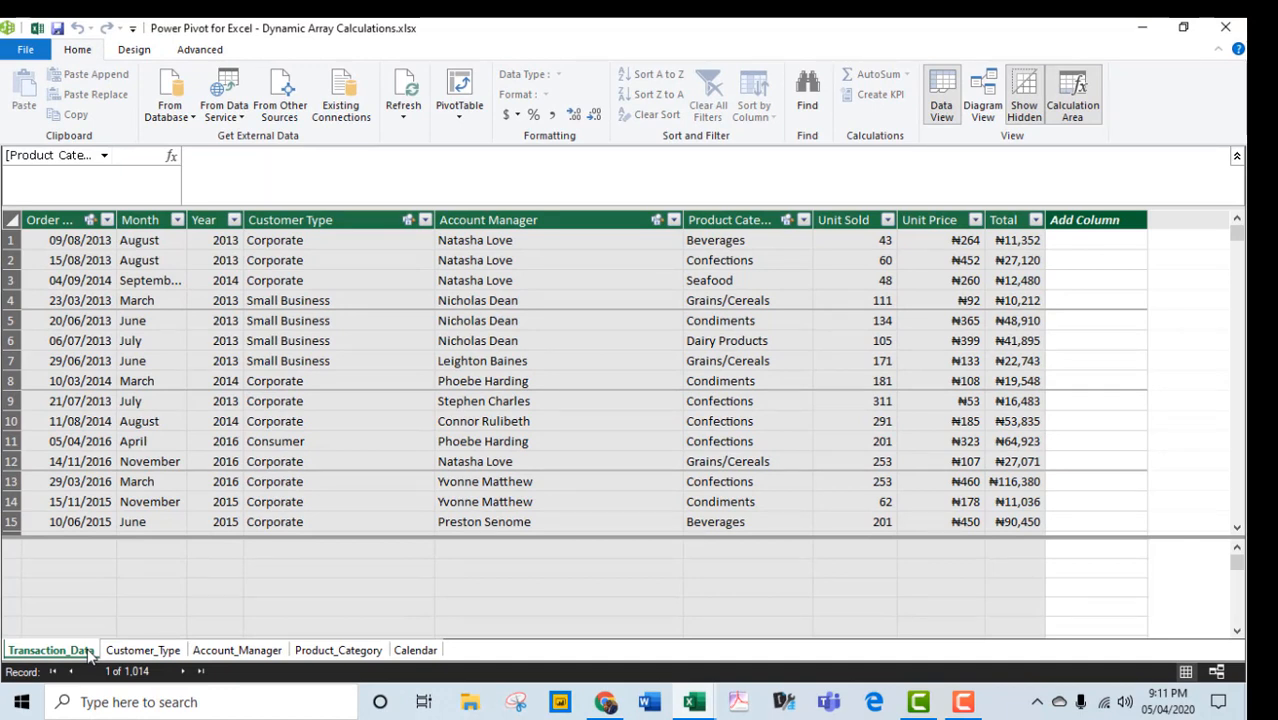
{"action": "mouse_move", "coordinate": [364, 586]}
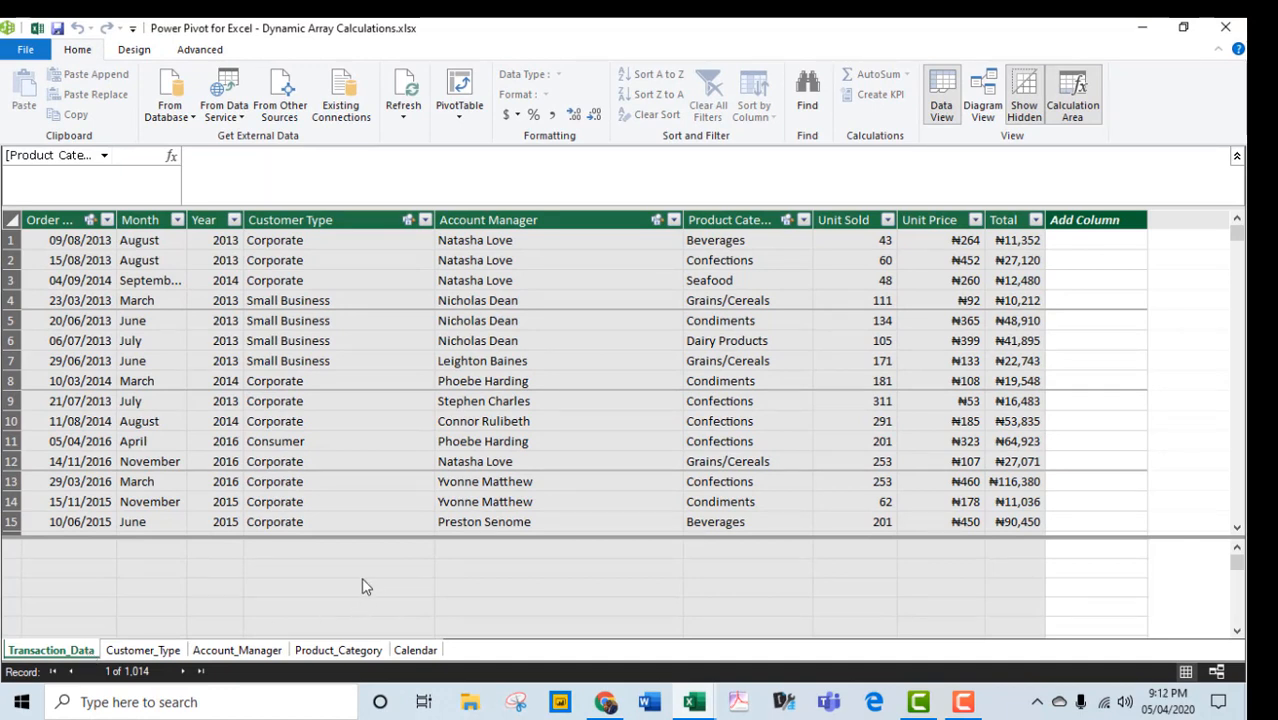
{"action": "left_click", "coordinate": [340, 568]}
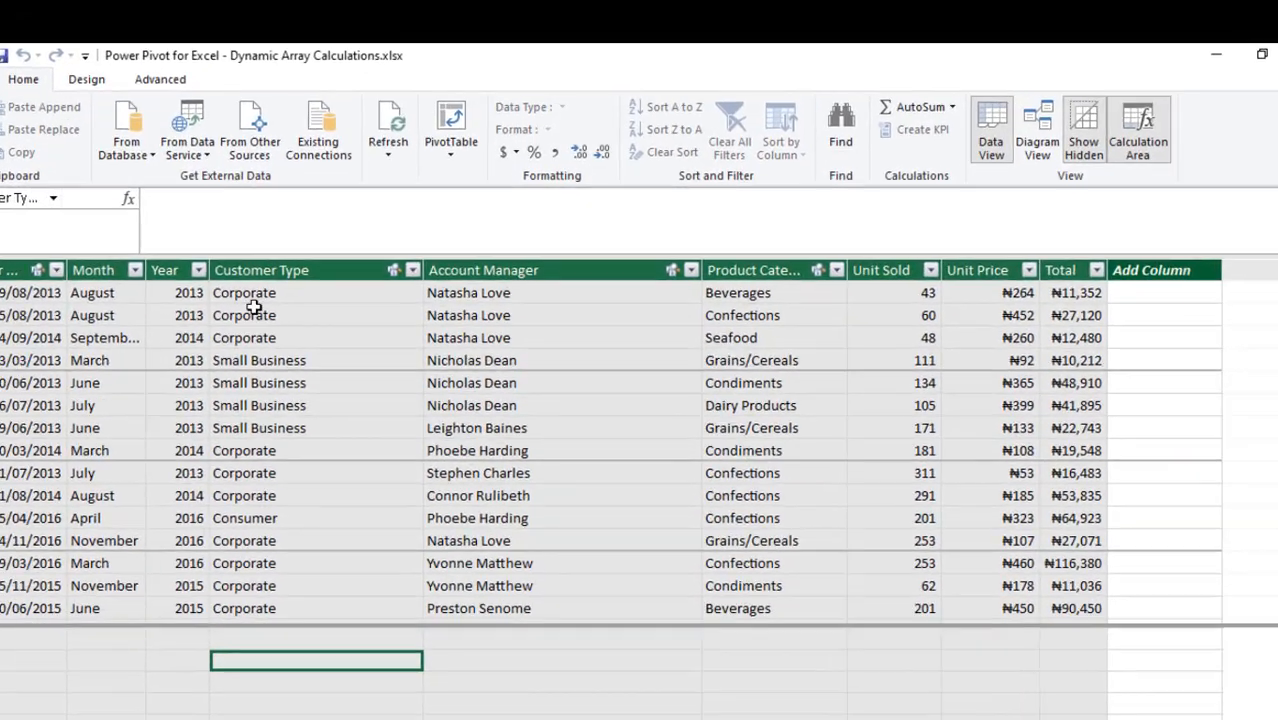
{"action": "type", "text": "Tot"}
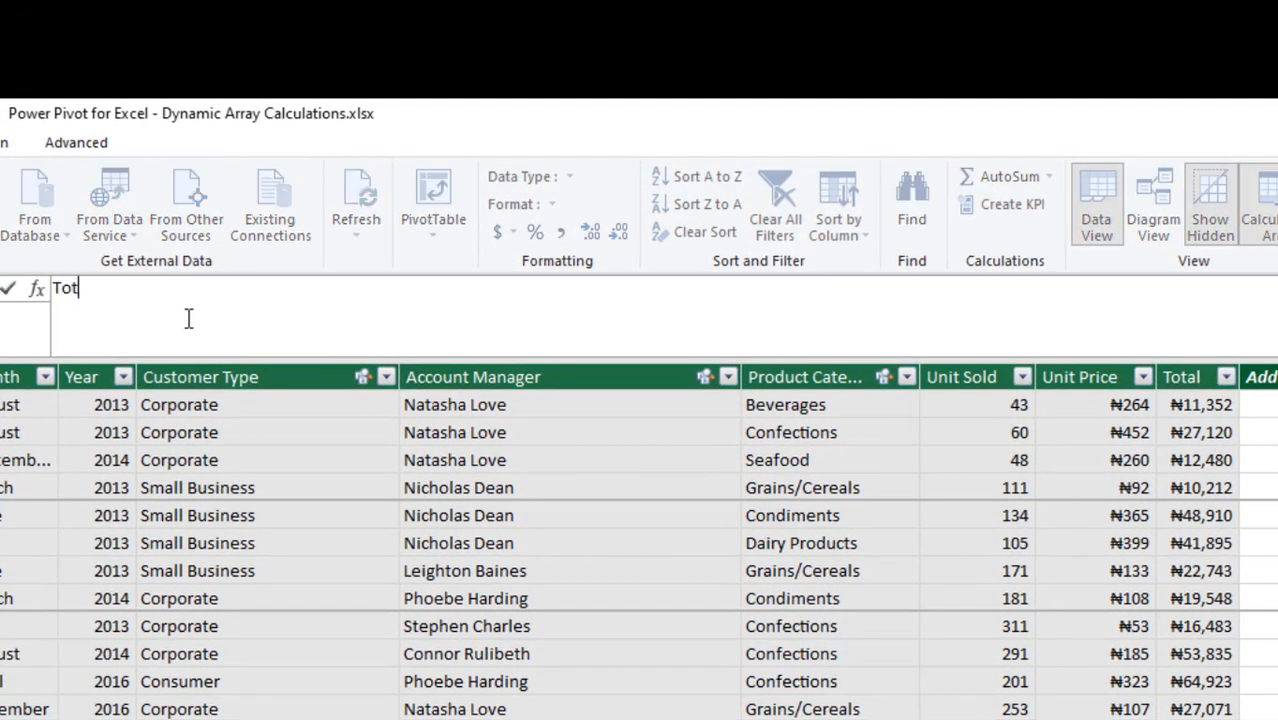
{"action": "type", "text": "al"}
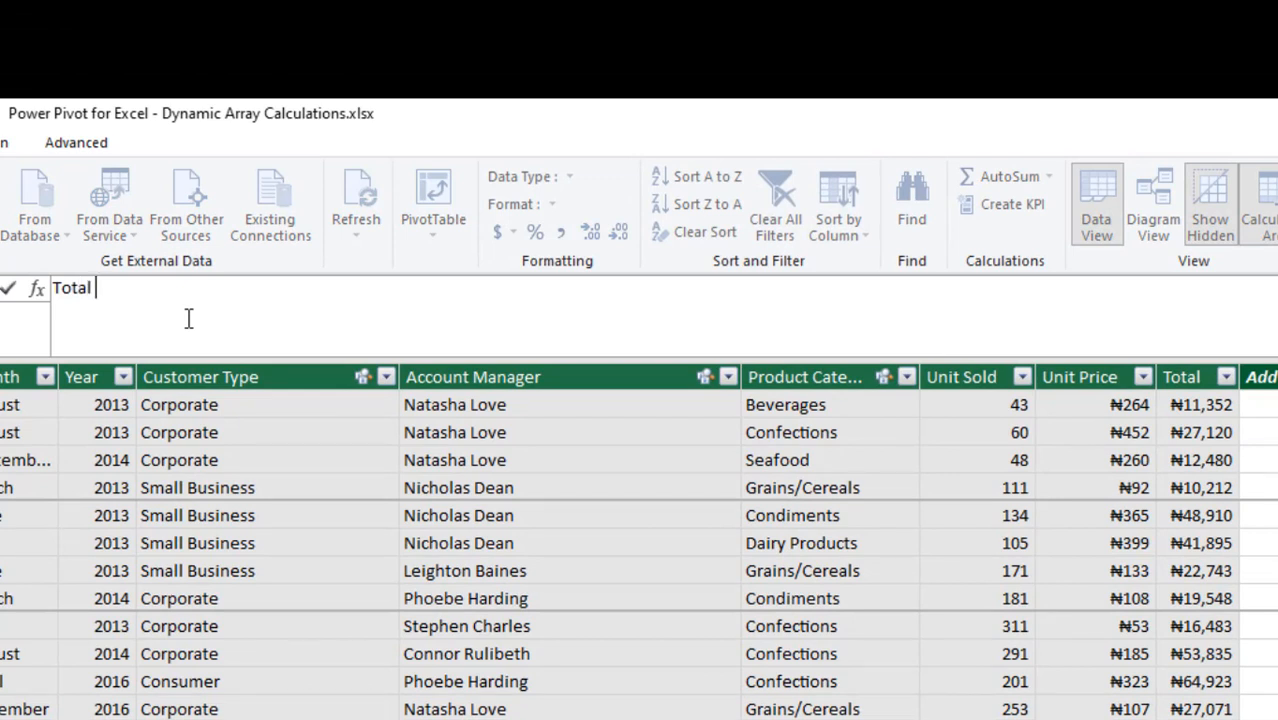
{"action": "type", "text": "Sales:"}
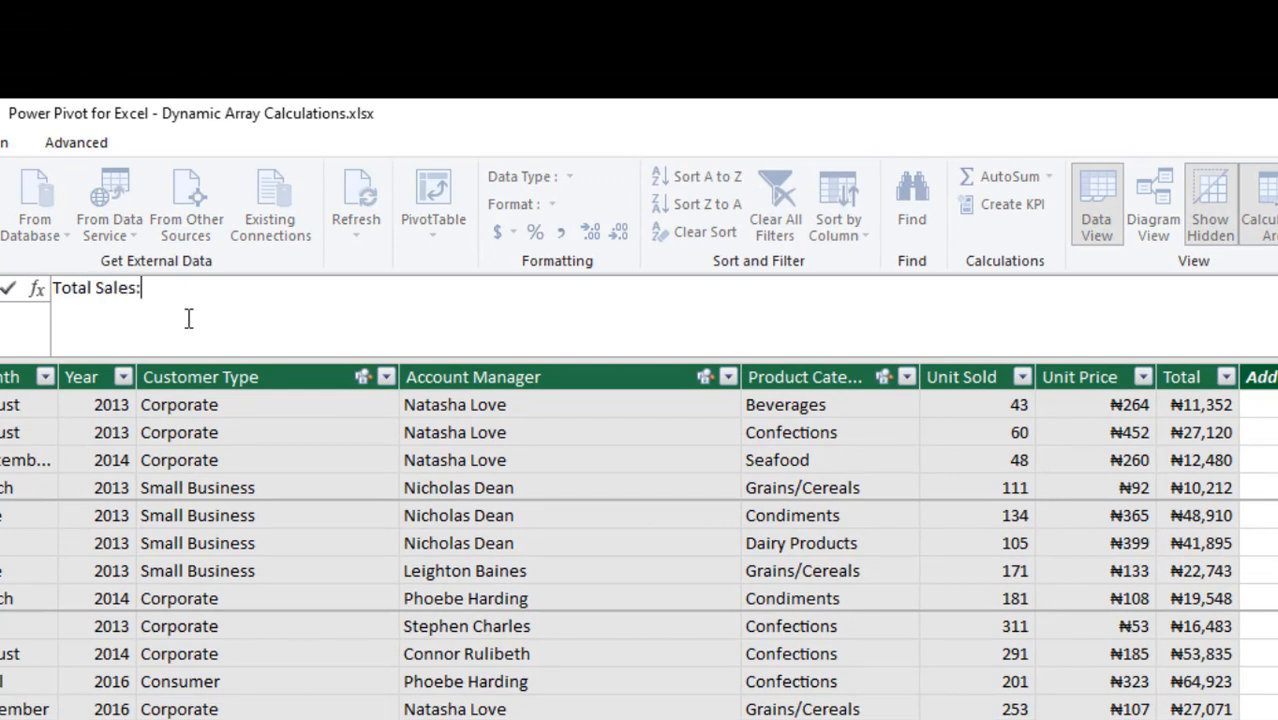
{"action": "type", "text": "=sum"}
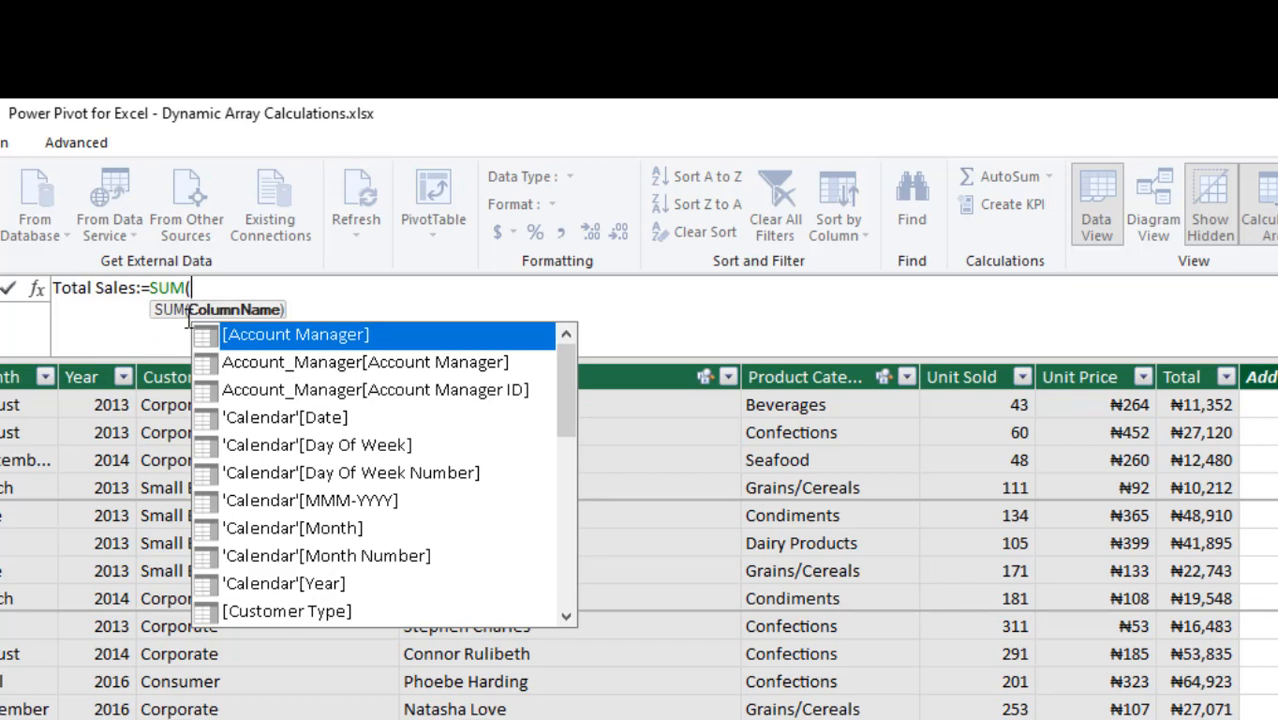
{"action": "type", "text": "tr"}
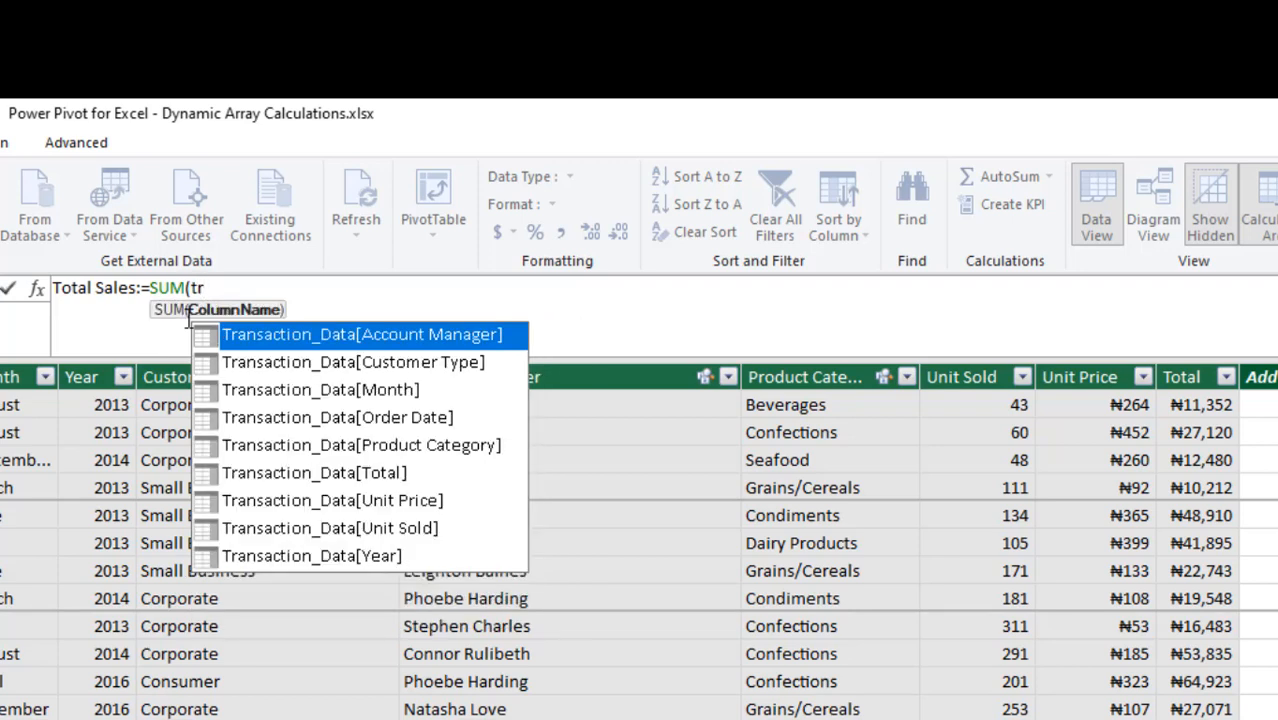
{"action": "mouse_move", "coordinate": [314, 472]}
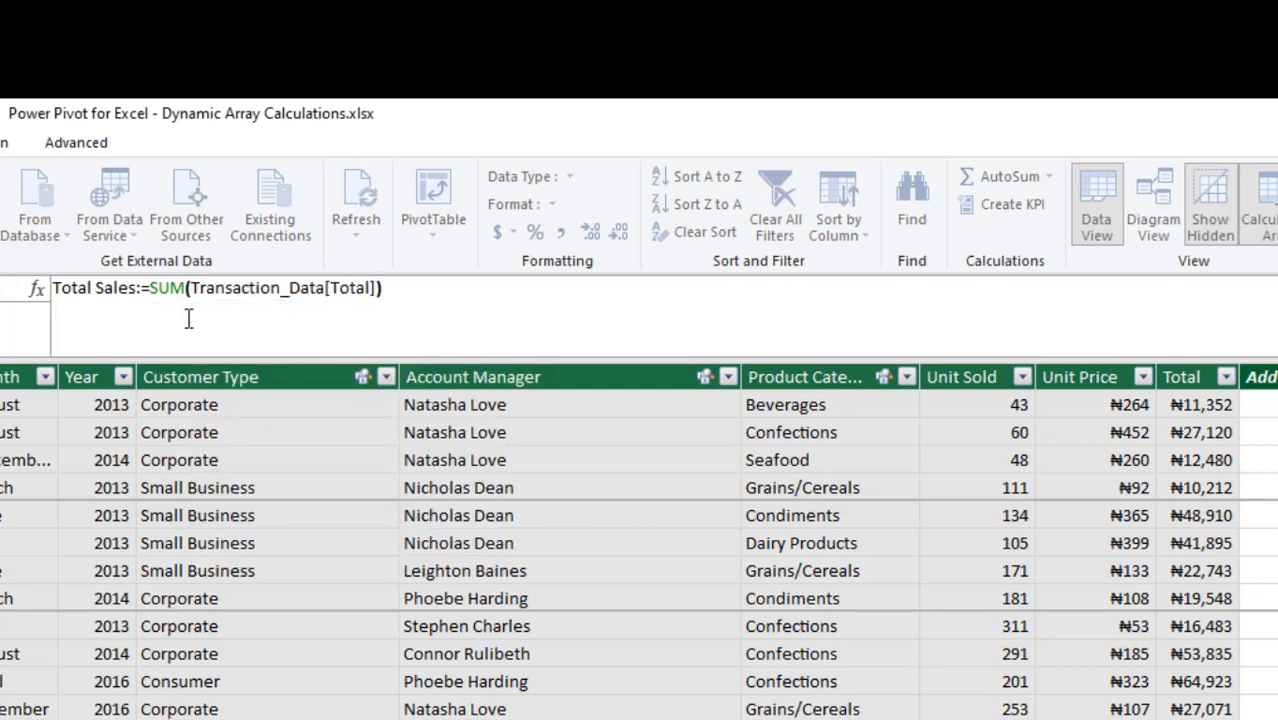
{"action": "mouse_move", "coordinate": [504, 232]}
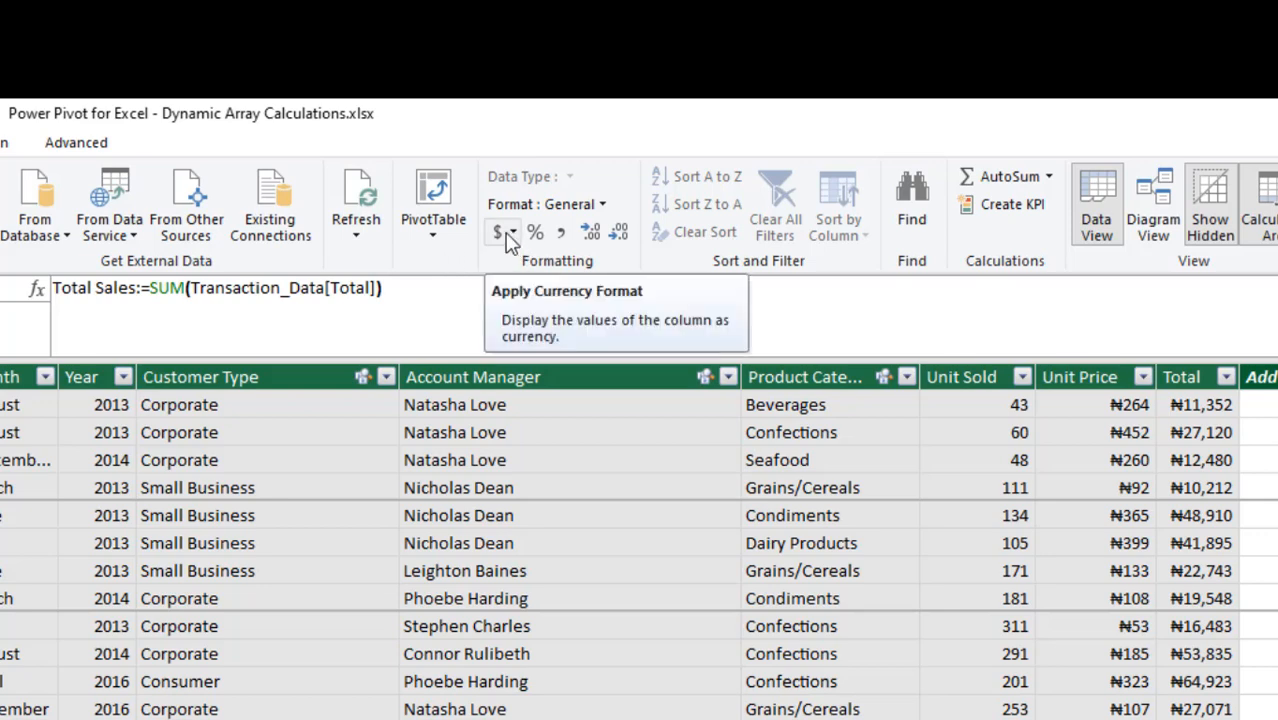
Format the Total Sales measure as currency with 2 decimal places
{"action": "left_click", "coordinate": [512, 232]}
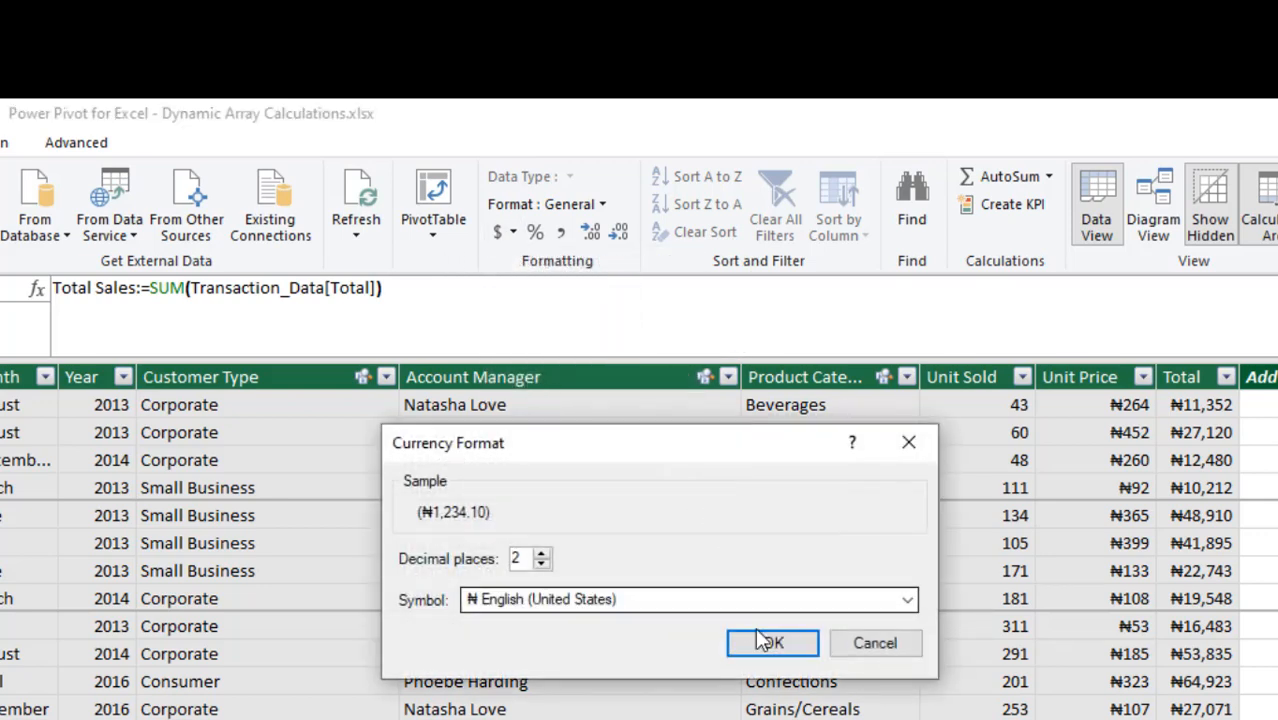
{"action": "left_click", "coordinate": [772, 642]}
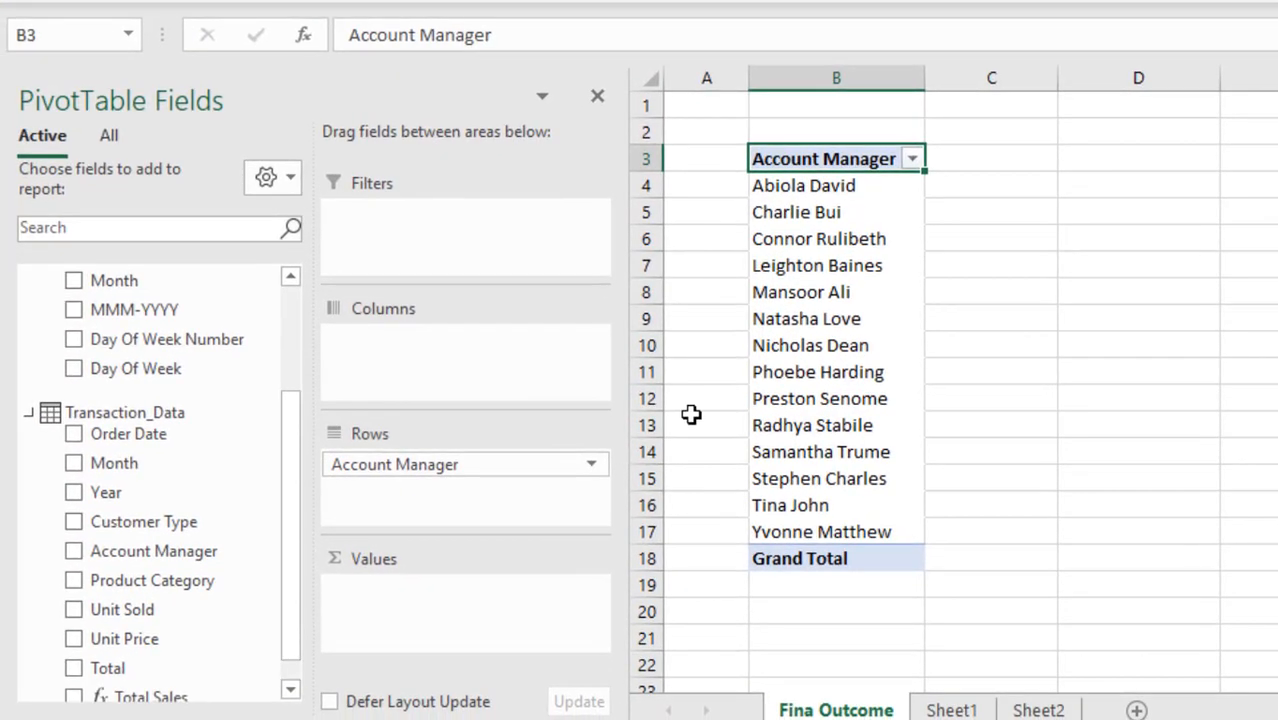
{"action": "mouse_move", "coordinate": [856, 512]}
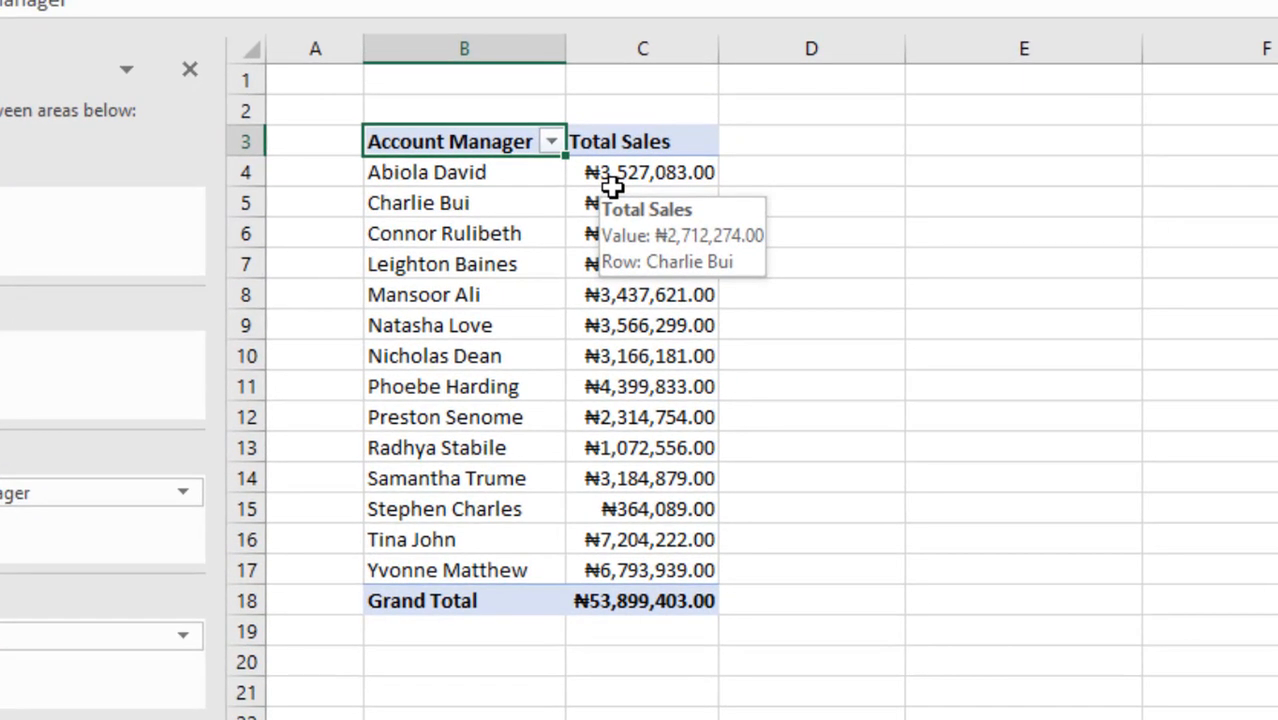
{"action": "mouse_move", "coordinate": [624, 350]}
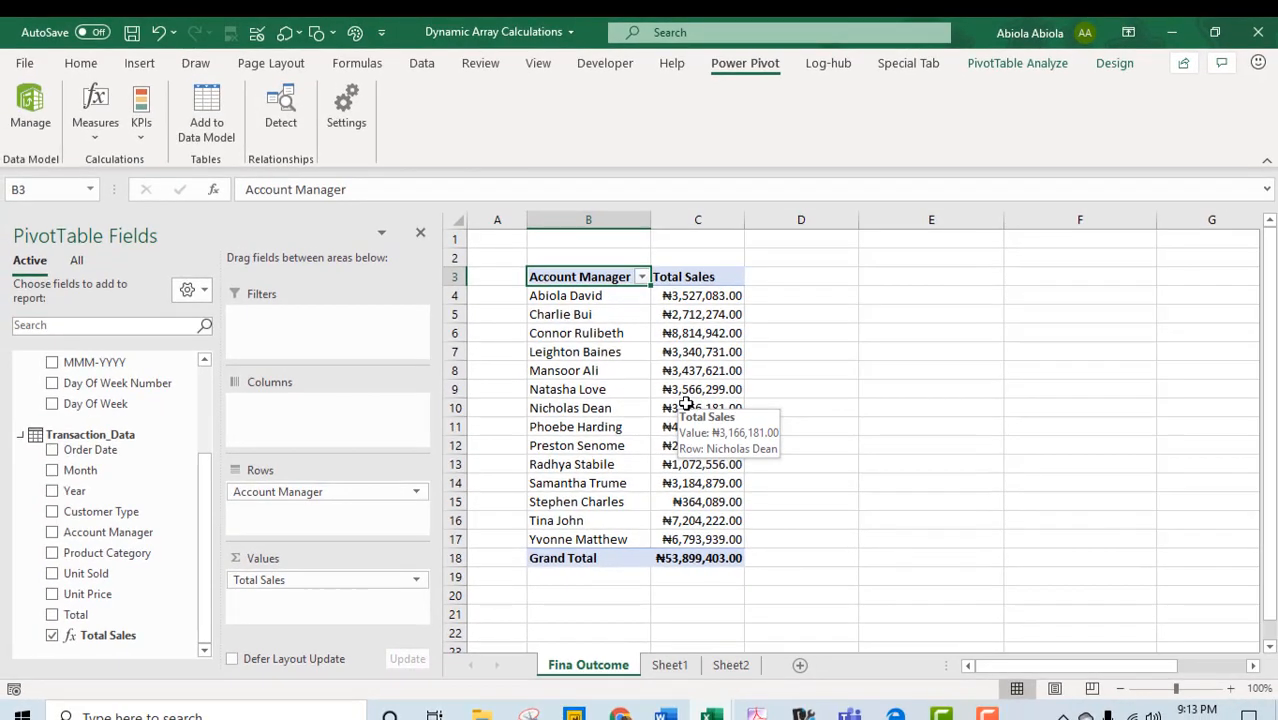
{"action": "mouse_move", "coordinate": [900, 248]}
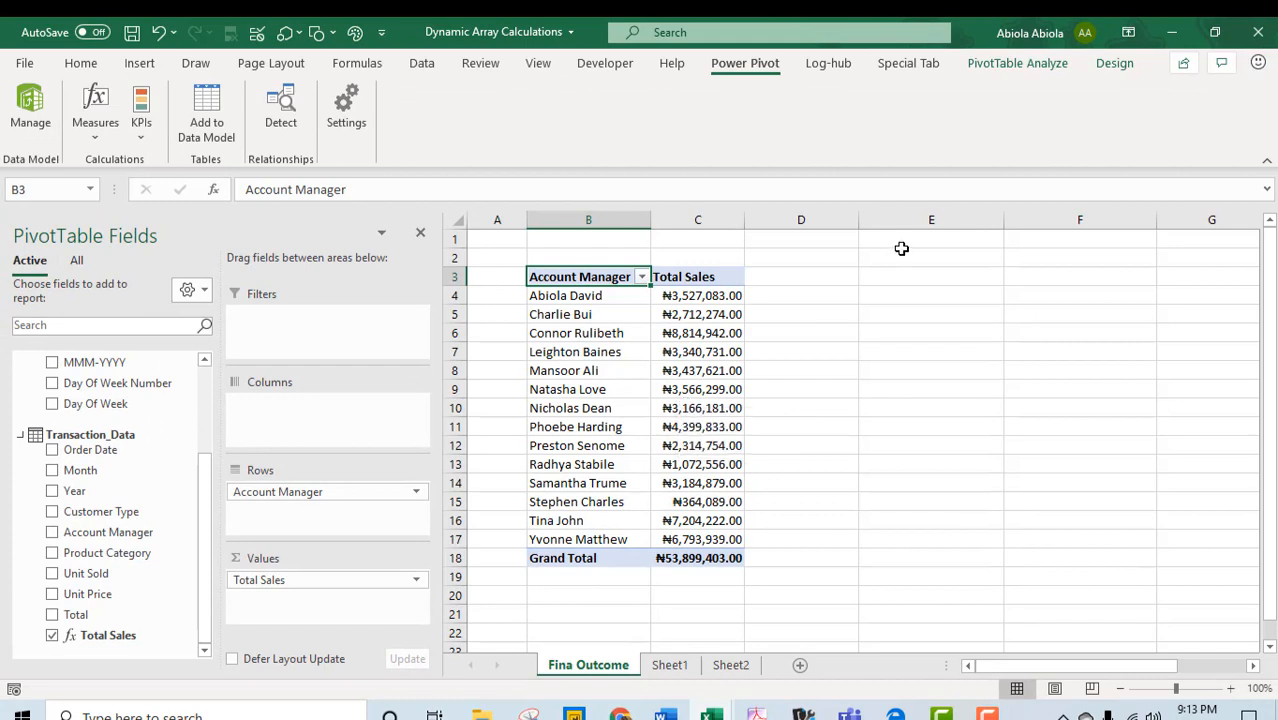
{"action": "mouse_move", "coordinate": [344, 490]}
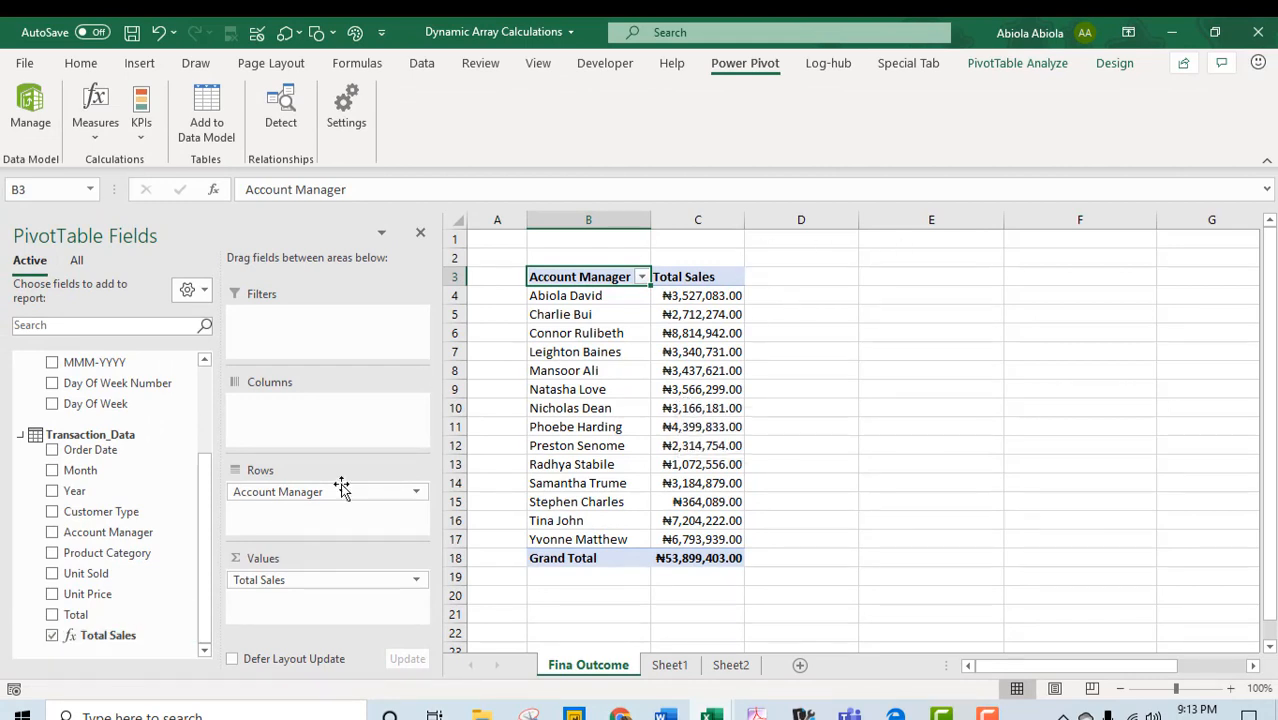
{"action": "mouse_move", "coordinate": [816, 496]}
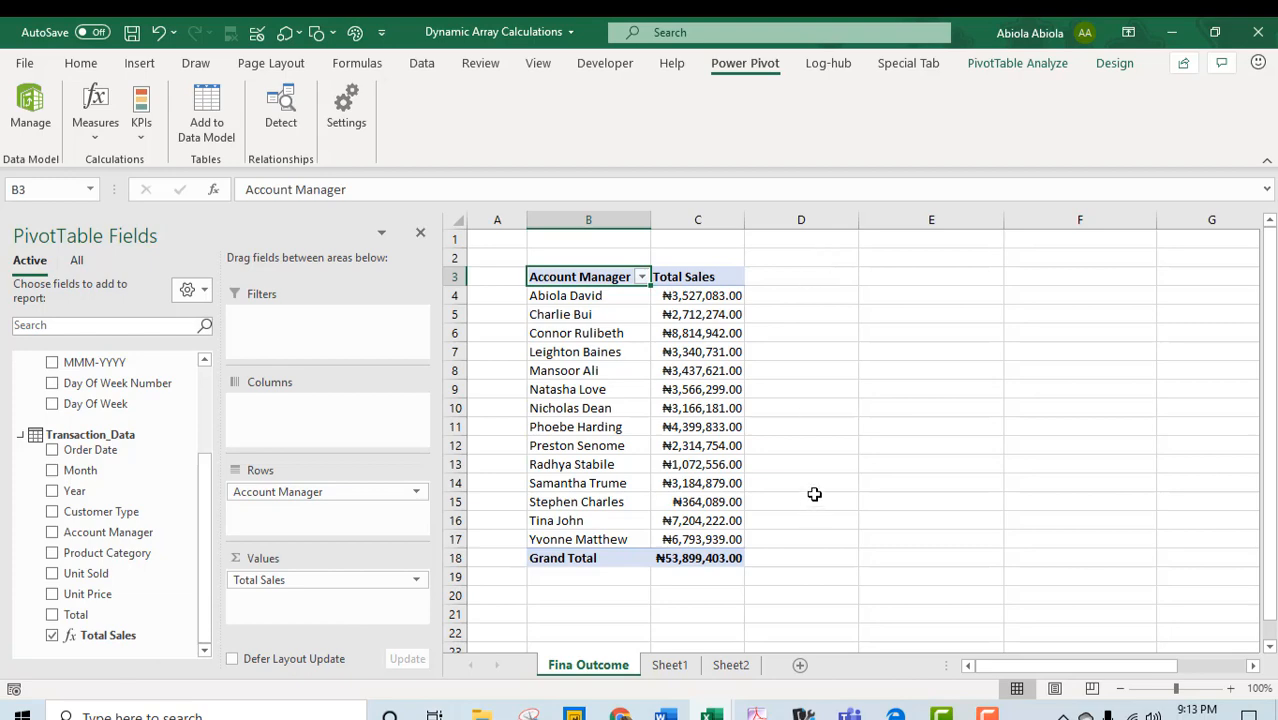
{"action": "mouse_move", "coordinate": [834, 298]}
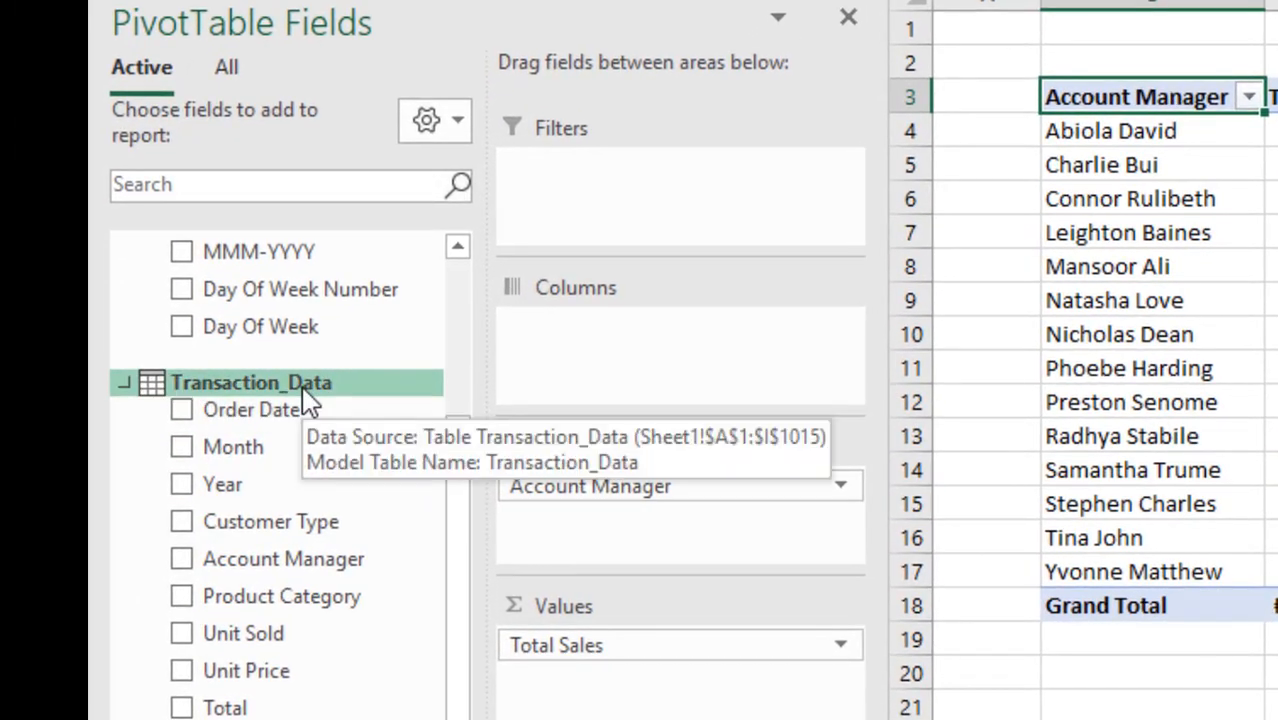
{"action": "right_click", "coordinate": [250, 382]}
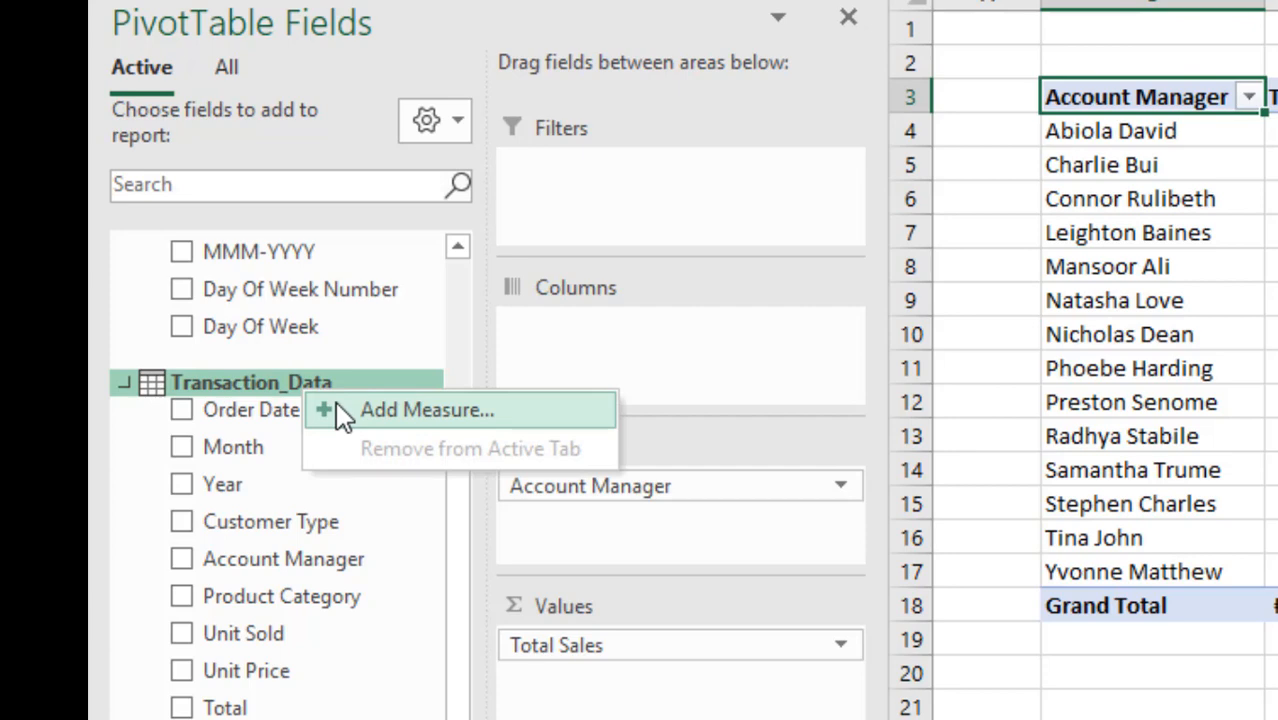
{"action": "left_click", "coordinate": [426, 410]}
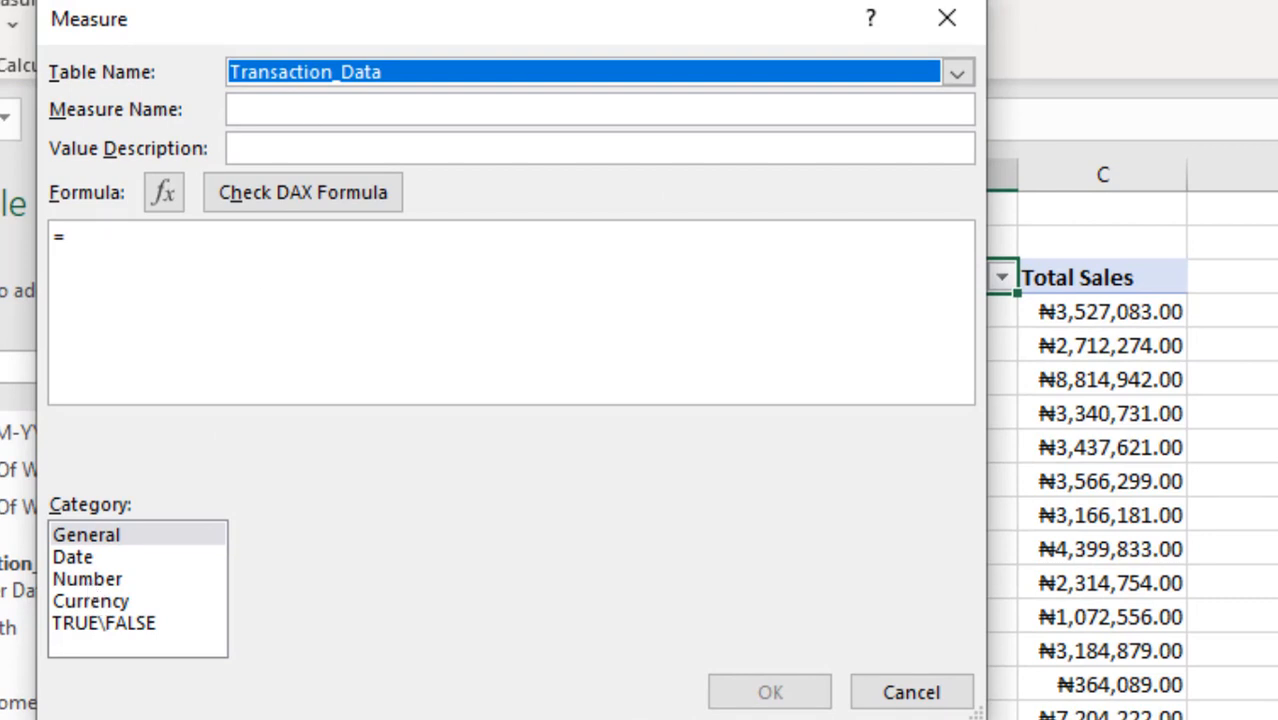
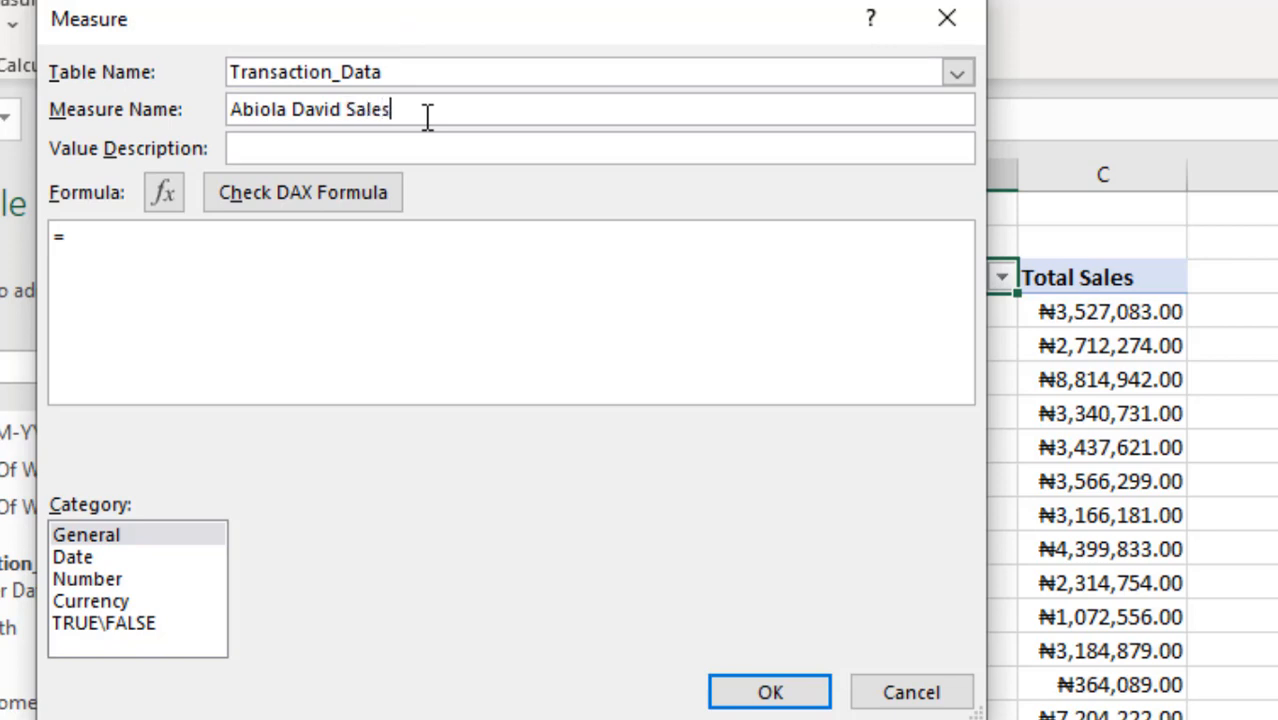
{"action": "left_click", "coordinate": [388, 252]}
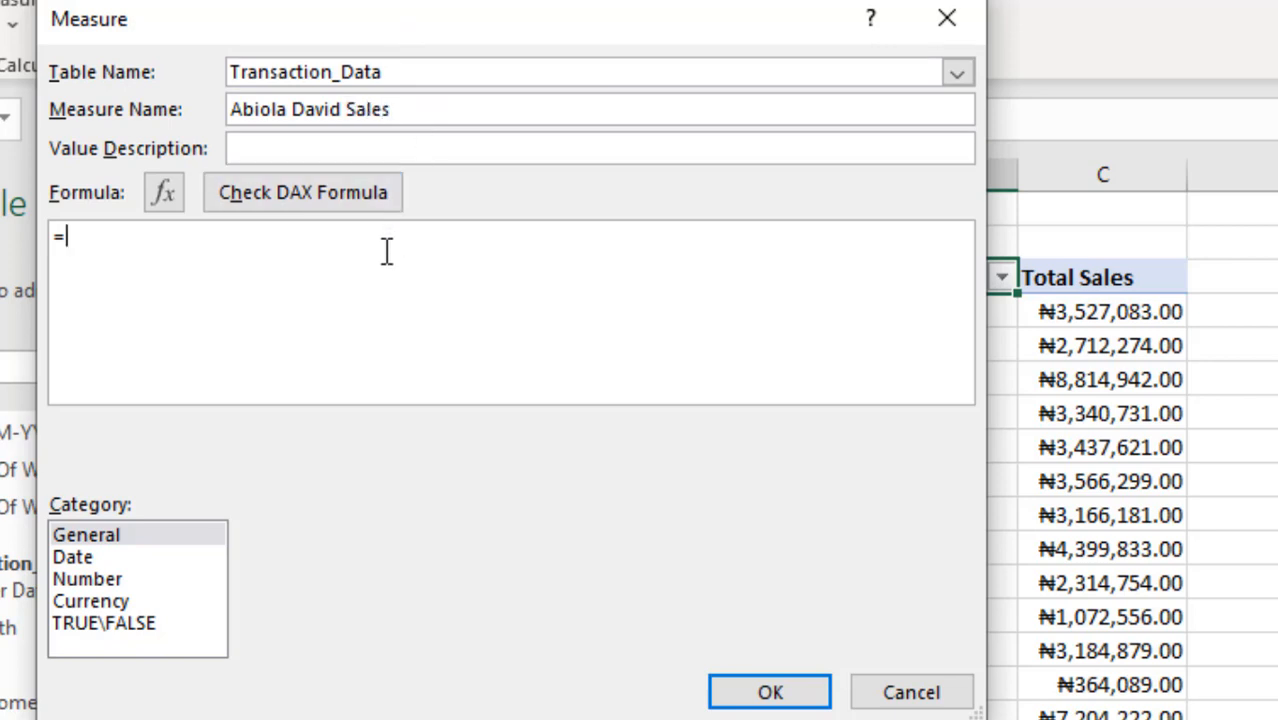
{"action": "type", "text": "CALCULATE("}
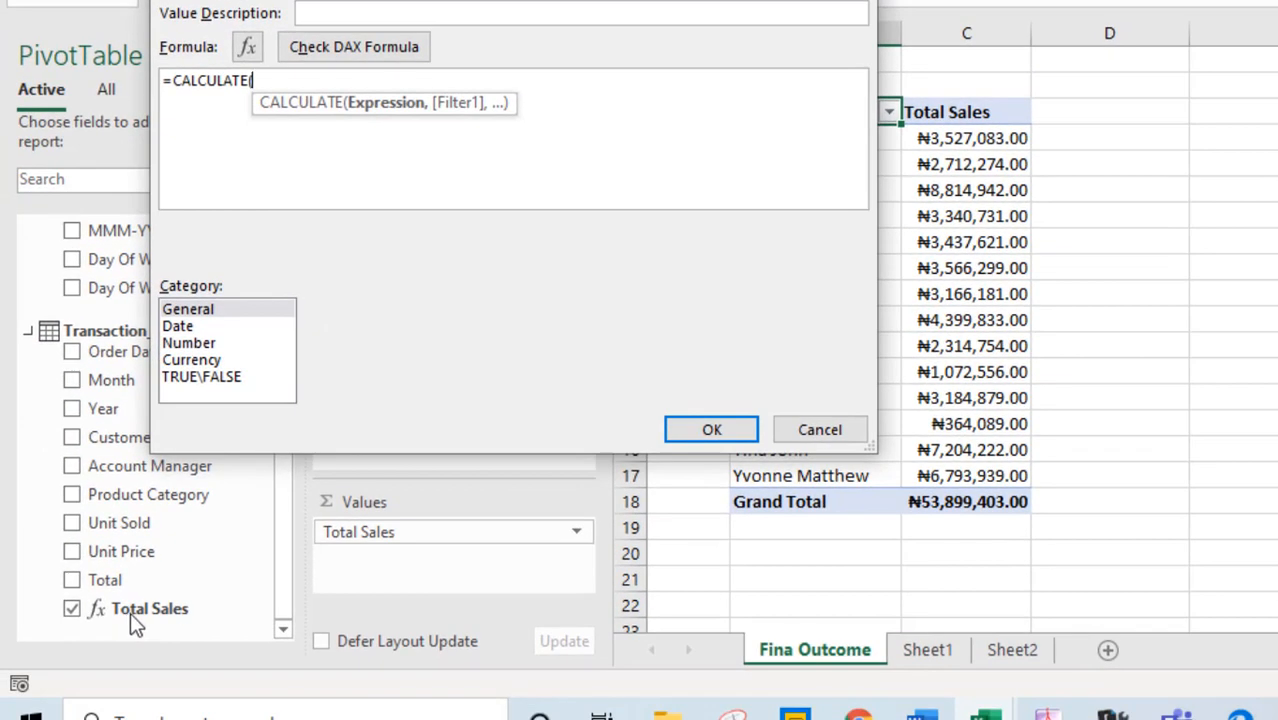
{"action": "type", "text": "tot"}
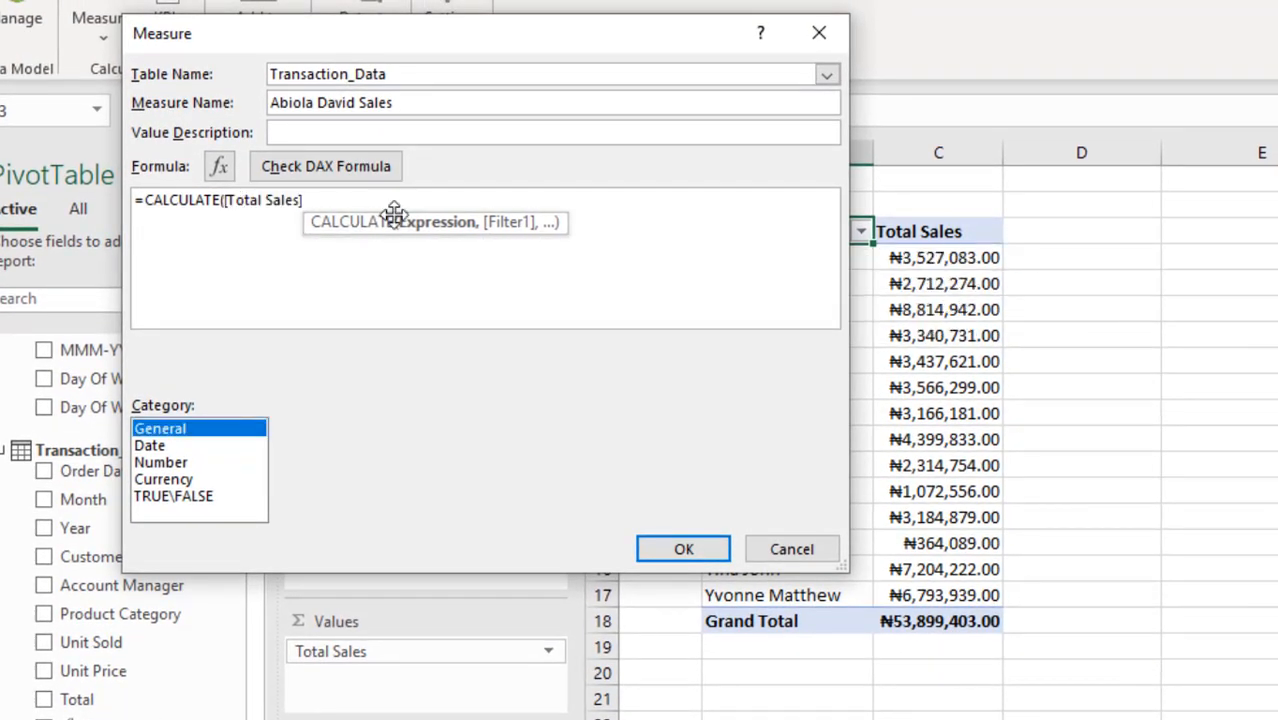
{"action": "type", "text": ","}
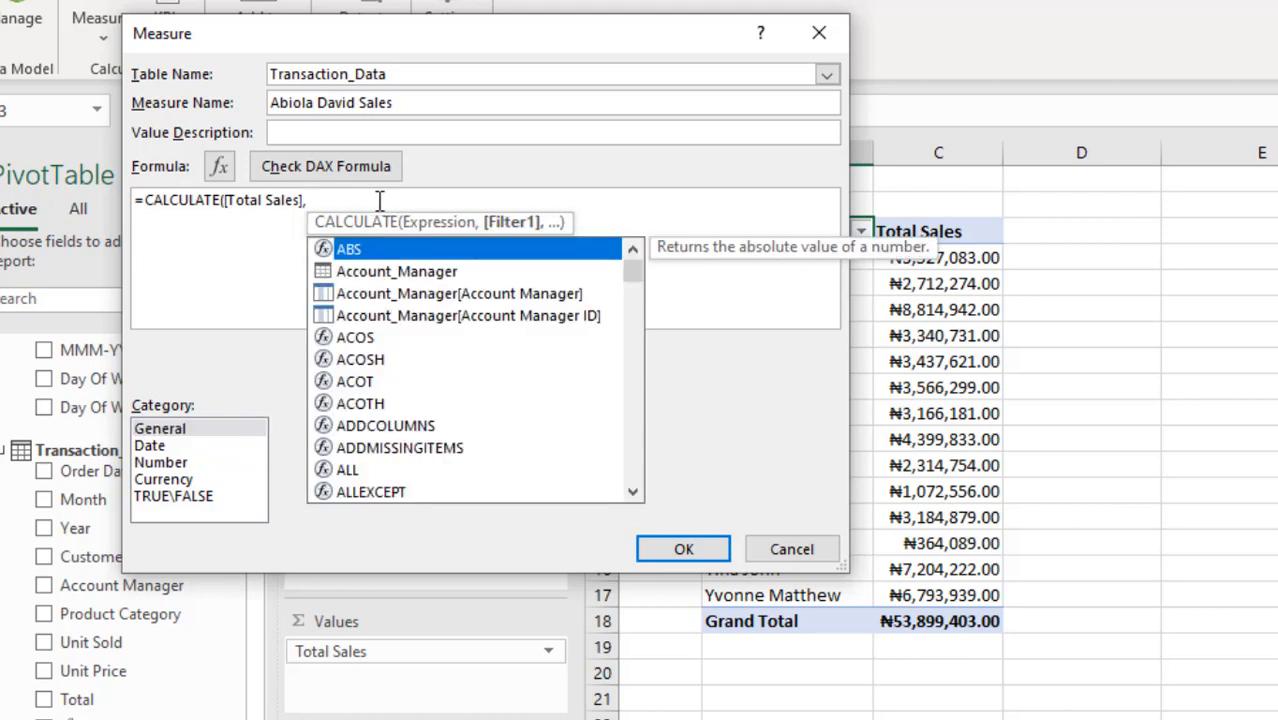
{"action": "type", "text": "acc"}
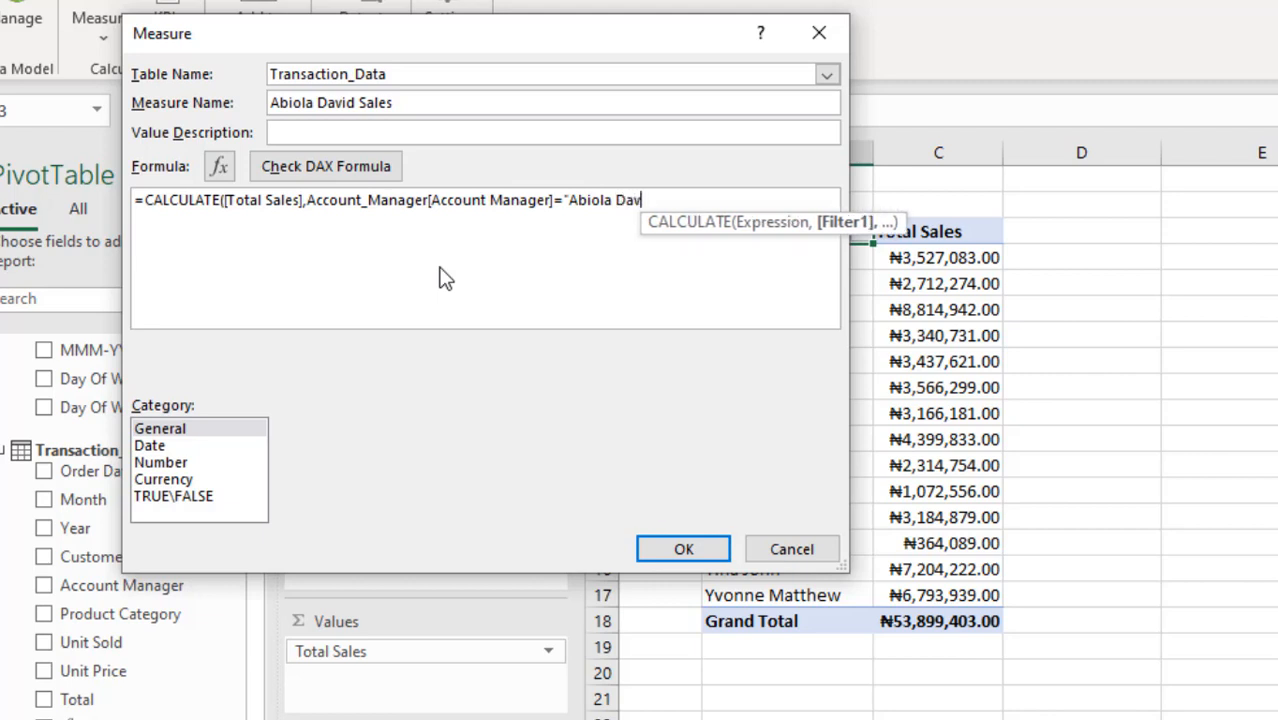
{"action": "type", "text": "id\")"}
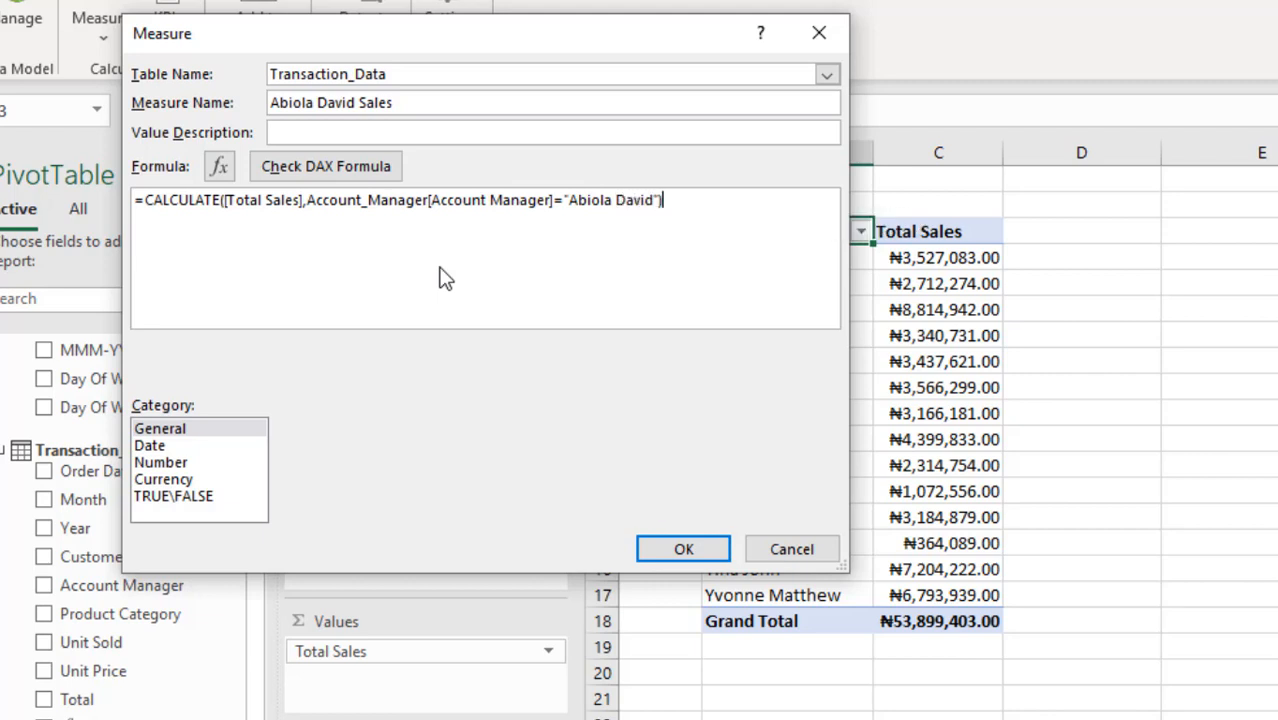
Check the DAX formula for errors and choose the Currency format category
{"action": "left_click", "coordinate": [324, 166]}
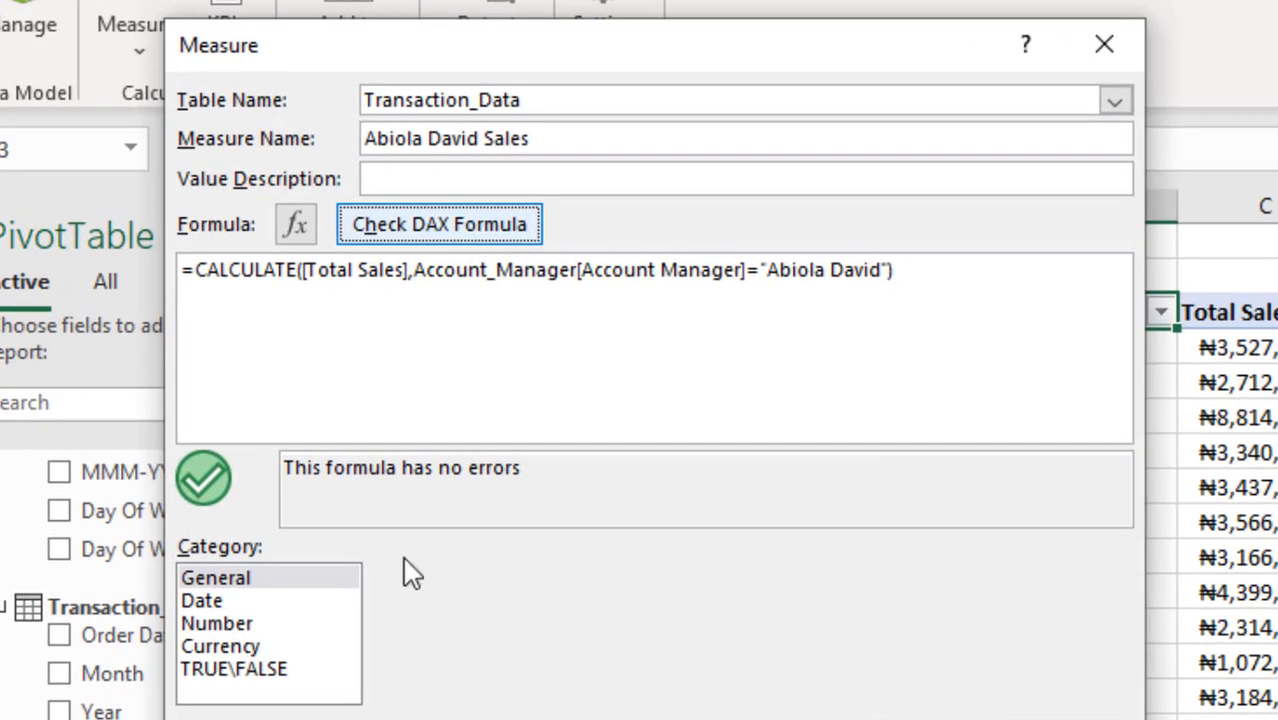
{"action": "left_click", "coordinate": [220, 646]}
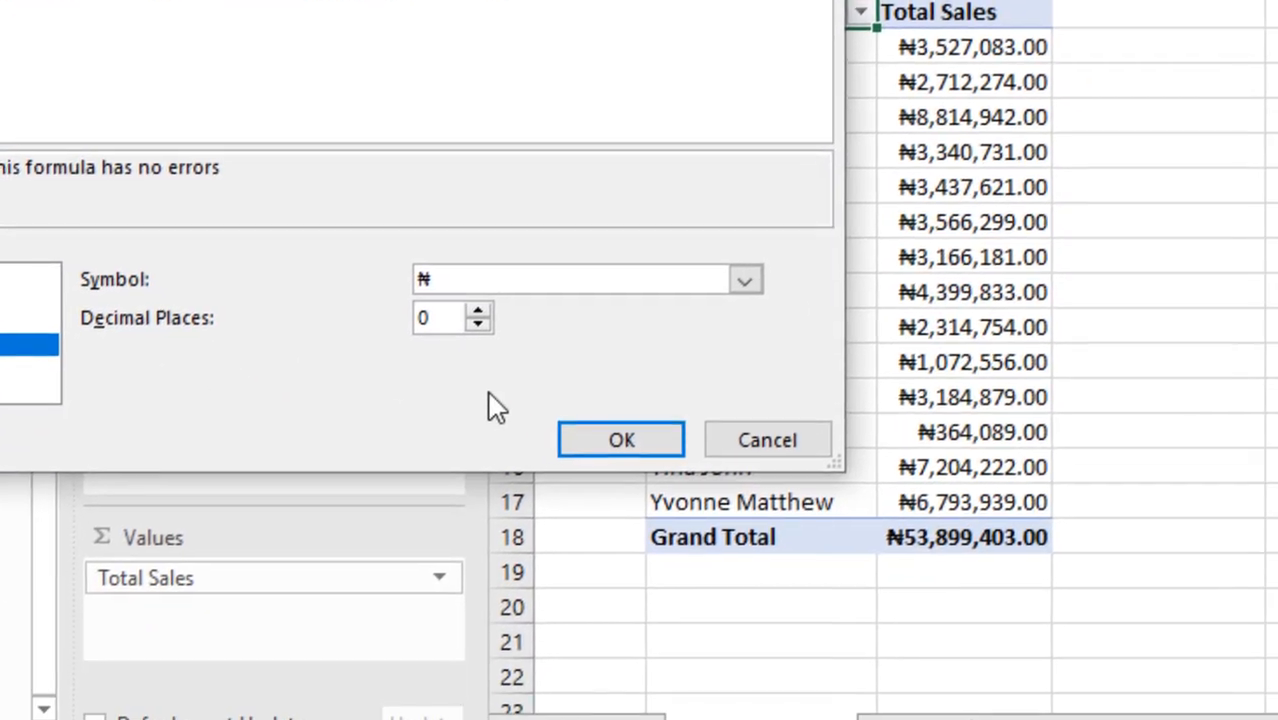
{"action": "left_click", "coordinate": [620, 440]}
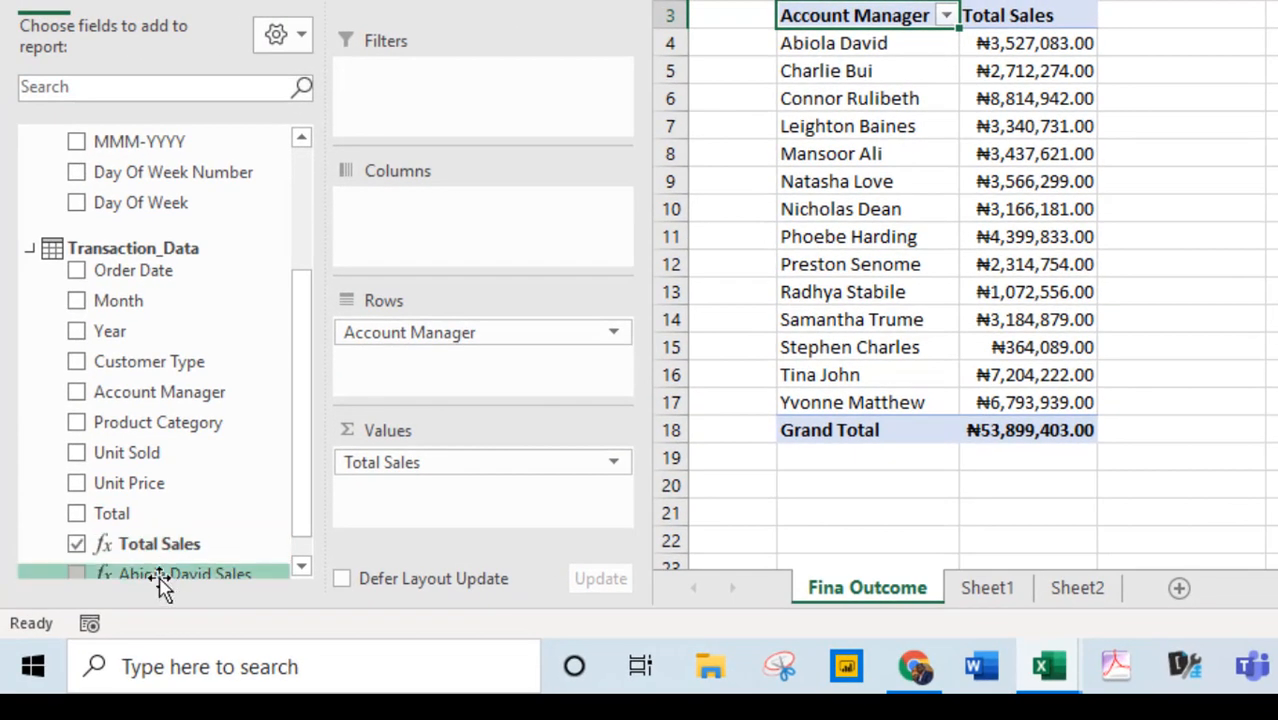
{"action": "scroll", "scroll_direction": "down", "scroll_amount": 3}
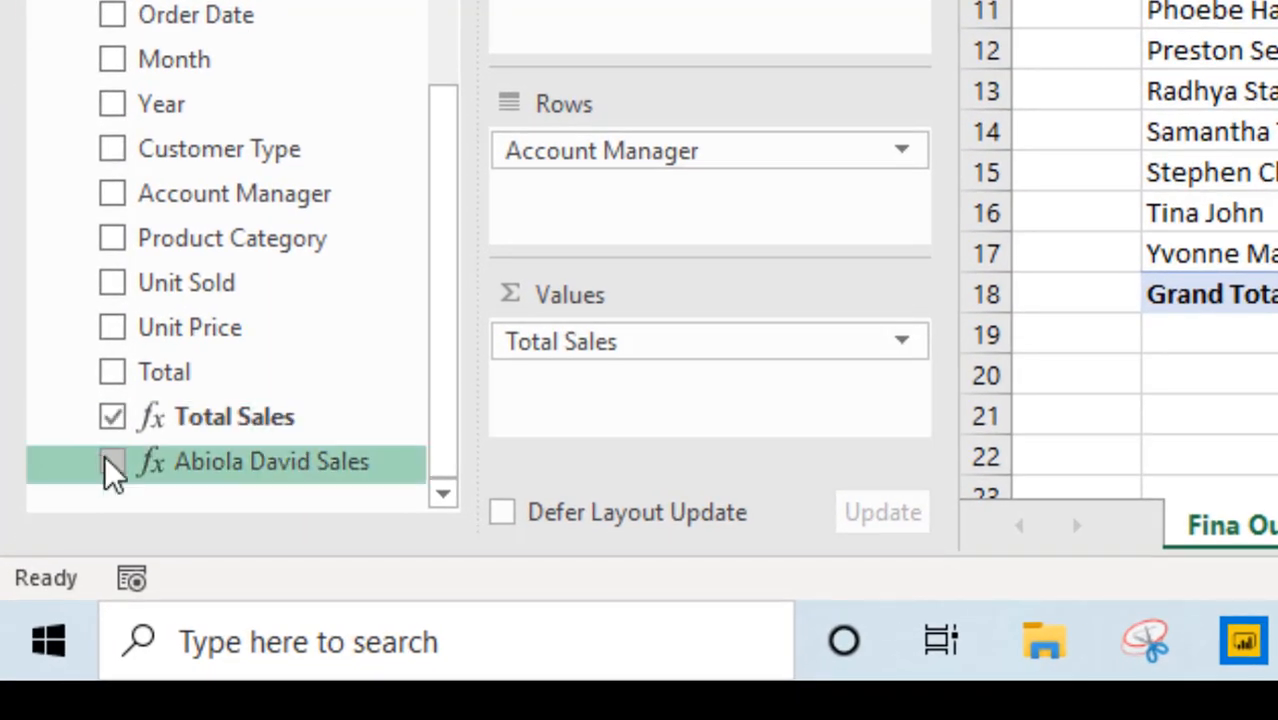
{"action": "left_click", "coordinate": [112, 460]}
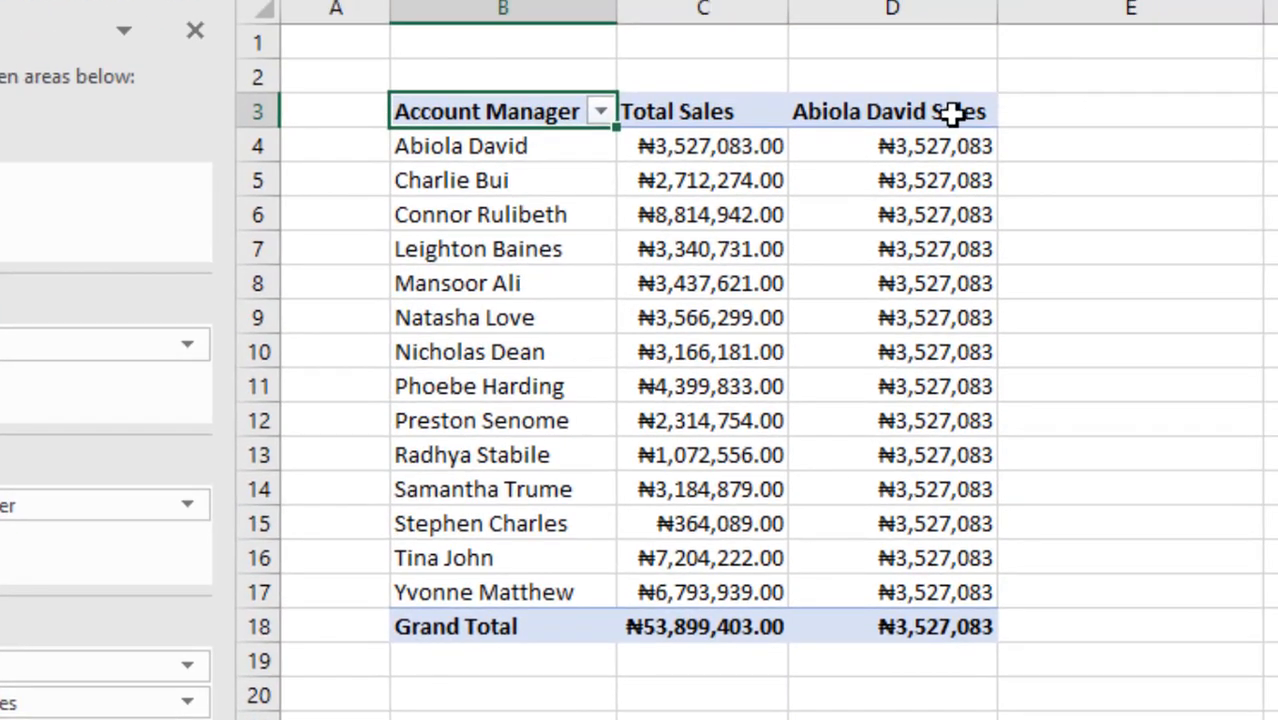
{"action": "mouse_move", "coordinate": [880, 134]}
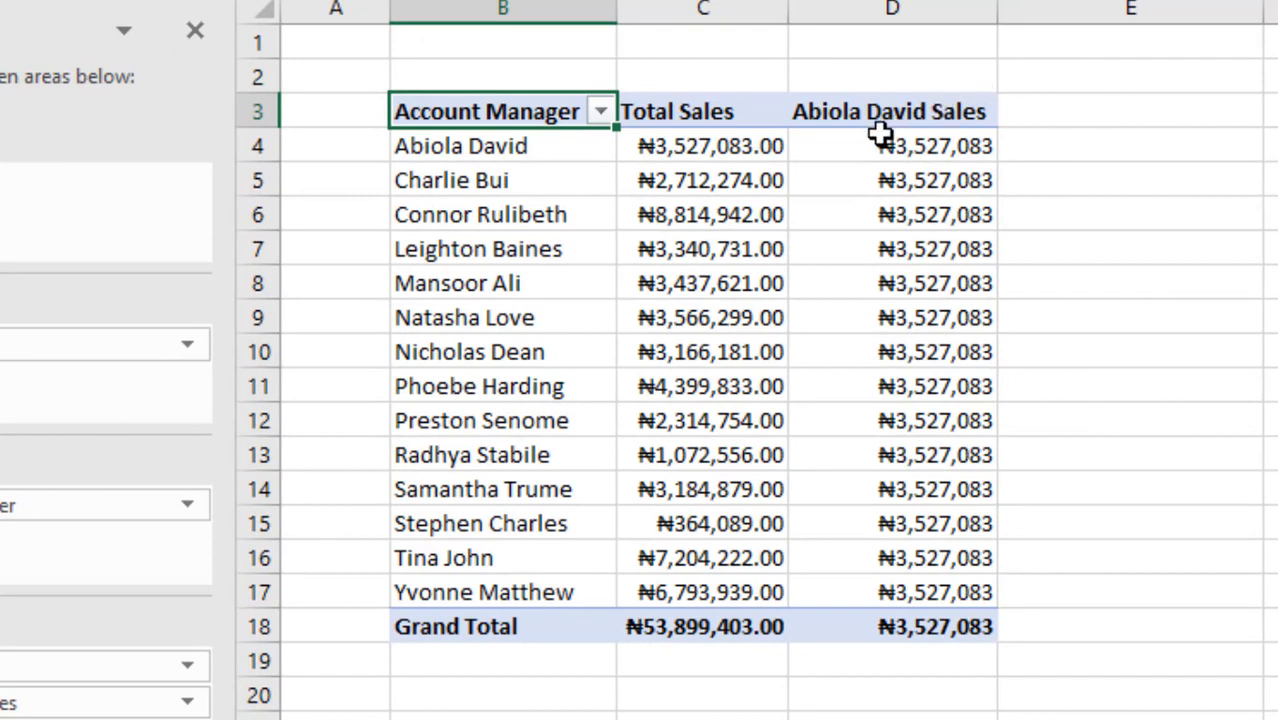
{"action": "mouse_move", "coordinate": [882, 144]}
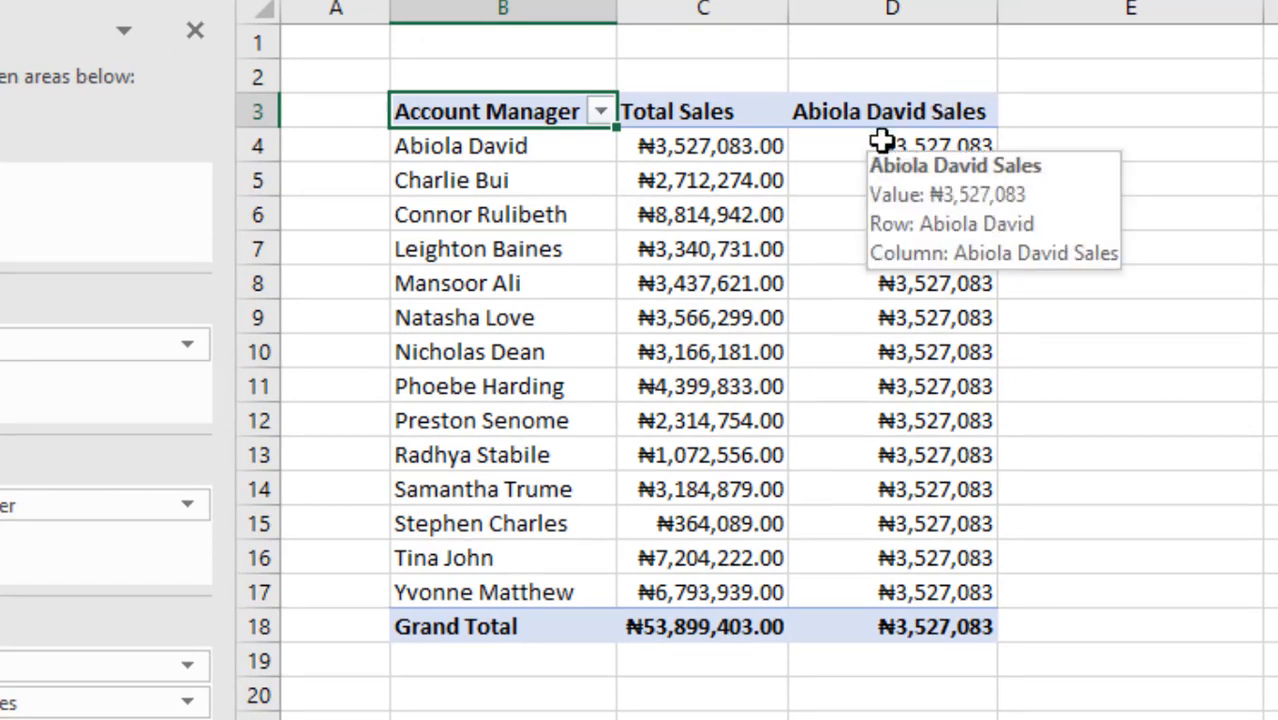
{"action": "mouse_move", "coordinate": [900, 168]}
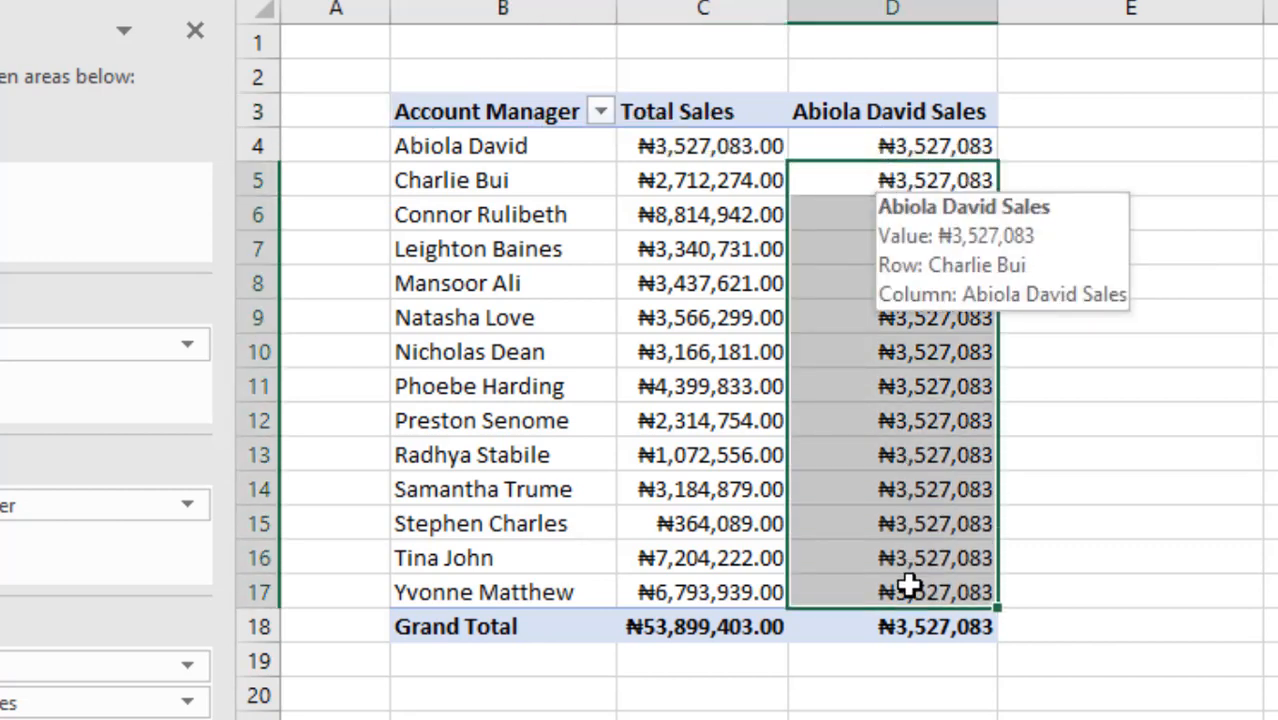
{"action": "mouse_move", "coordinate": [904, 584]}
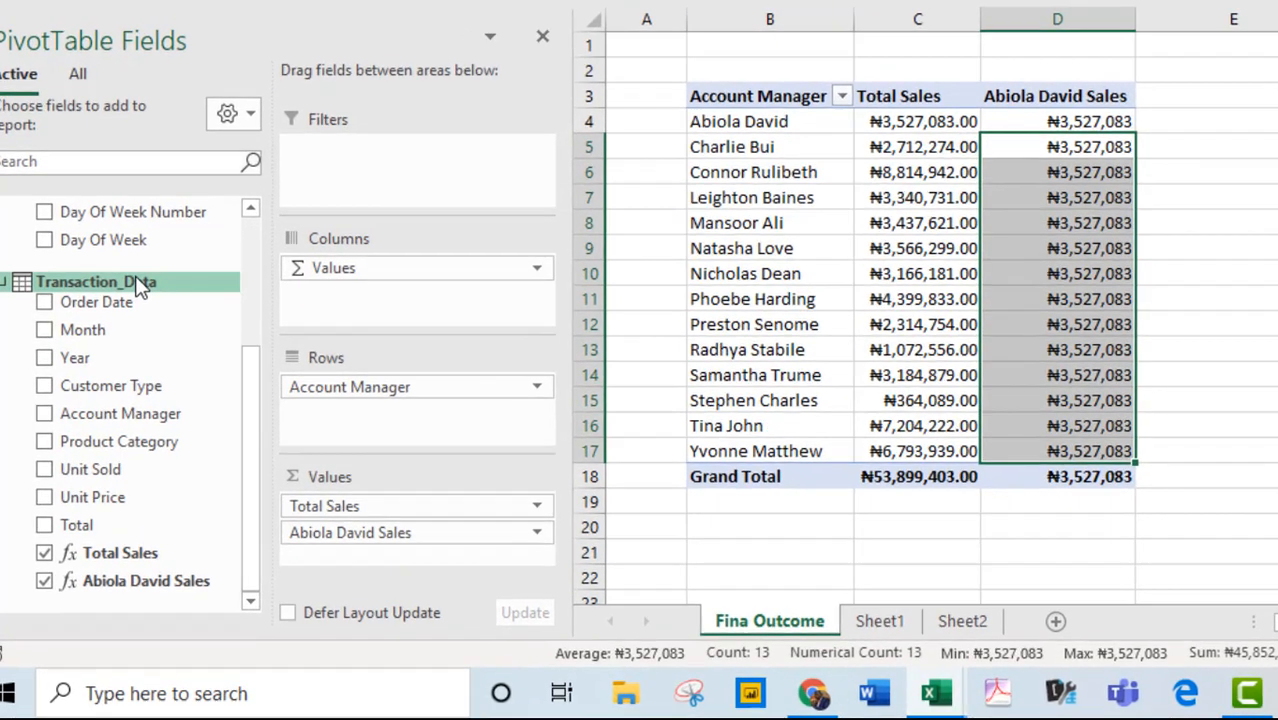
{"action": "right_click", "coordinate": [96, 280]}
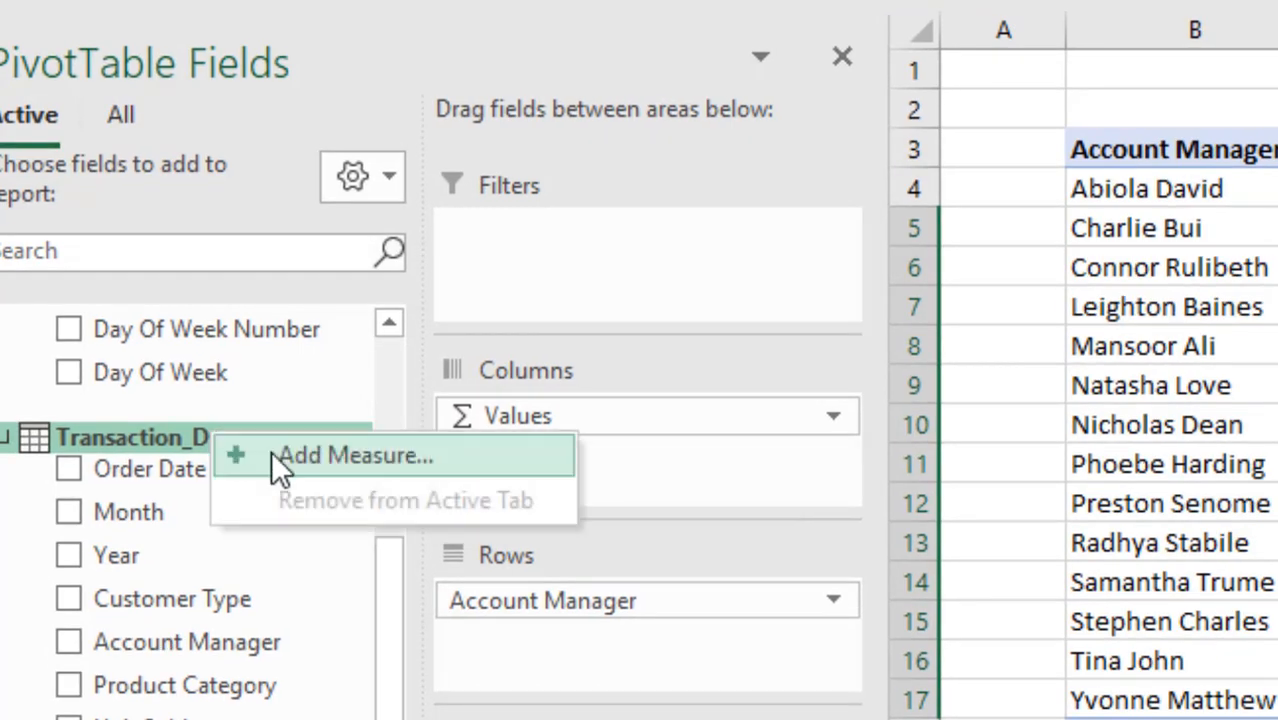
{"action": "left_click", "coordinate": [356, 456]}
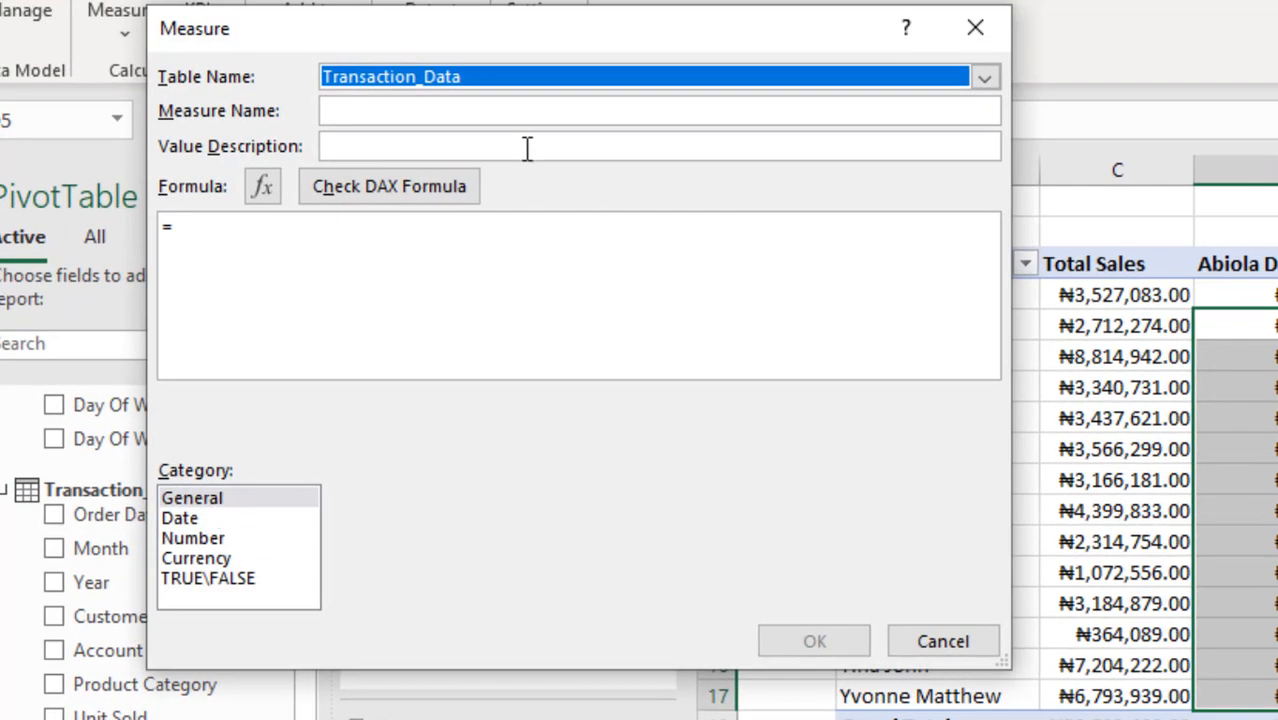
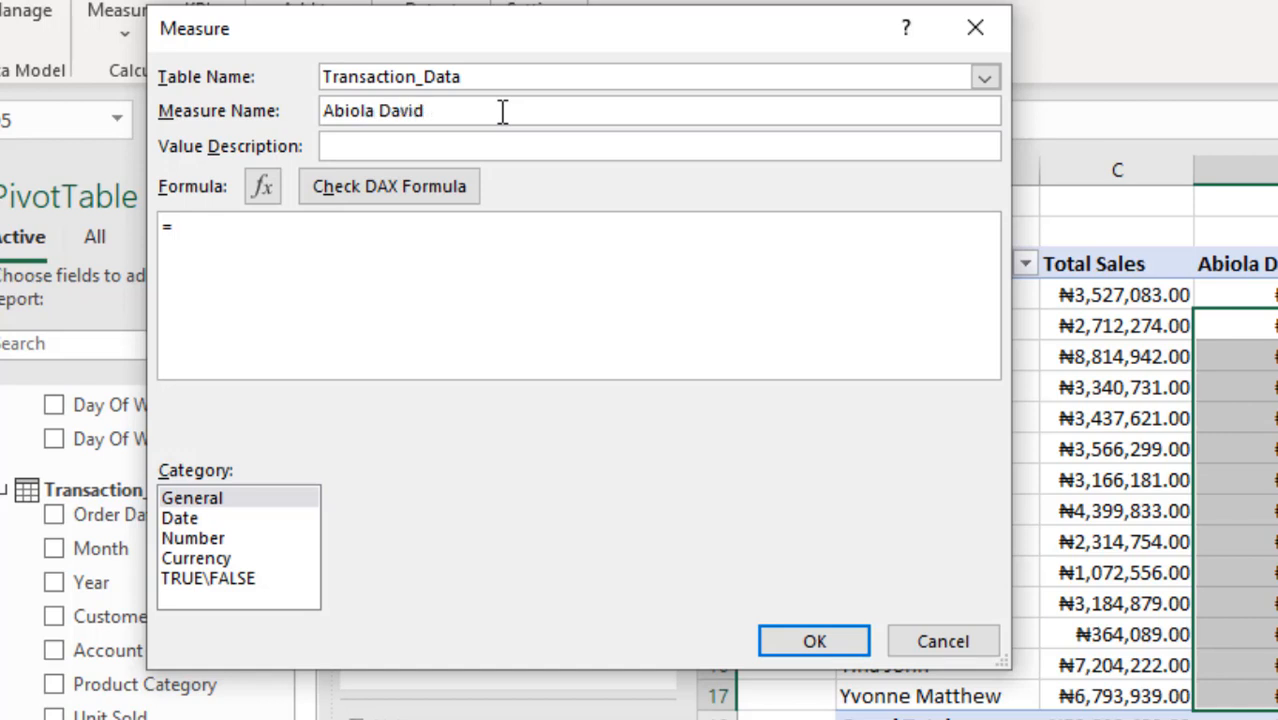
{"action": "type", "text": "New Sale"}
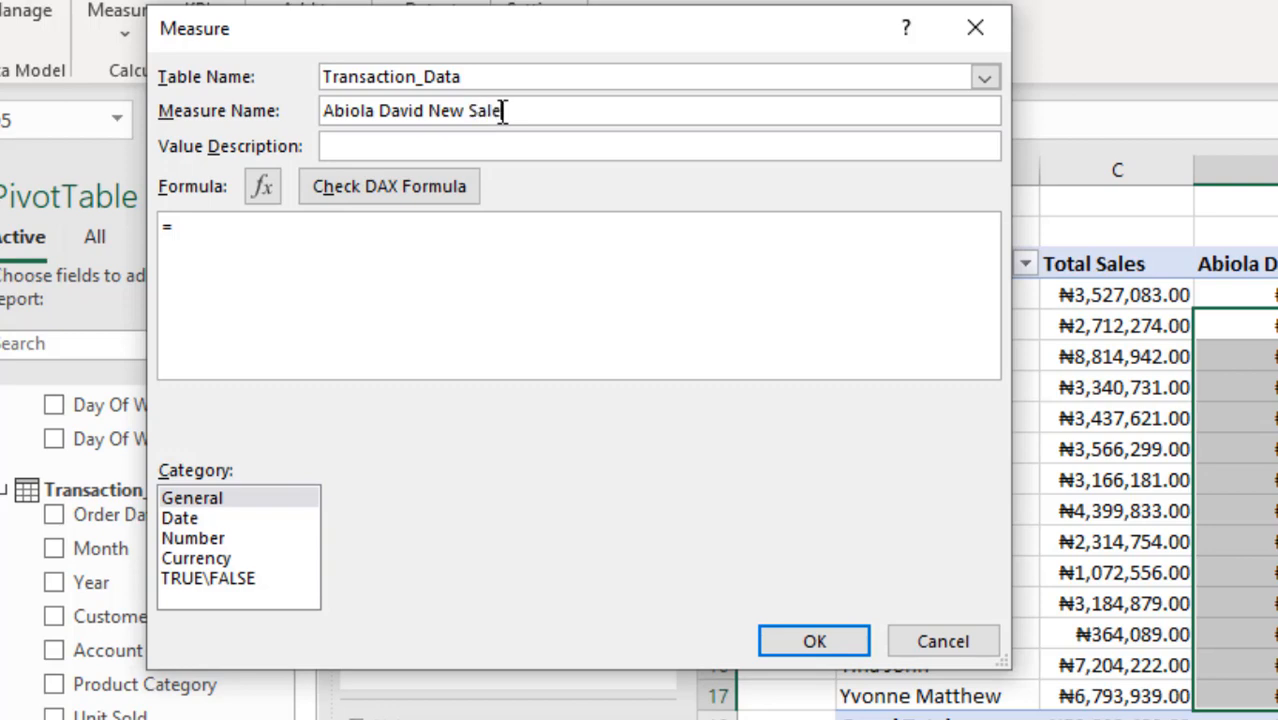
{"action": "type", "text": "s"}
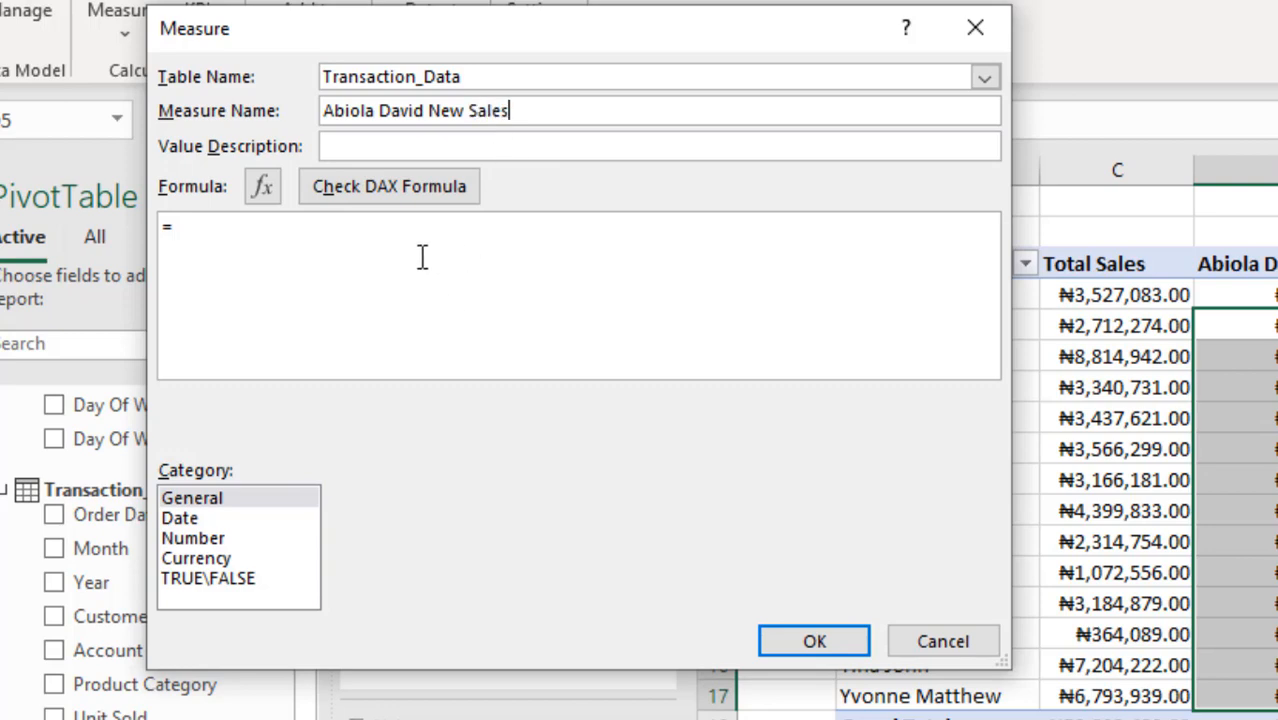
{"action": "type", "text": "CALCULATE("}
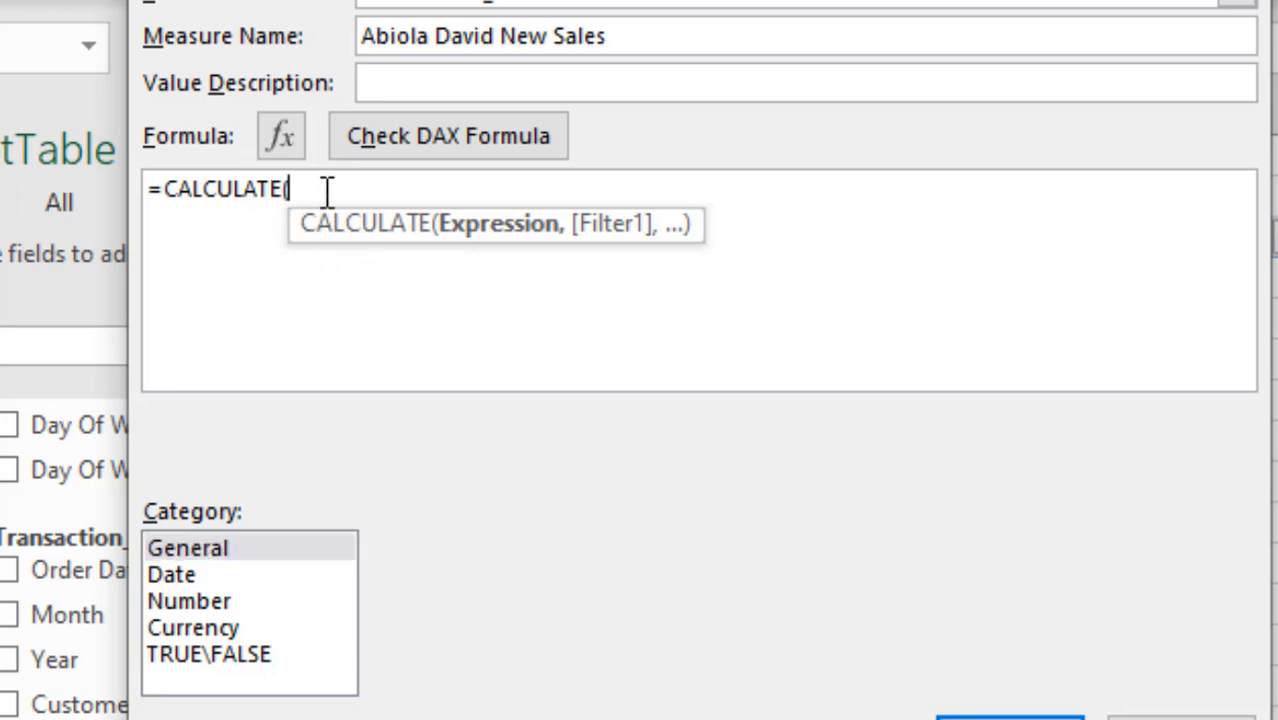
{"action": "type", "text": "Total Sales]"}
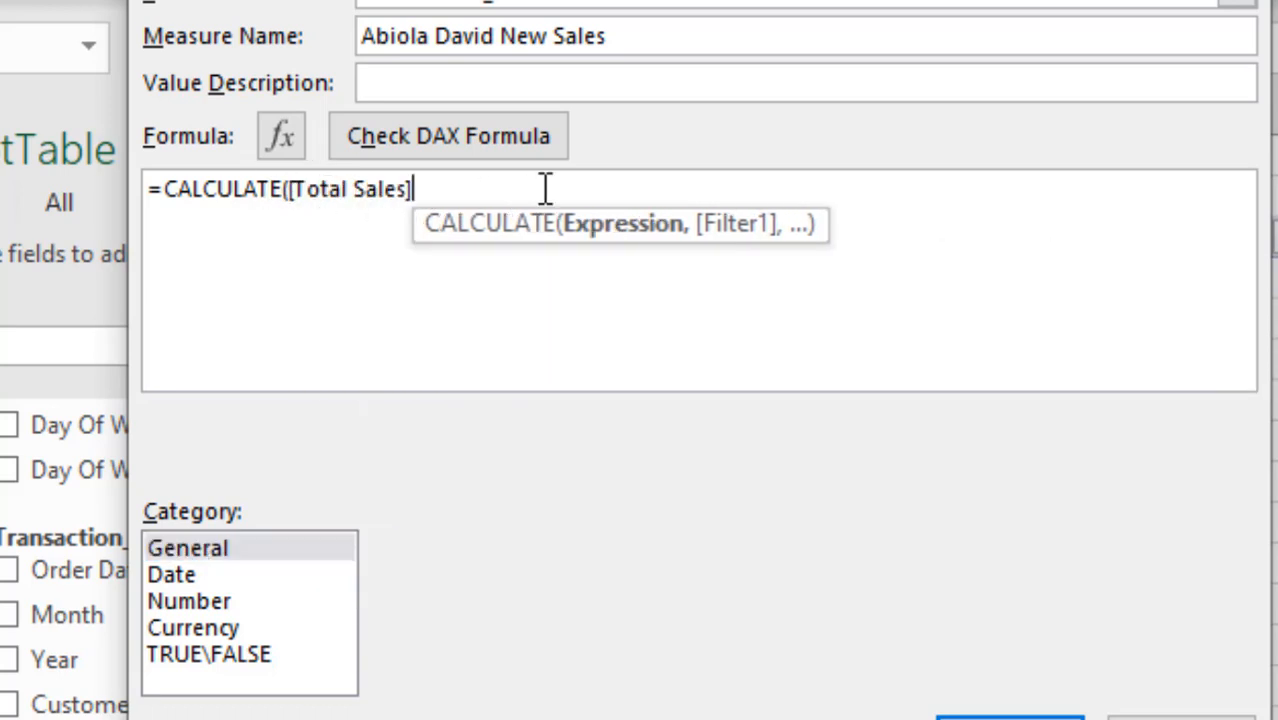
{"action": "type", "text": ","}
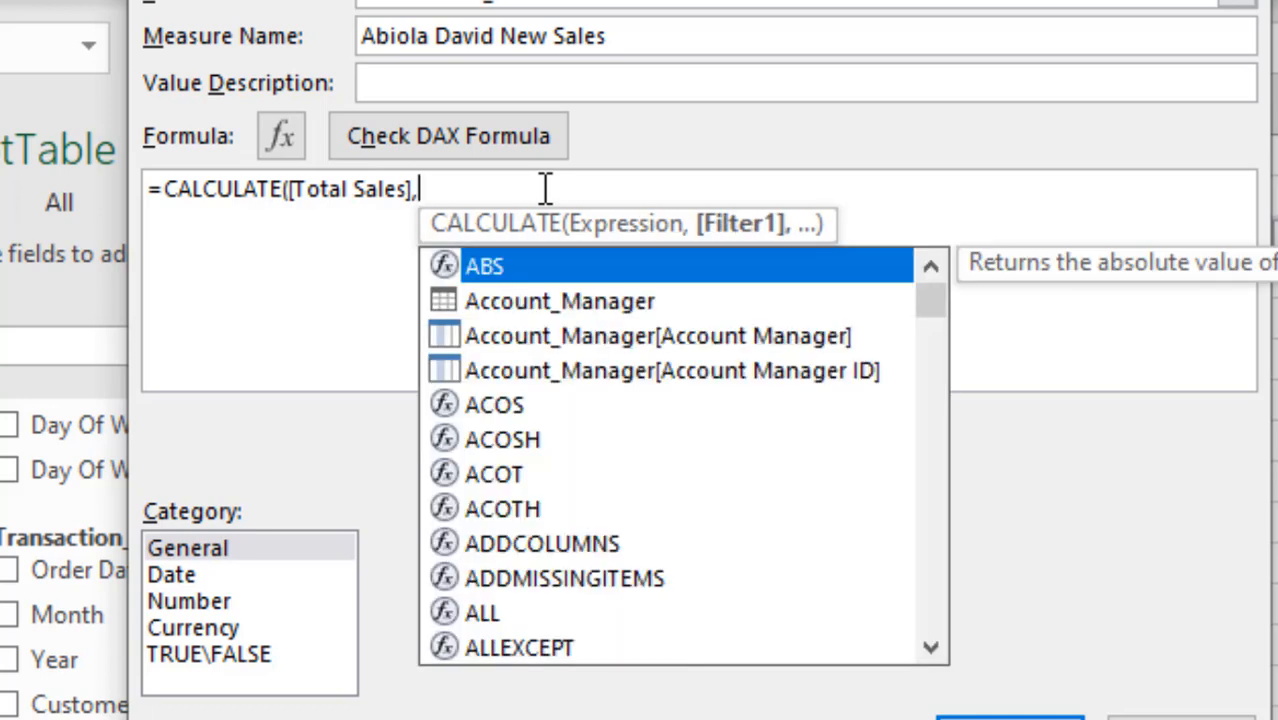
{"action": "type", "text": "kee"}
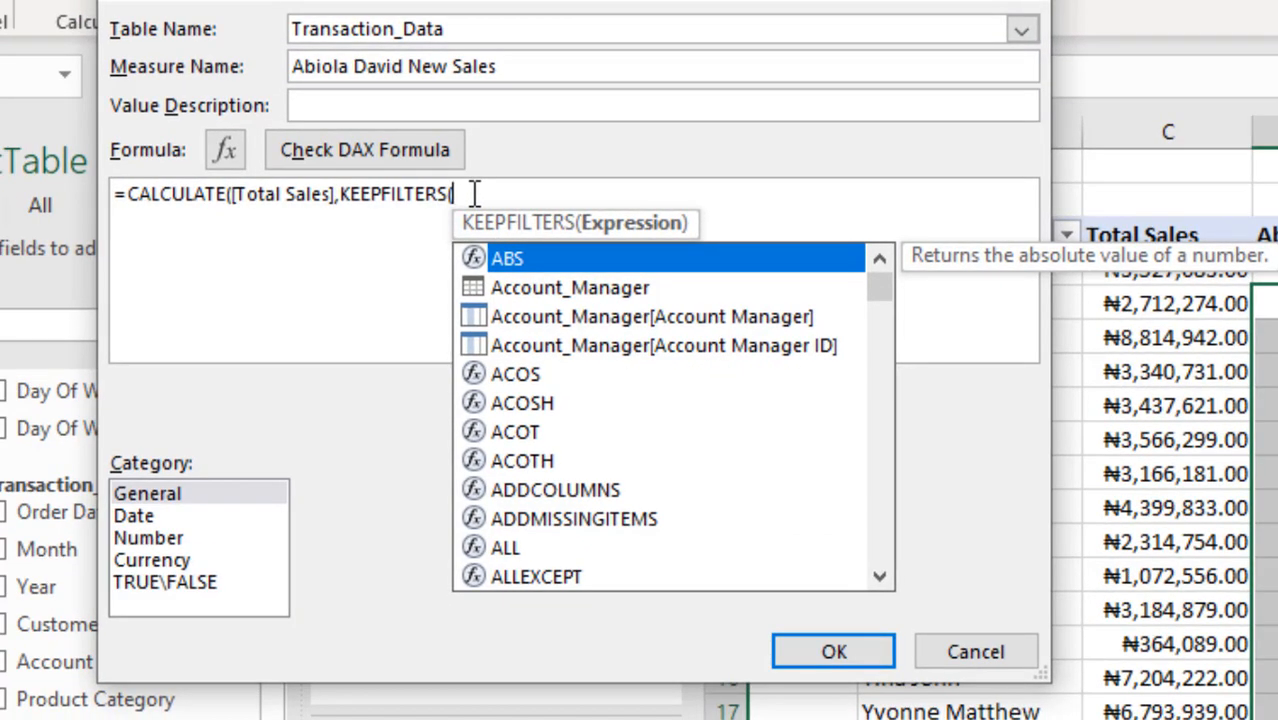
{"action": "type", "text": "ac"}
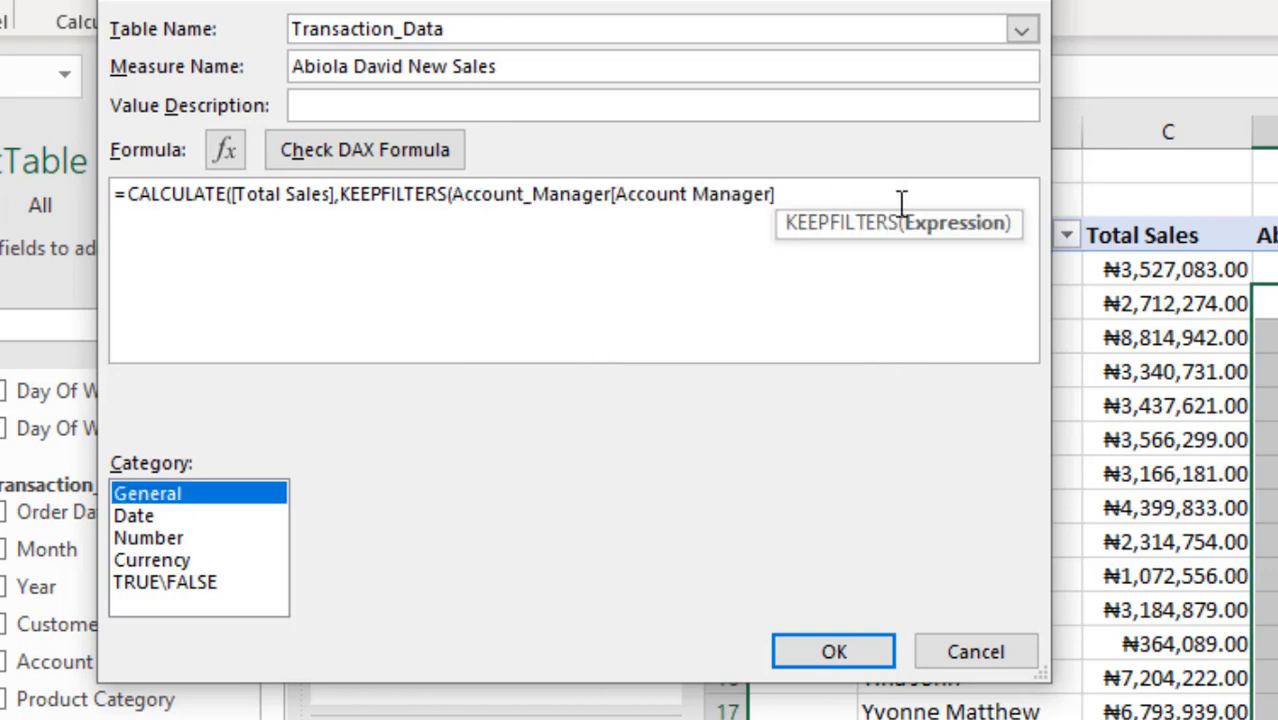
{"action": "type", "text": "=\""}
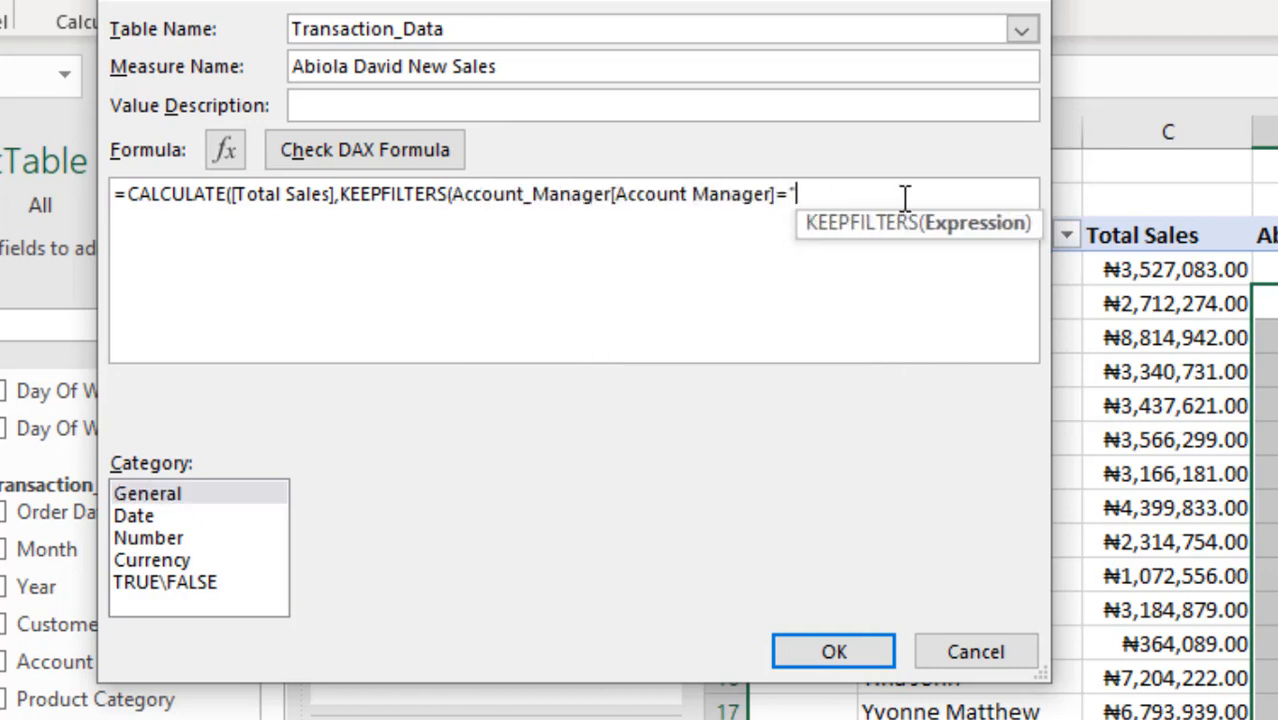
{"action": "type", "text": "Abioloa"}
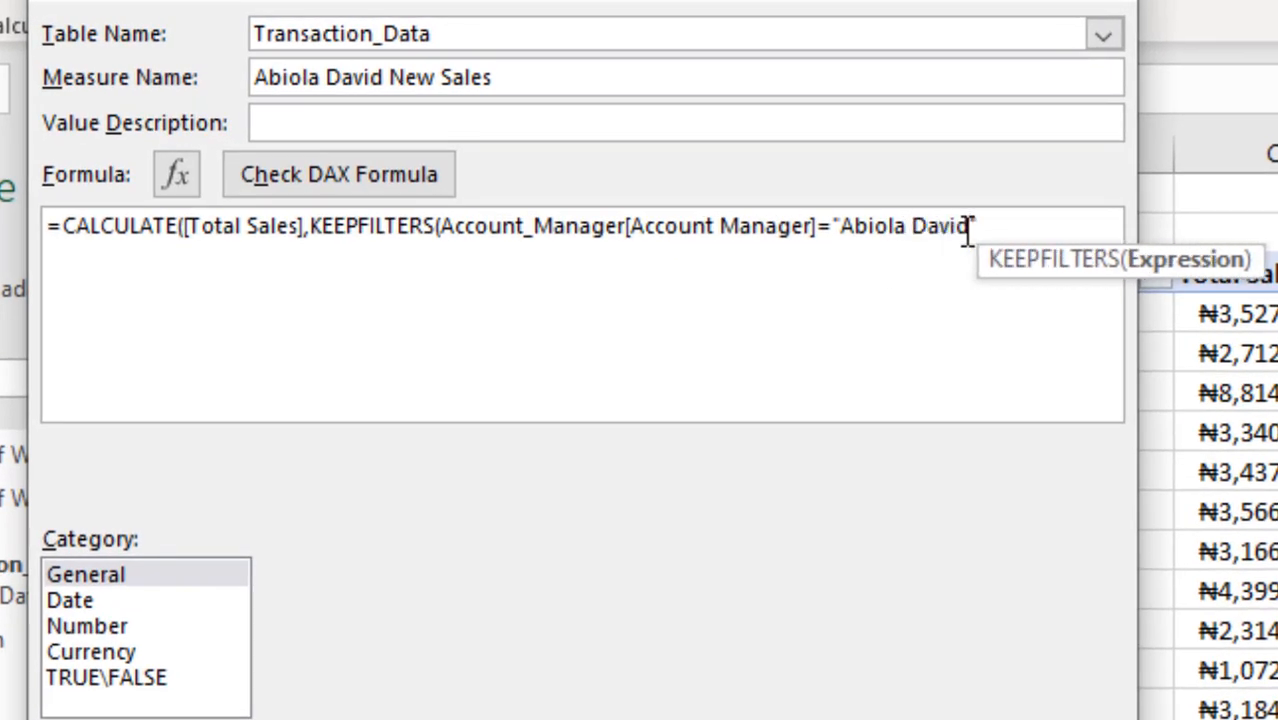
{"action": "type", "text": "))"}
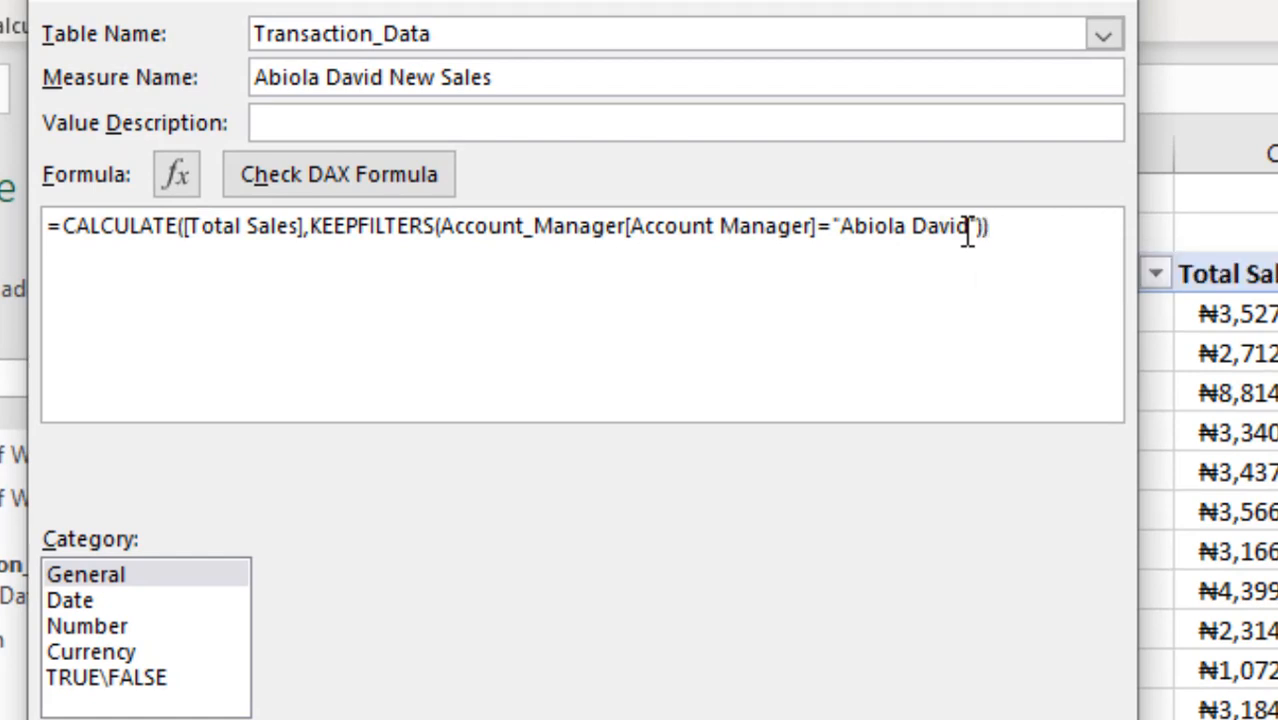
Check the KEEPFILTERS formula for errors and set the measure to Currency format
{"action": "left_click", "coordinate": [338, 174]}
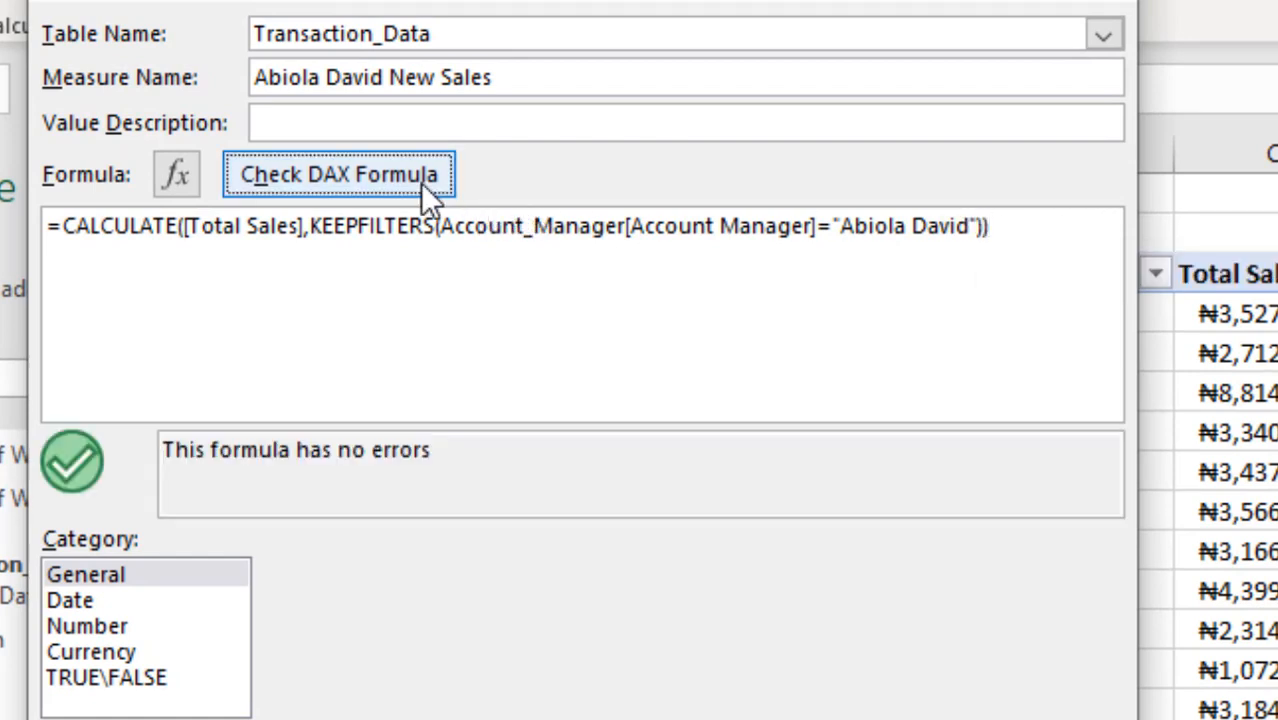
{"action": "mouse_move", "coordinate": [136, 656]}
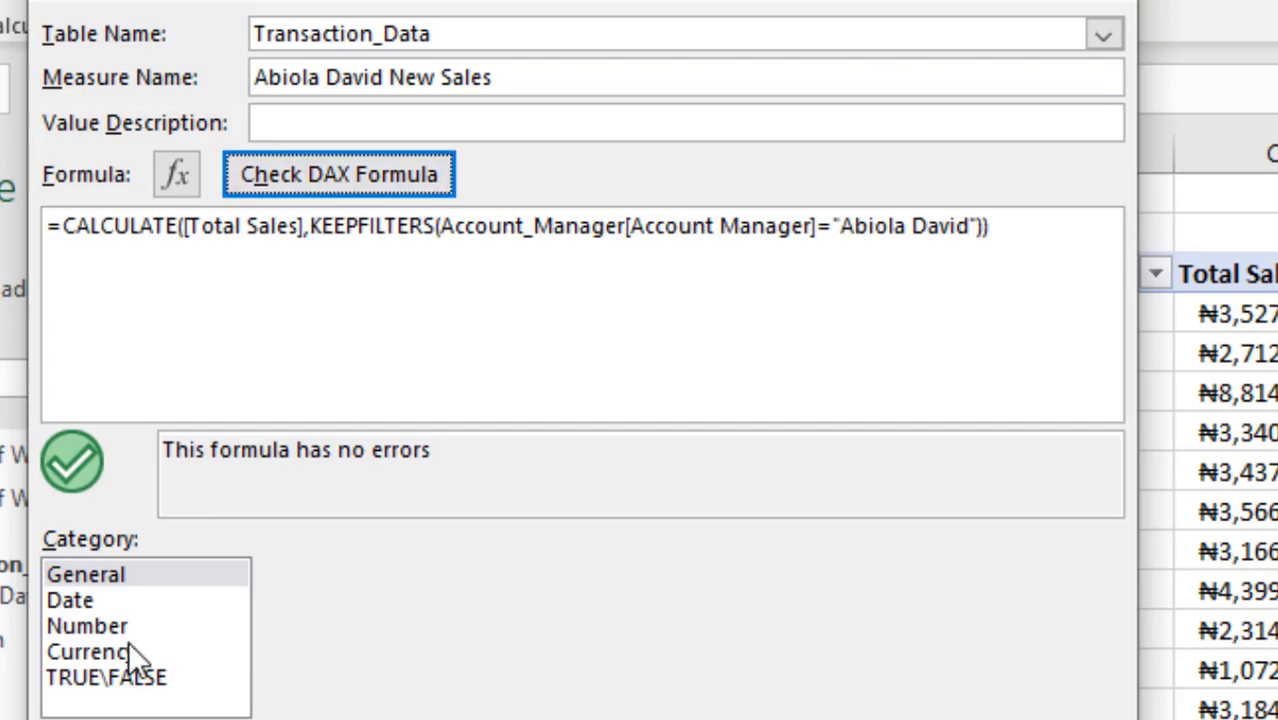
{"action": "left_click", "coordinate": [708, 602]}
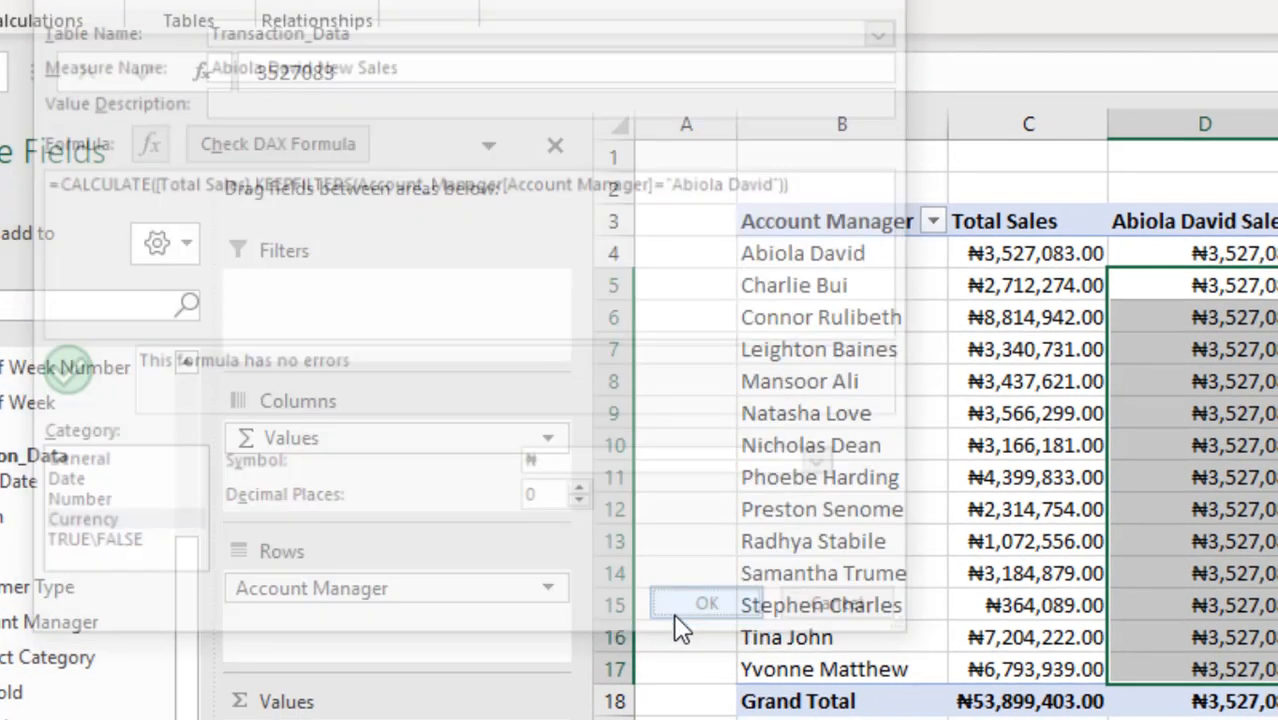
{"action": "left_click", "coordinate": [706, 604]}
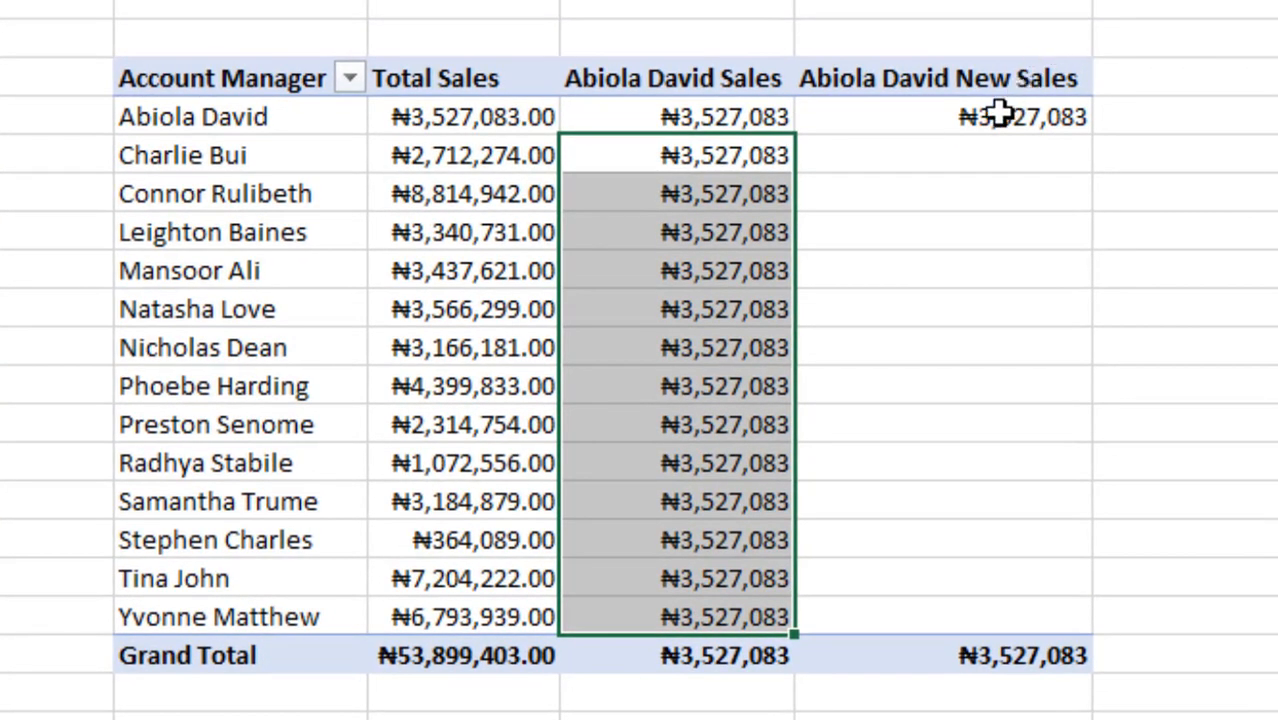
{"action": "mouse_move", "coordinate": [1020, 116]}
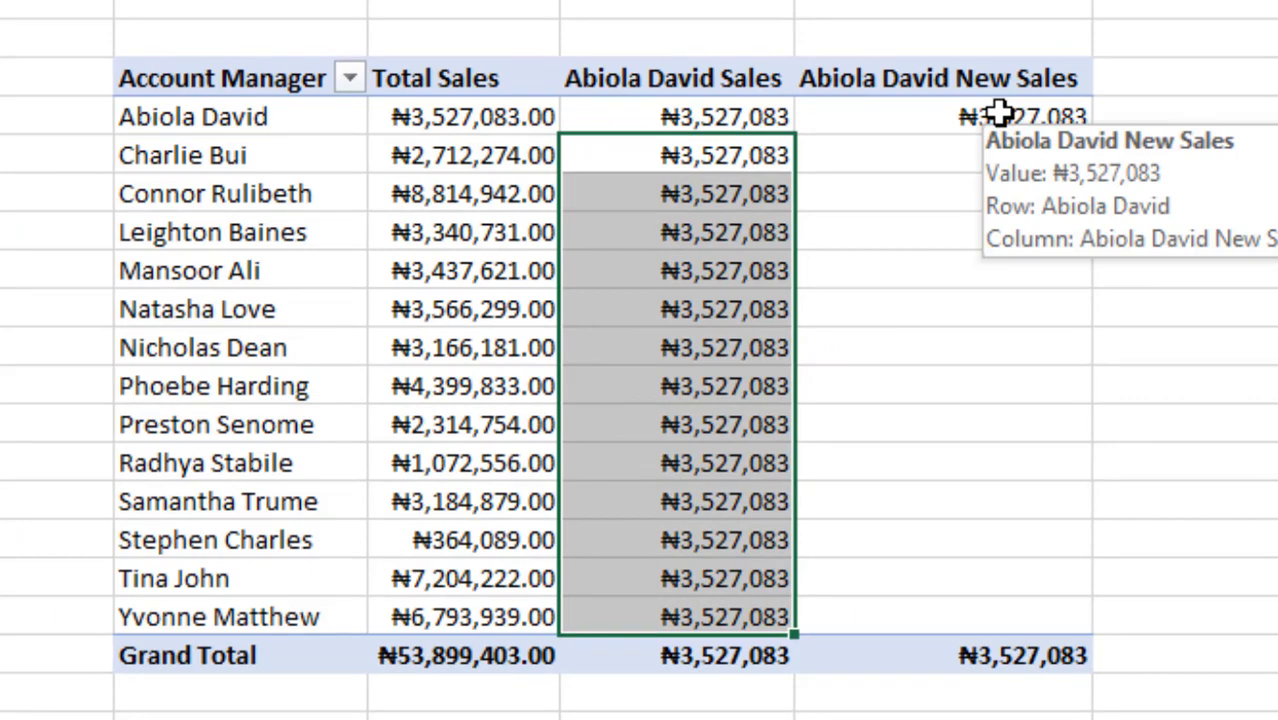
{"action": "mouse_move", "coordinate": [964, 126]}
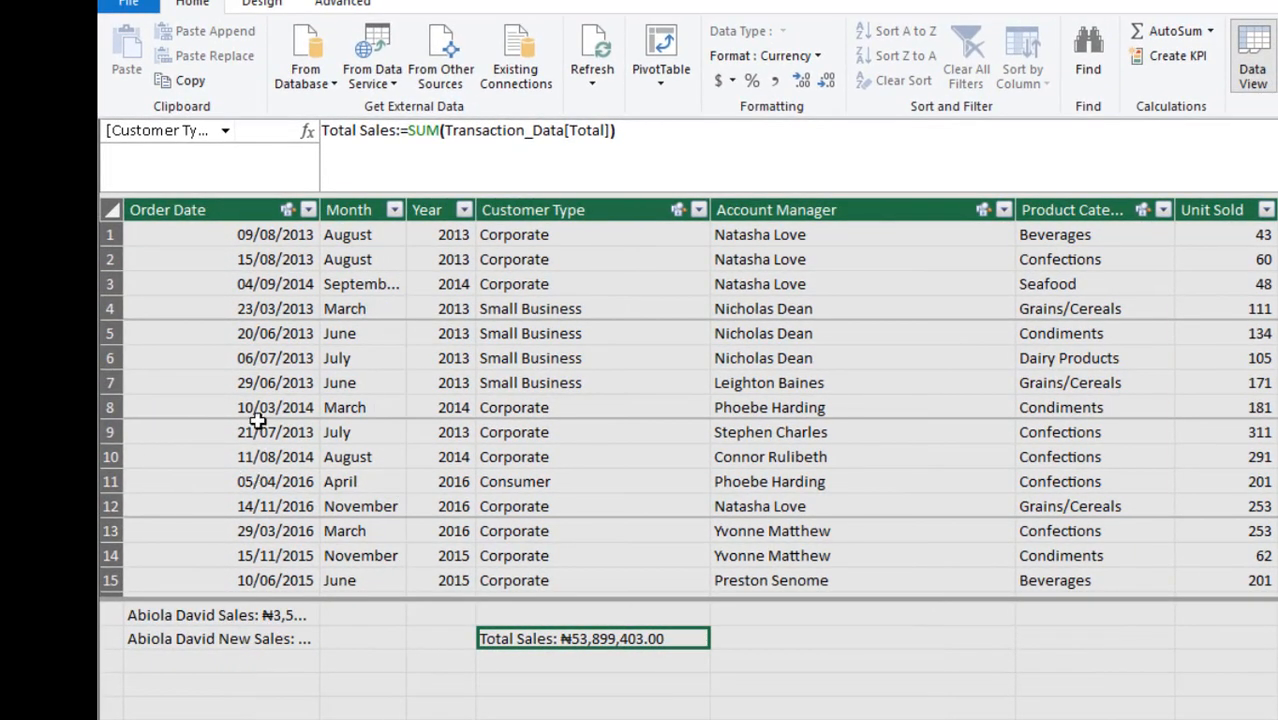
{"action": "mouse_move", "coordinate": [238, 676]}
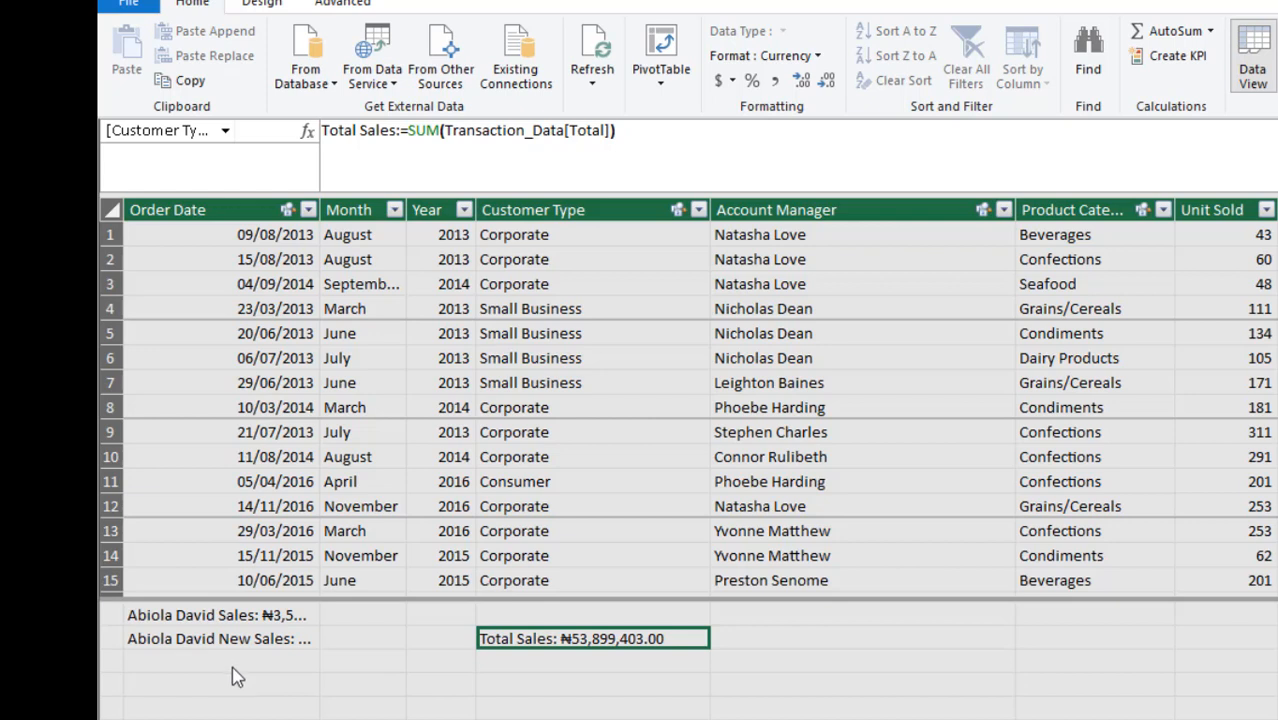
{"action": "mouse_move", "coordinate": [228, 628]}
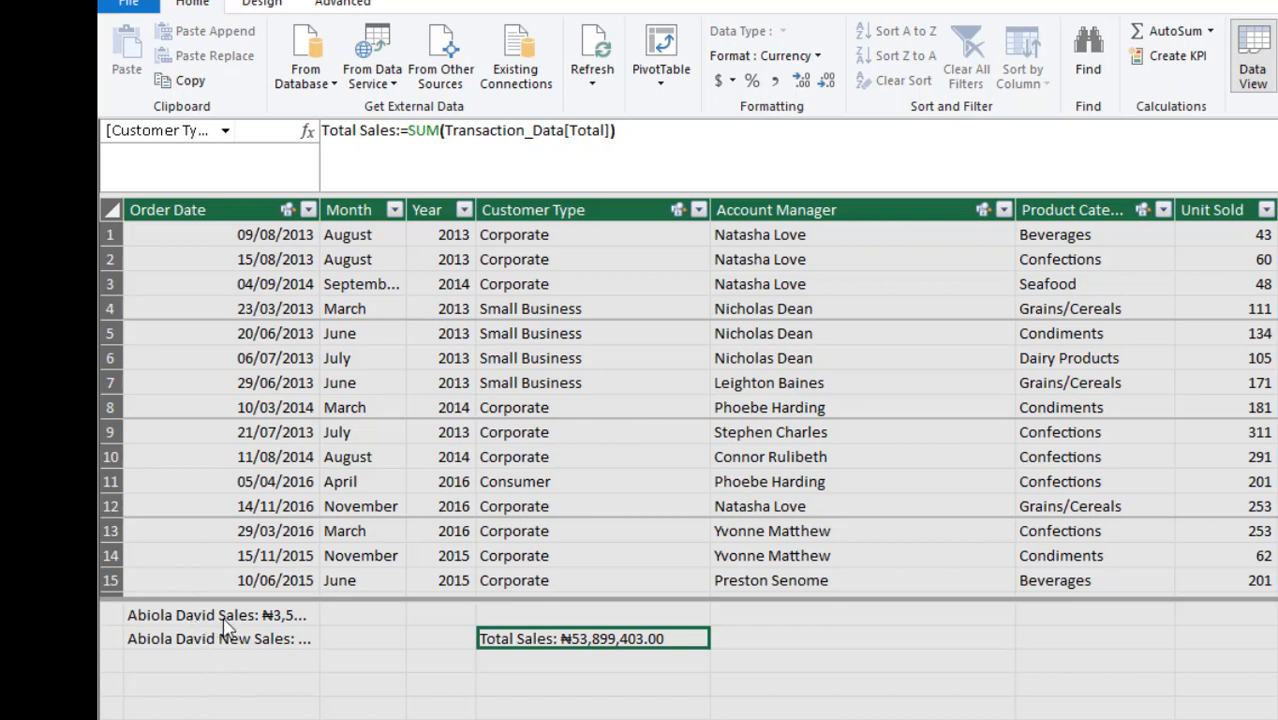
{"action": "mouse_move", "coordinate": [318, 206]}
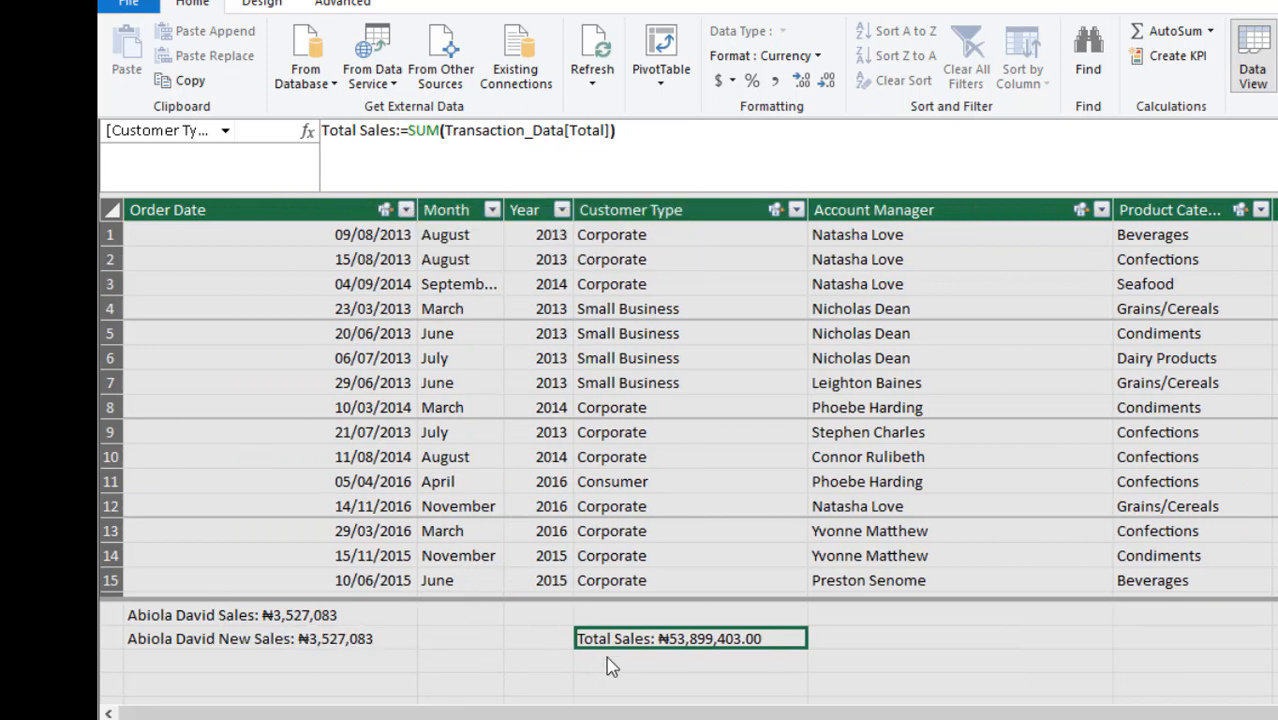
{"action": "left_click", "coordinate": [270, 638]}
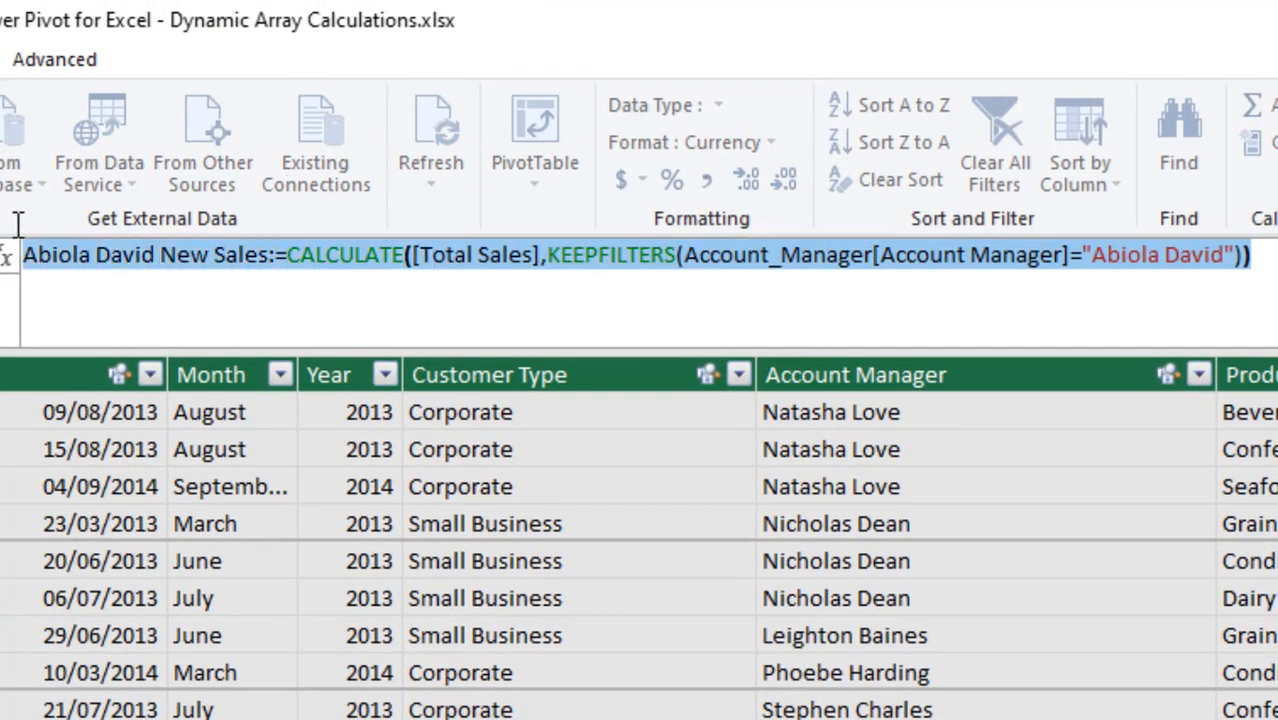
{"action": "scroll", "scroll_direction": "down", "scroll_amount": 3}
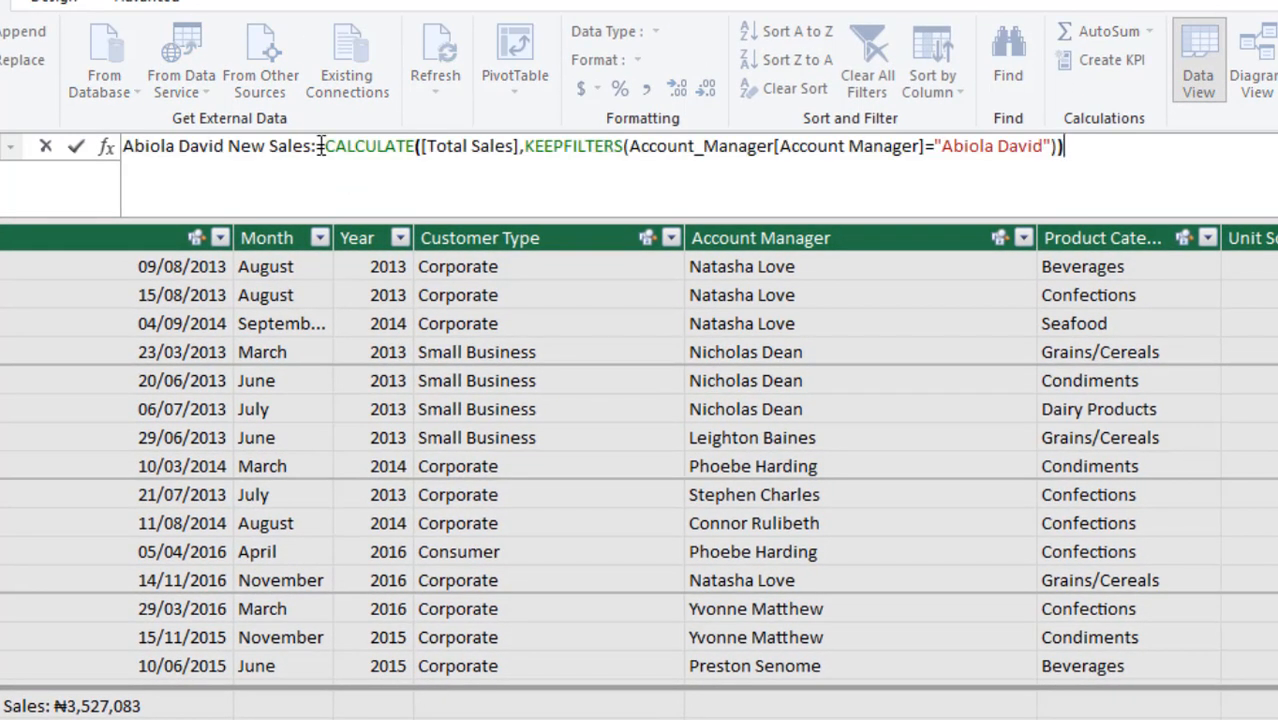
Rename the measure to Three Account Managers
{"action": "double_click", "coordinate": [216, 146]}
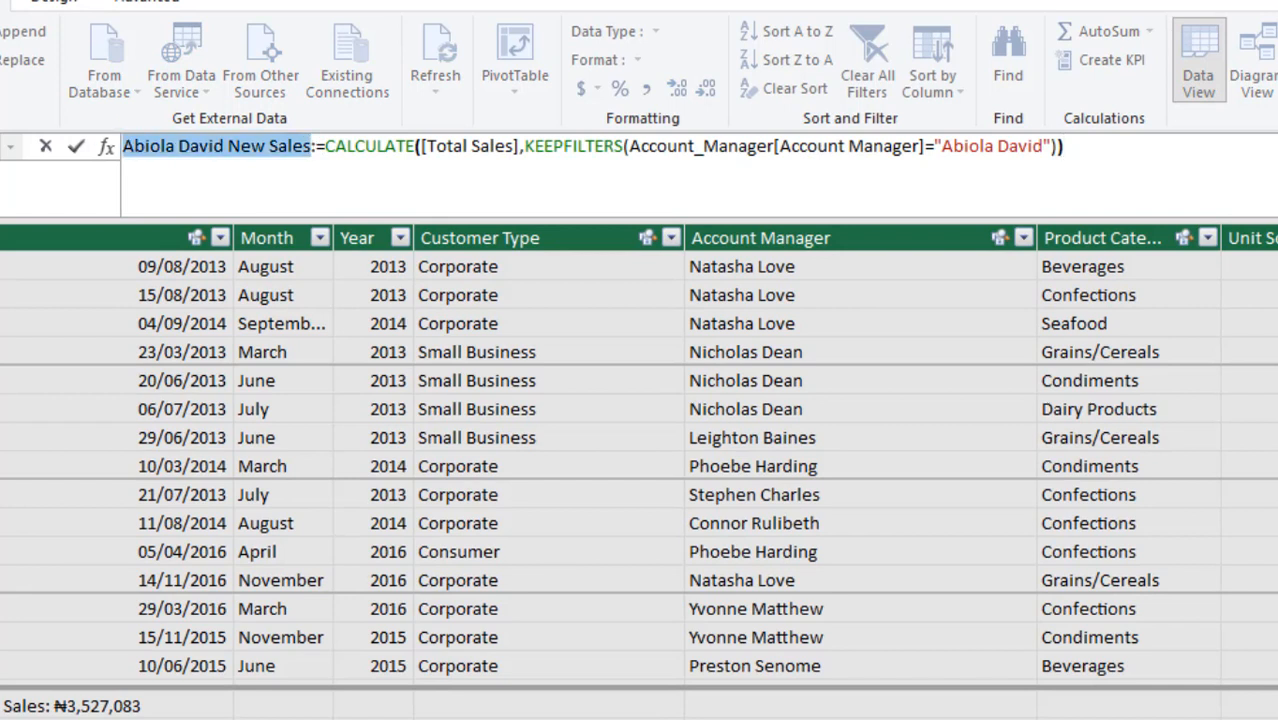
{"action": "type", "text": "Three"}
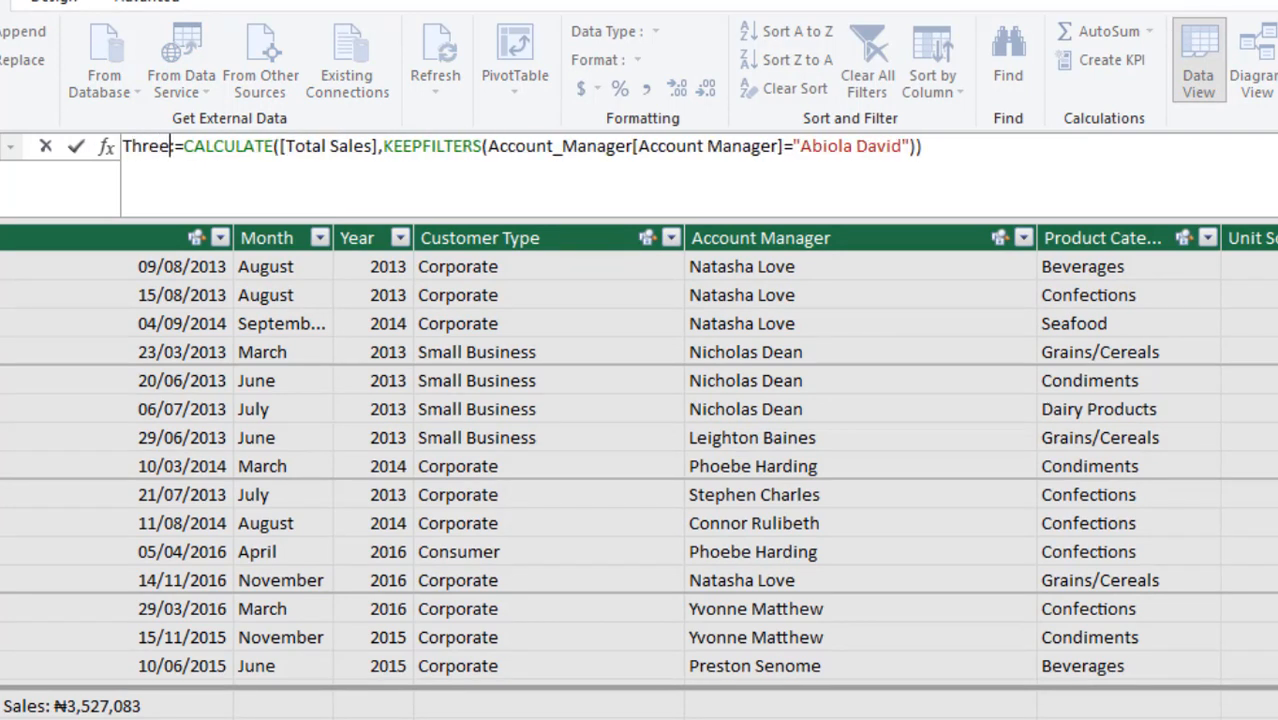
{"action": "type", "text": "Account Manager"}
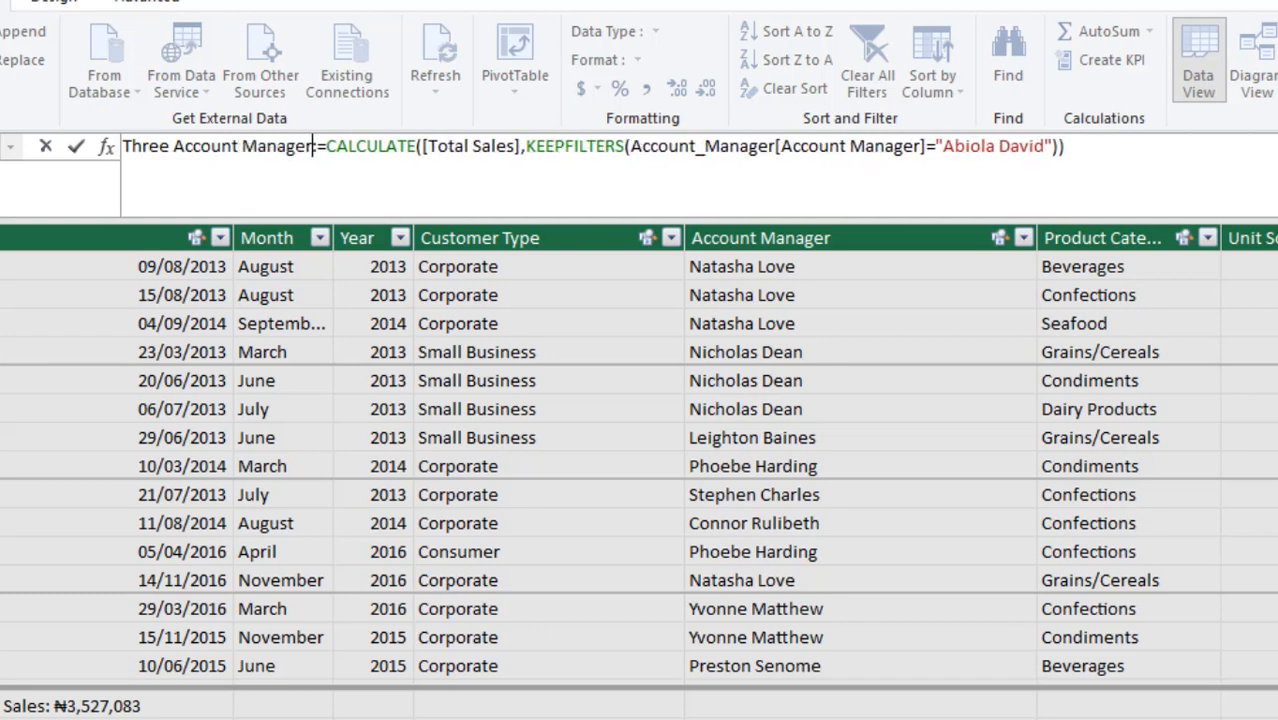
{"action": "type", "text": "s"}
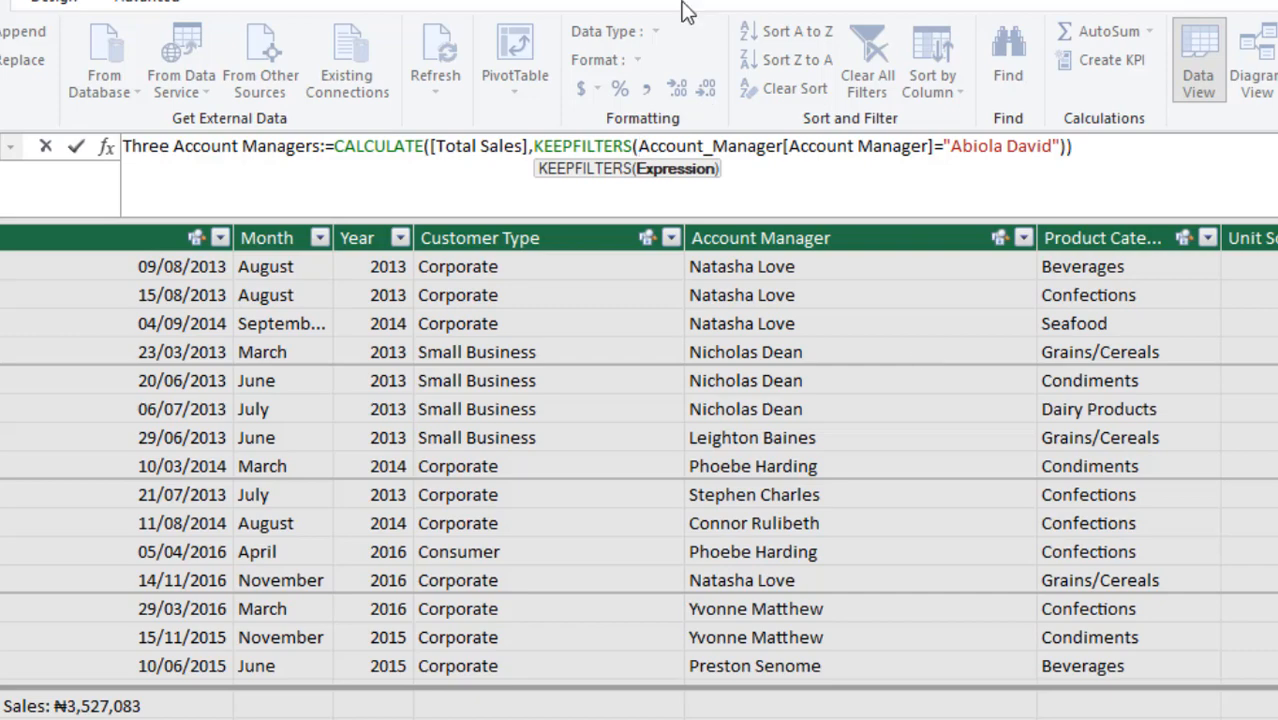
{"action": "mouse_move", "coordinate": [836, 118]}
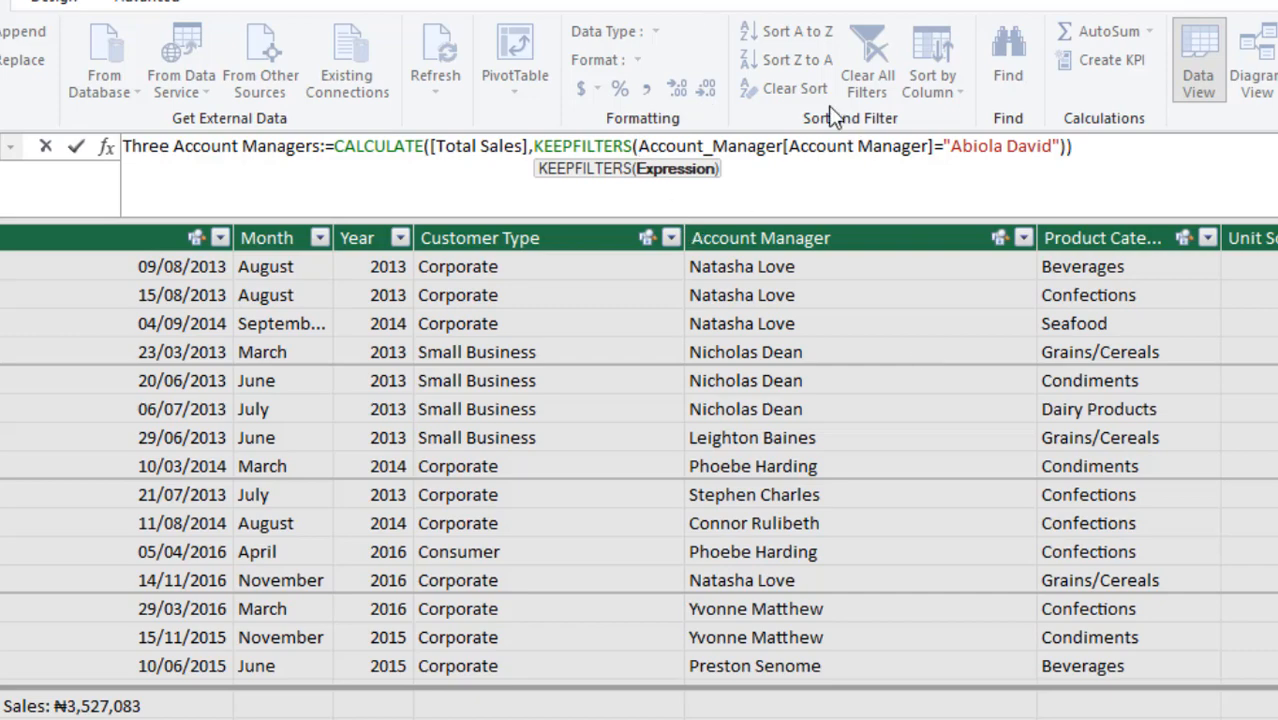
Insert FILTER(ALL(Account_Manager[Account Manager]), before the condition inside KEEPFILTERS
{"action": "type", "text": "FILTER("}
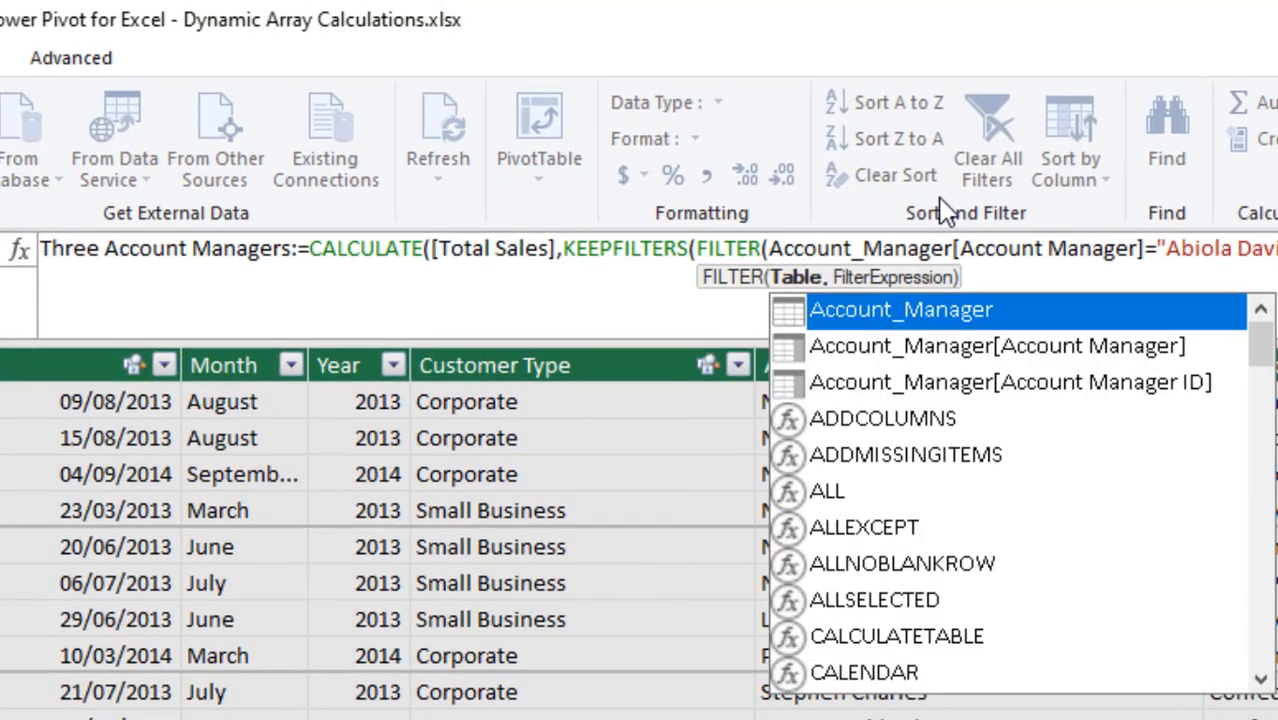
{"action": "type", "text": "all"}
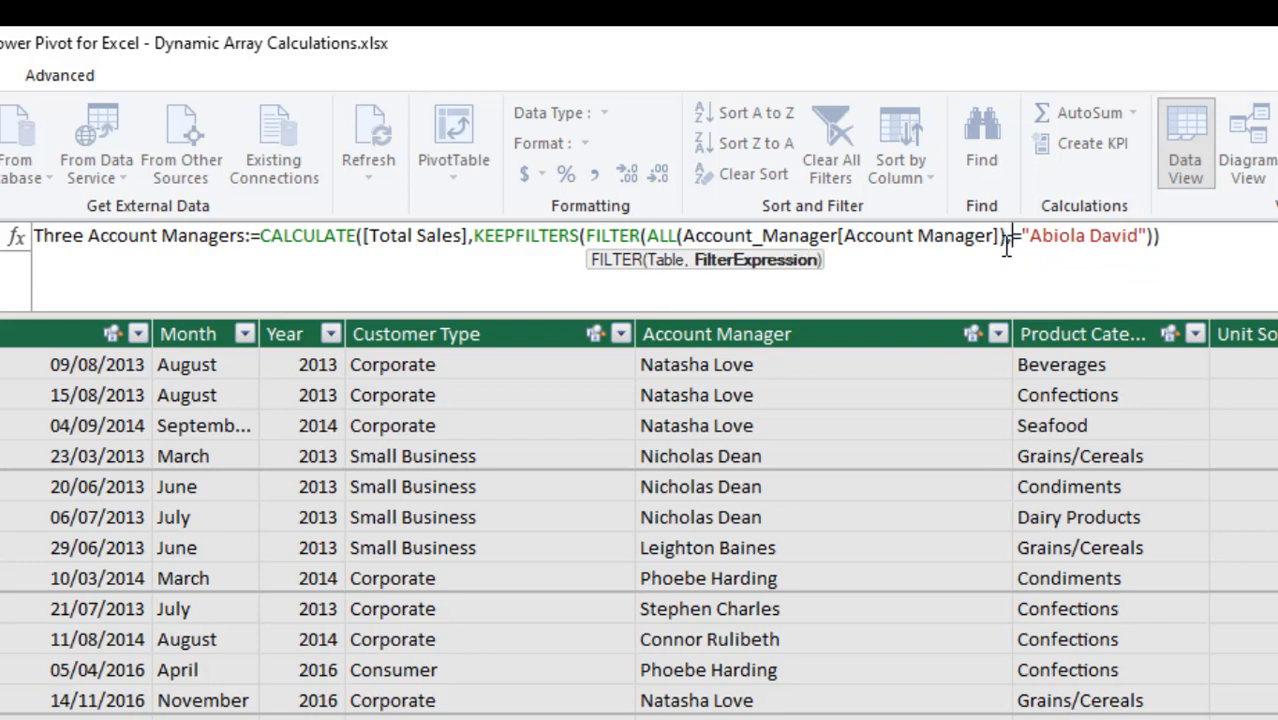
{"action": "mouse_move", "coordinate": [844, 216]}
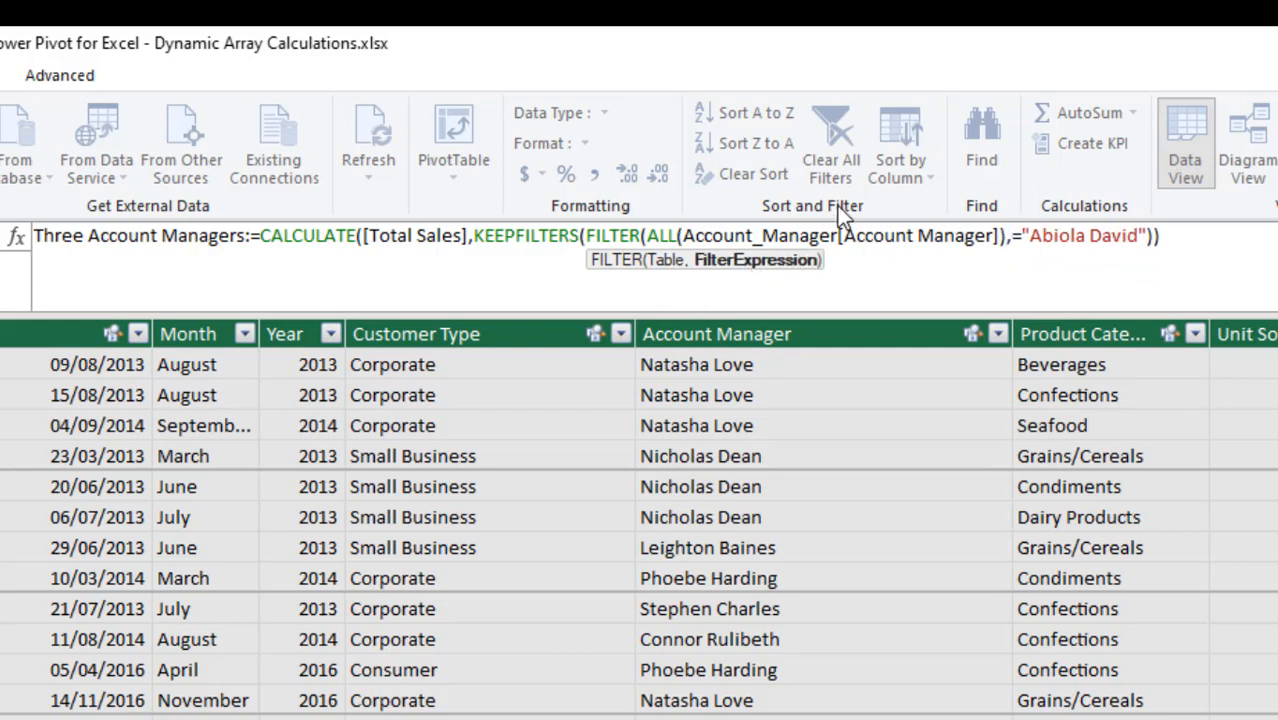
{"action": "mouse_move", "coordinate": [620, 276]}
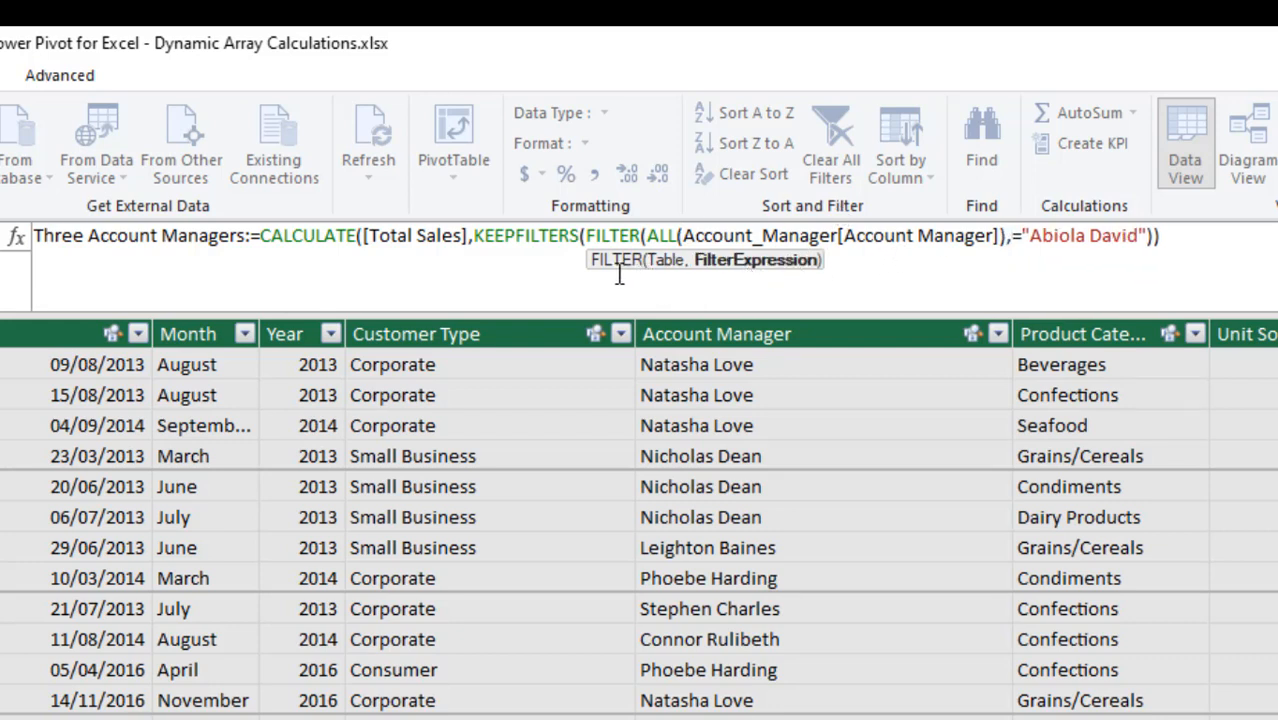
{"action": "type", "text": "ac"}
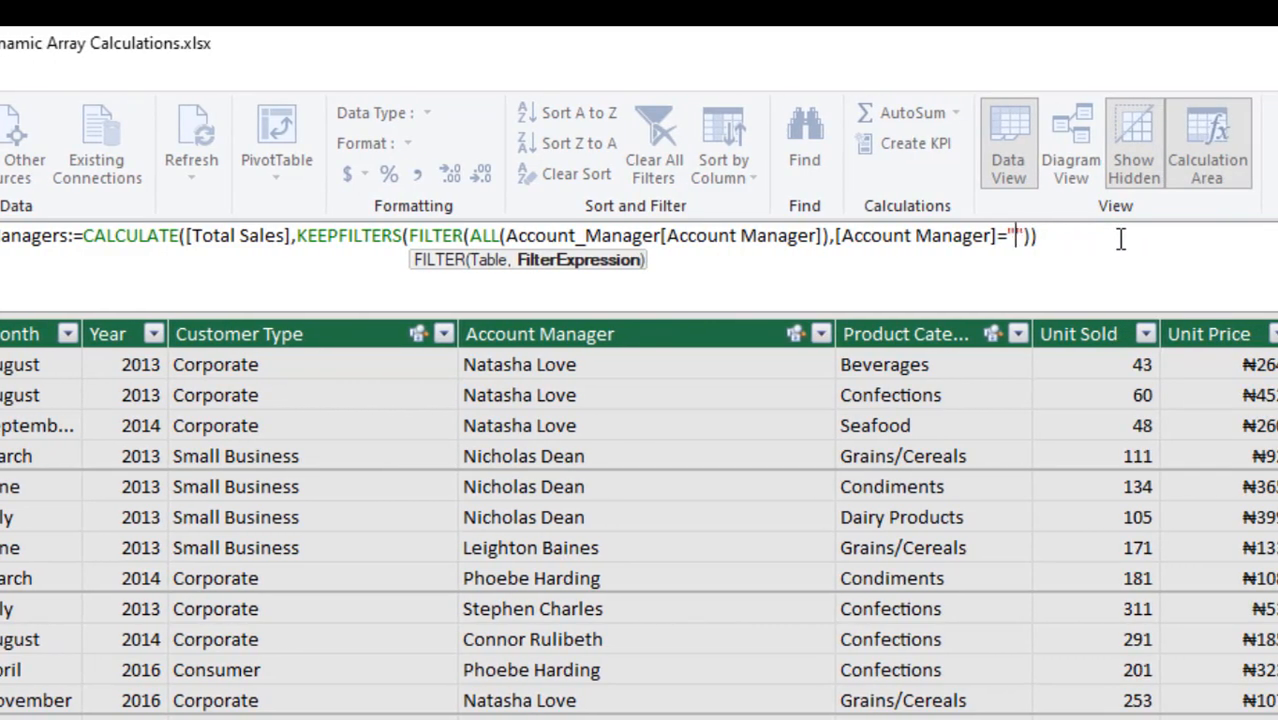
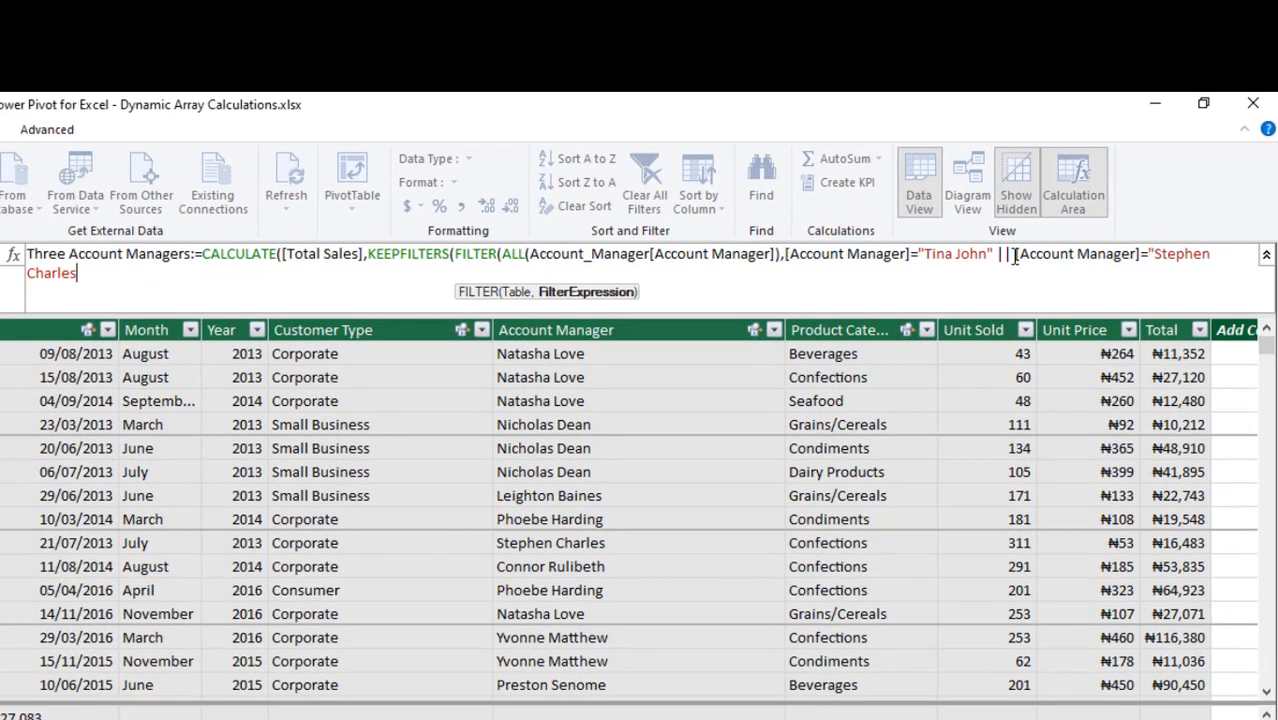
{"action": "type", "text": "\" || a"}
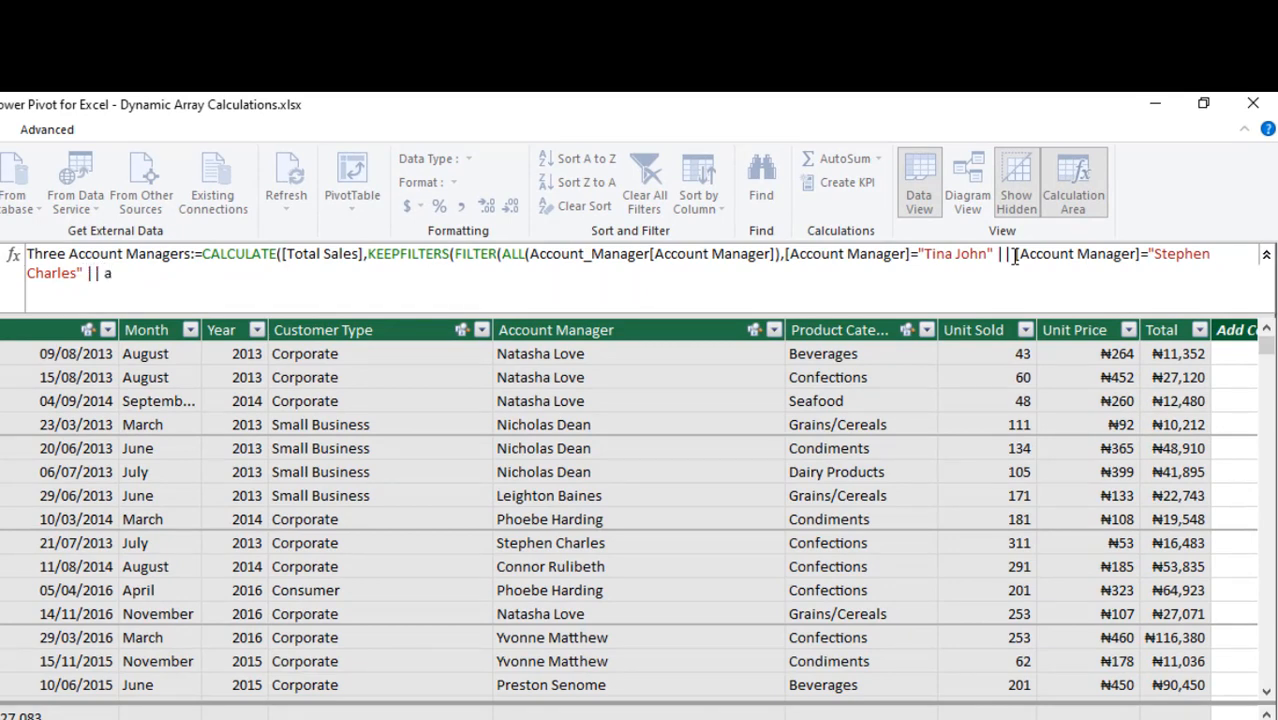
{"action": "type", "text": "ccount Manager]="}
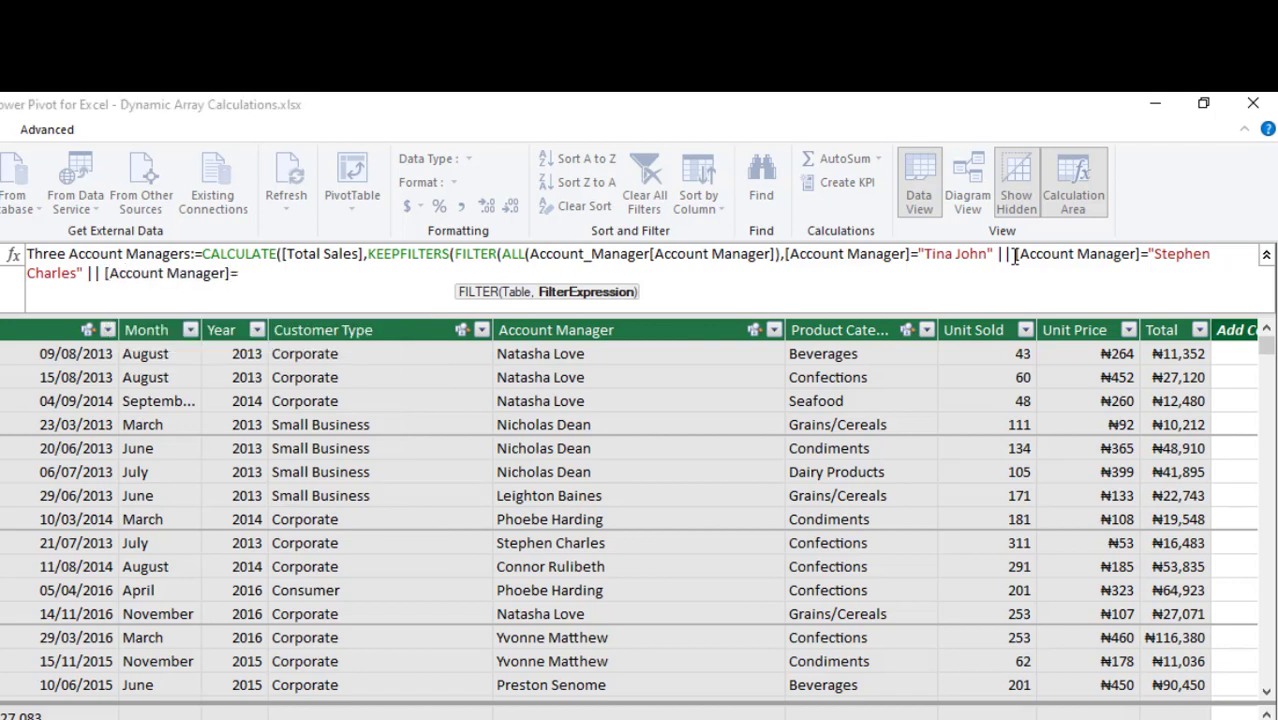
{"action": "type", "text": "\""}
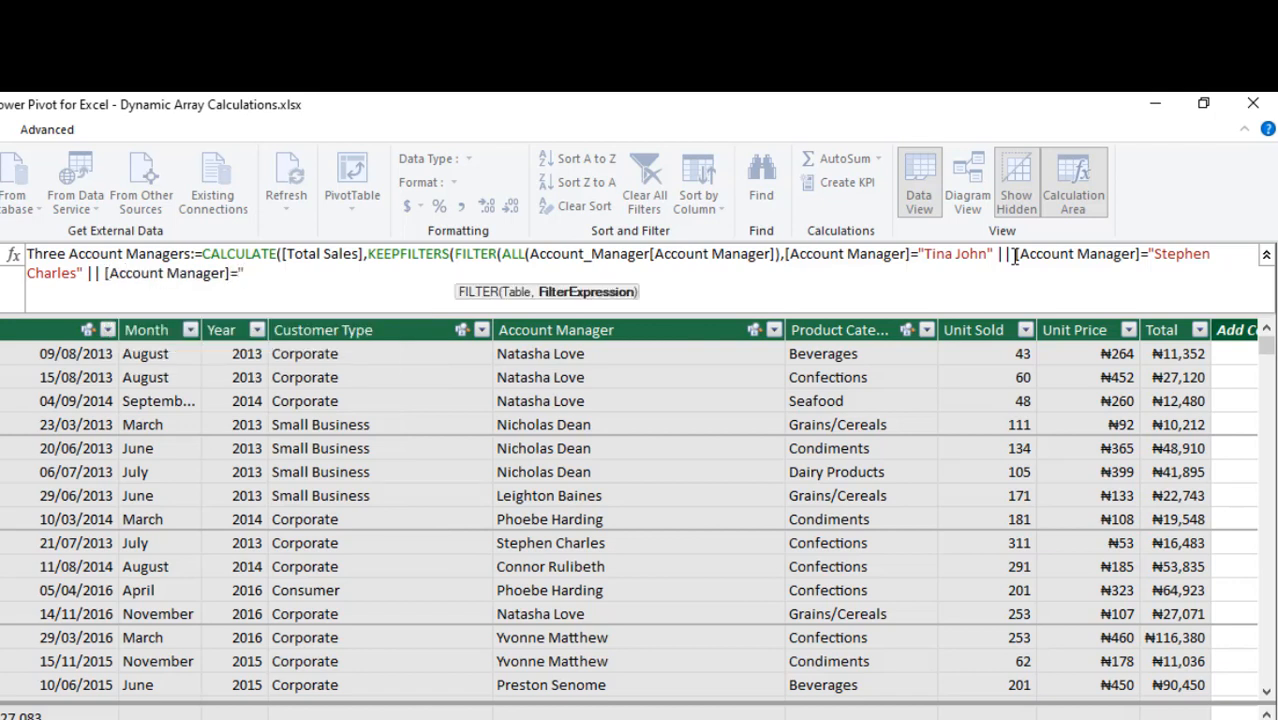
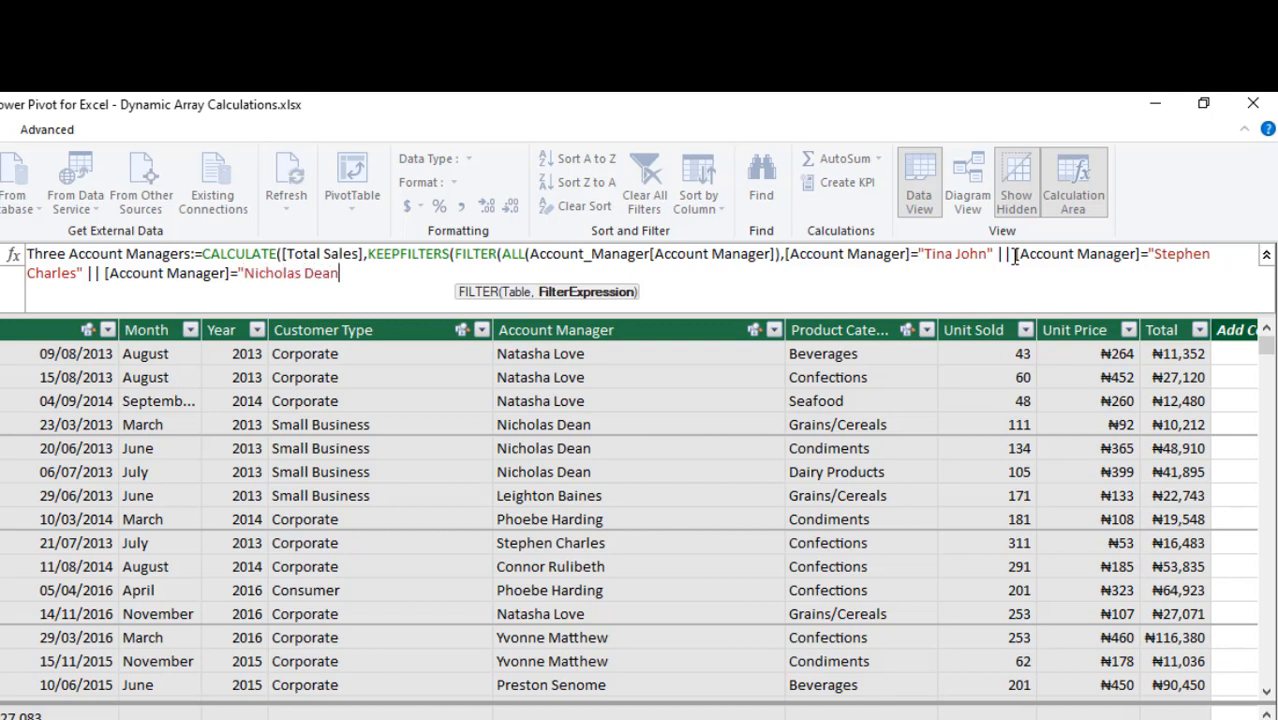
{"action": "type", "text": "\""}
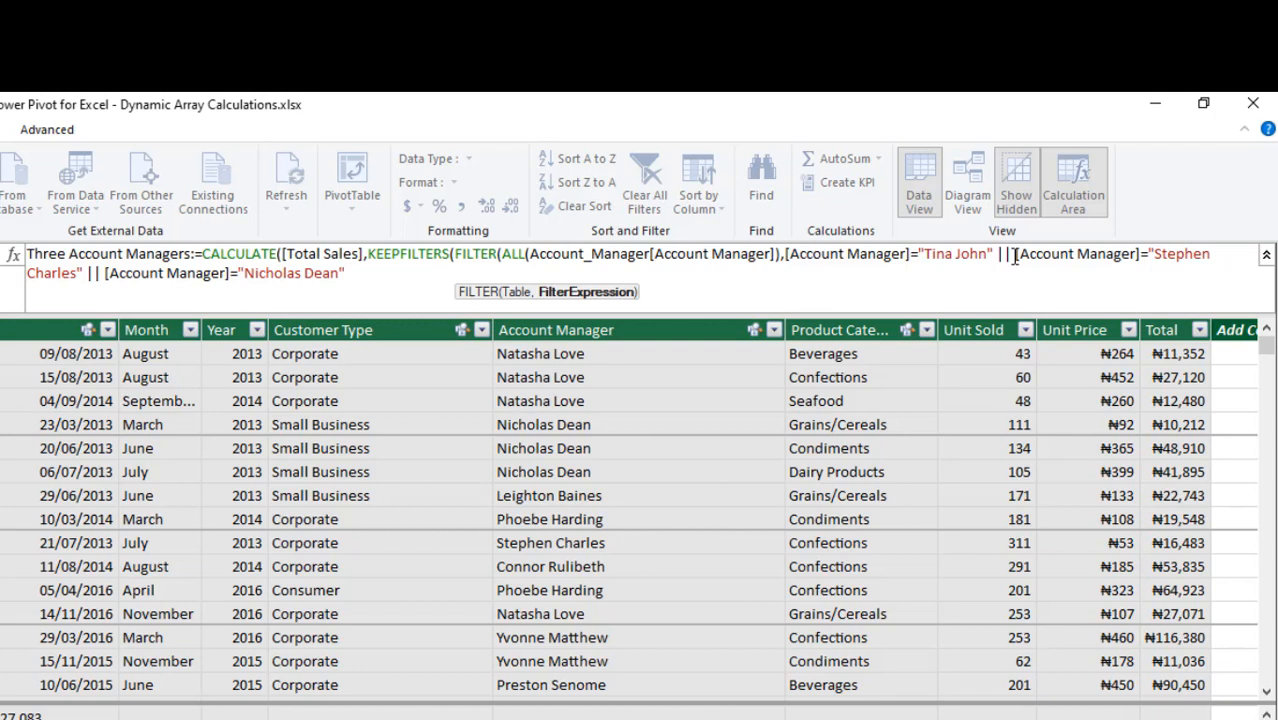
{"action": "left_click", "coordinate": [344, 272]}
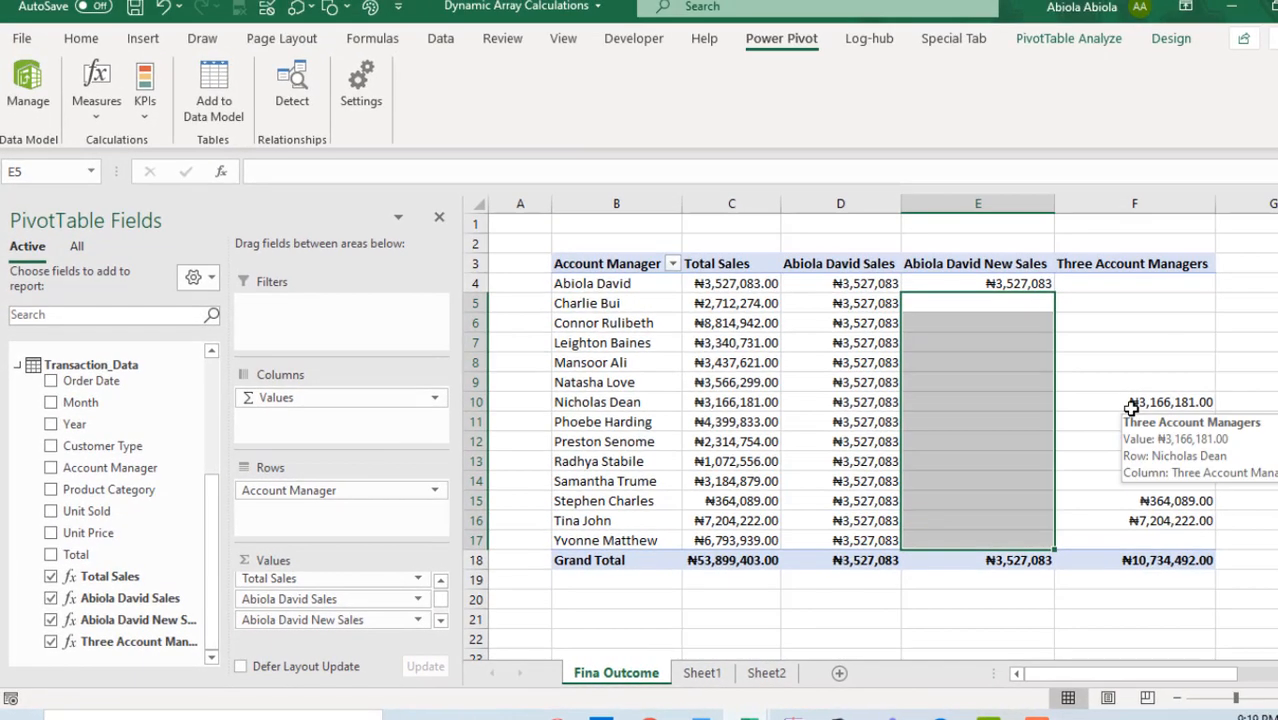
{"action": "left_click", "coordinate": [616, 400]}
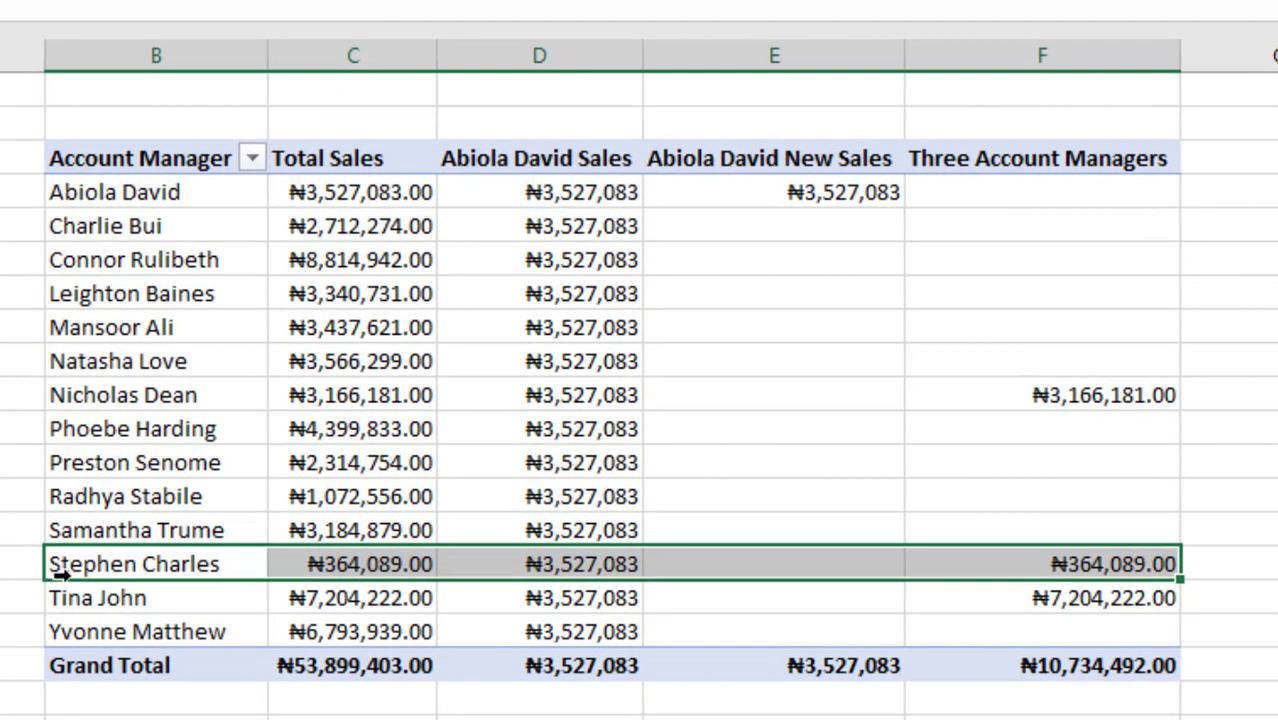
{"action": "left_click", "coordinate": [96, 596]}
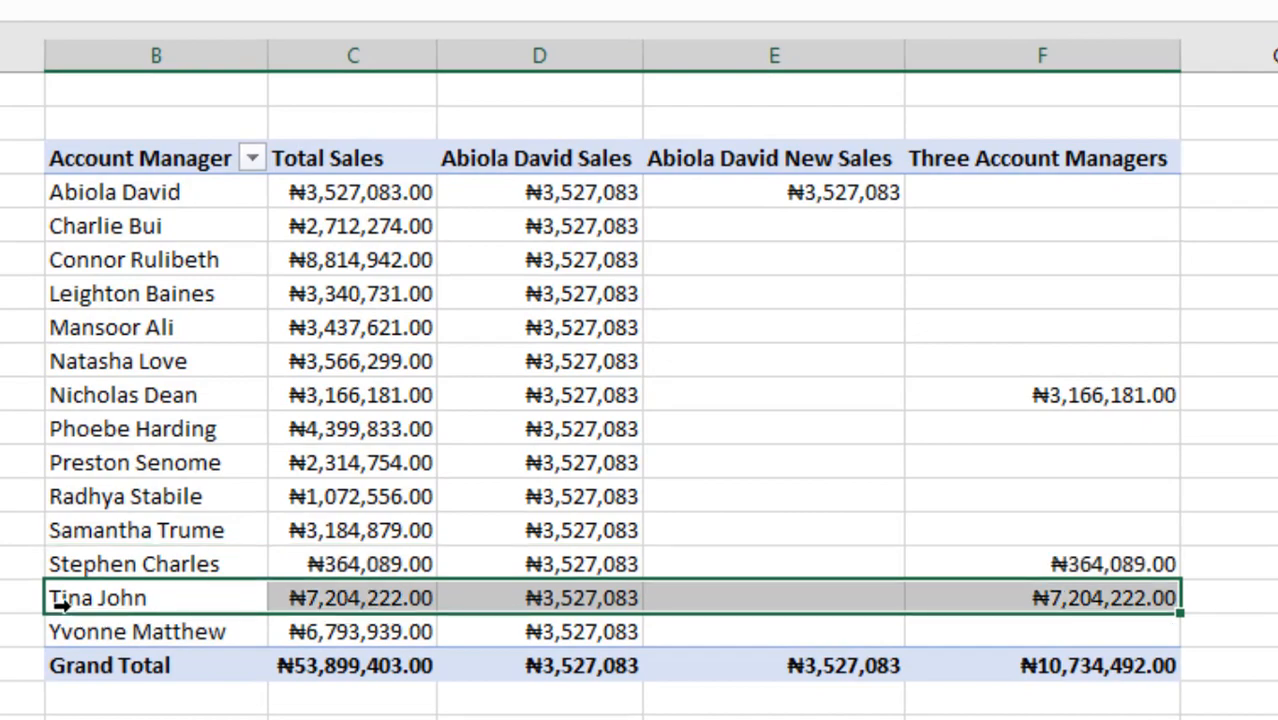